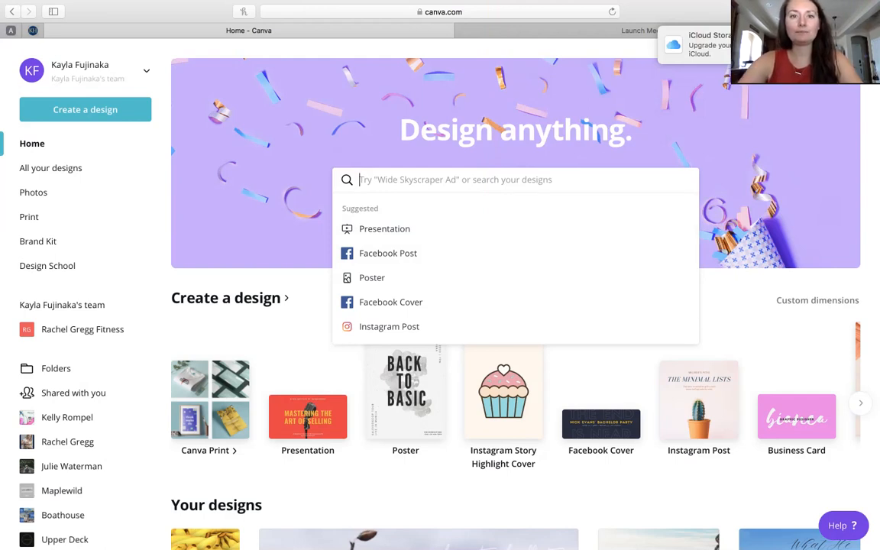
Search the home page for "instagram story" to list the Instagram Story design sizes.
type("instagram stor")
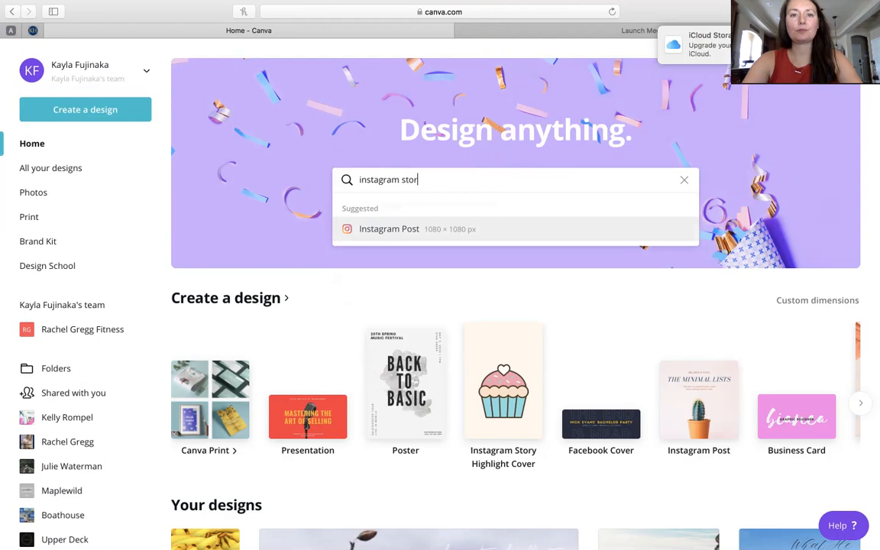
type("y")
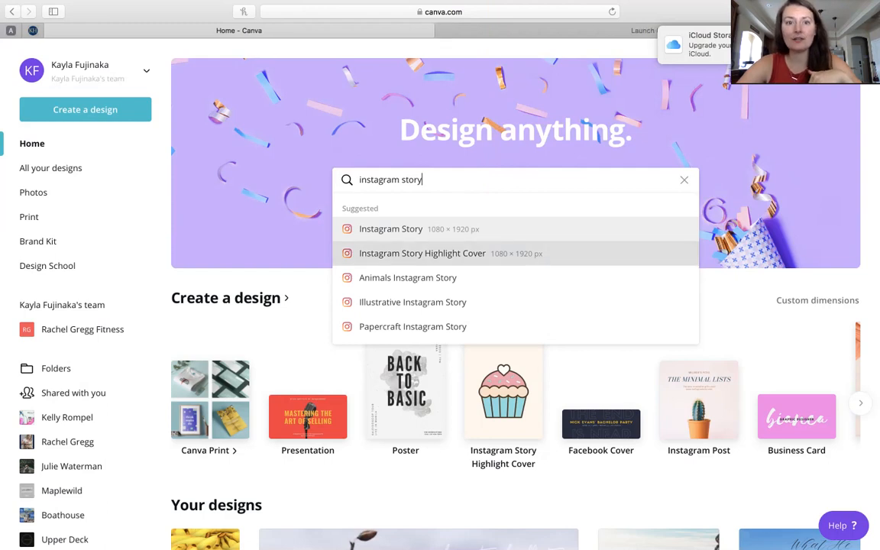
Start a blank Instagram Story Highlight Cover and bring up the Modern Business template set via its FAQ thumbnail.
left_click(391, 229)
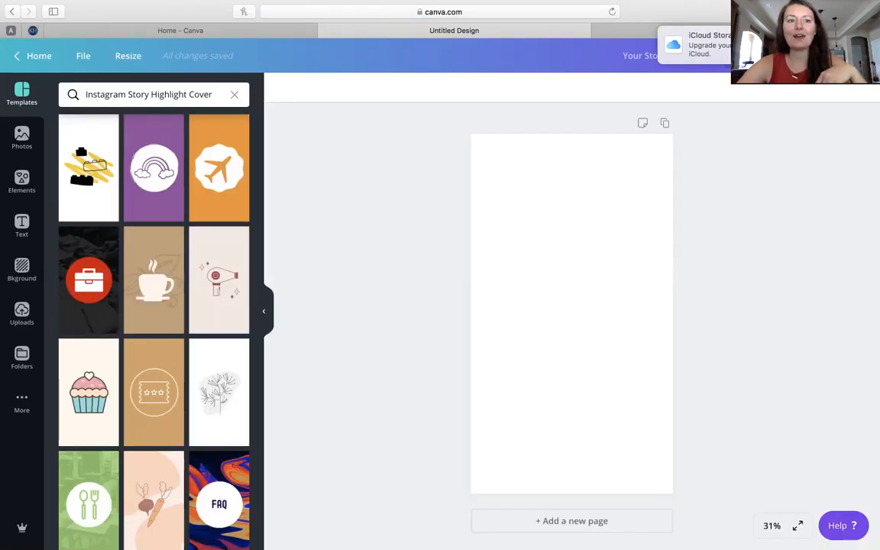
scroll("down", 3)
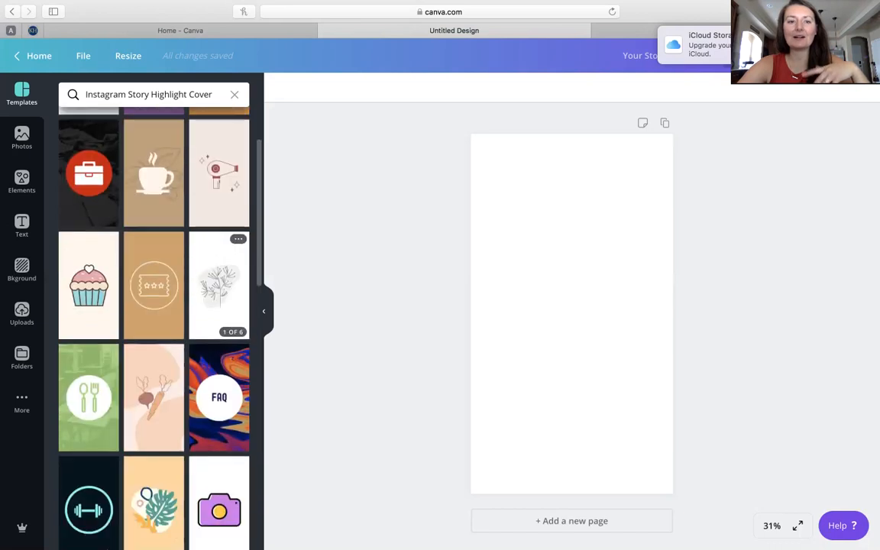
scroll("down", 3)
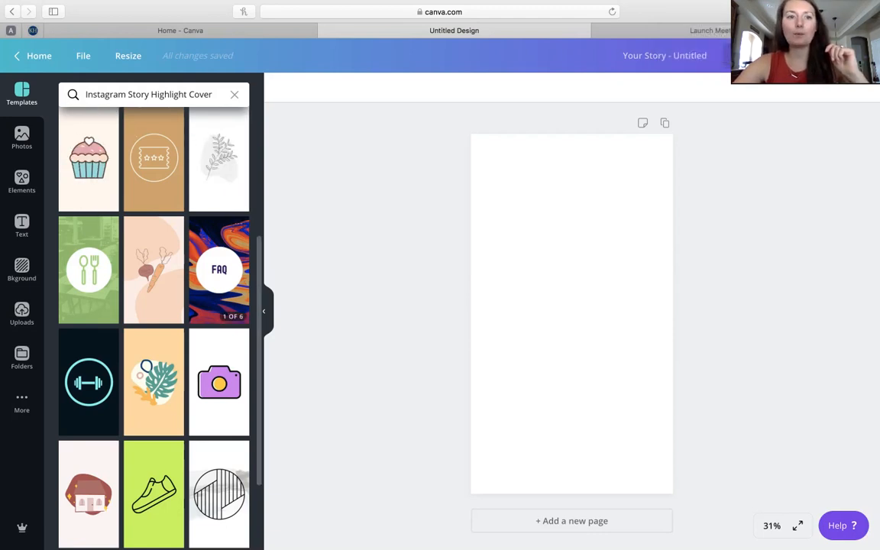
left_click(218, 269)
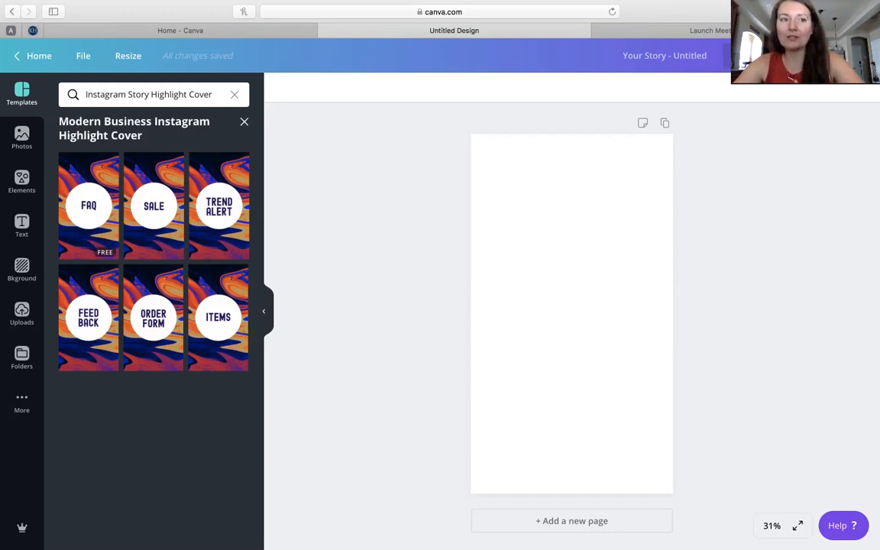
Apply the Modern Business set so its FAQ, Trend Alert and Feed Back covers fill the pages.
left_click(89, 204)
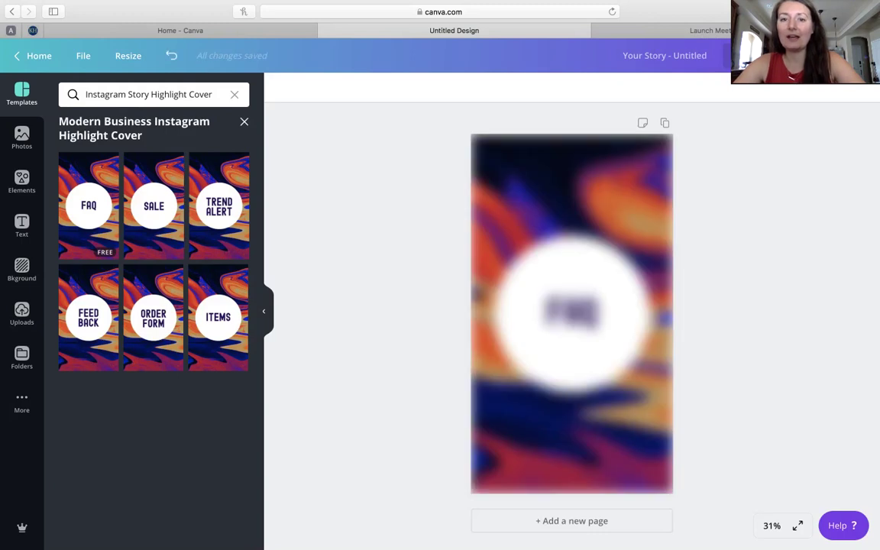
left_click(88, 205)
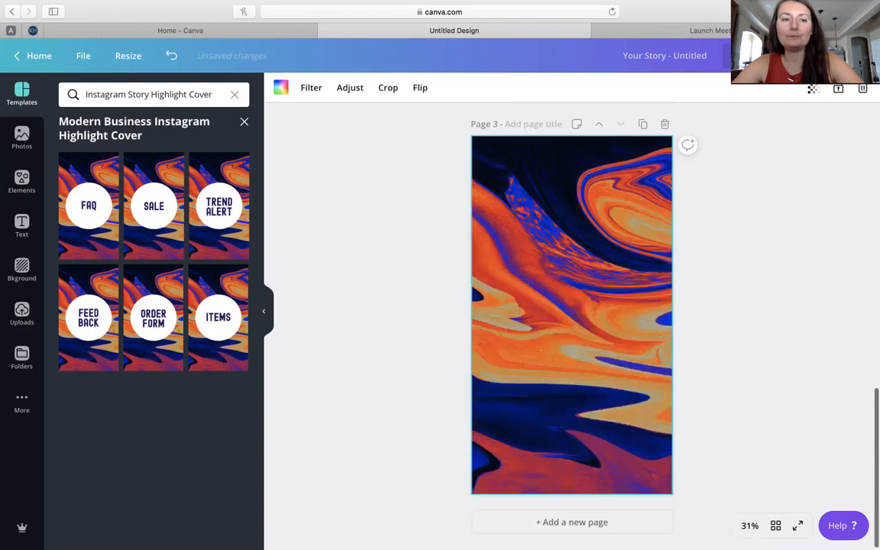
left_click(219, 205)
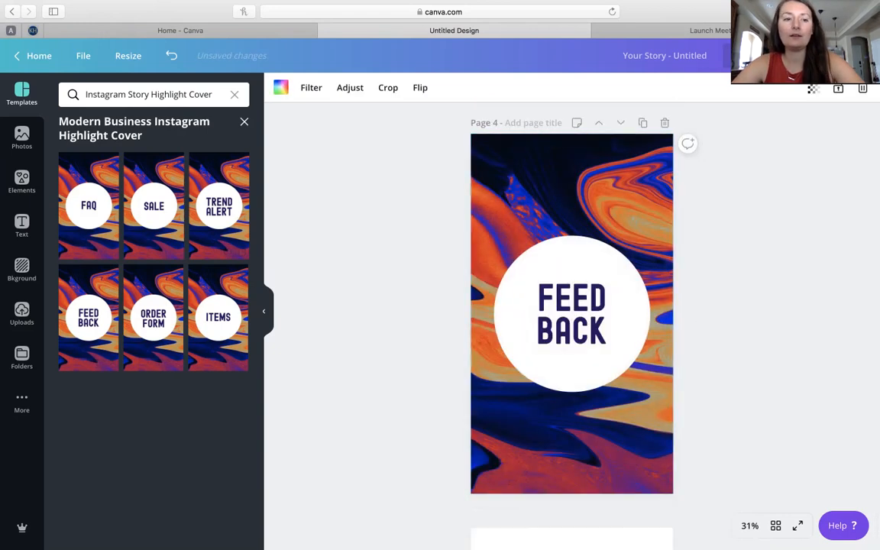
scroll("up", 3)
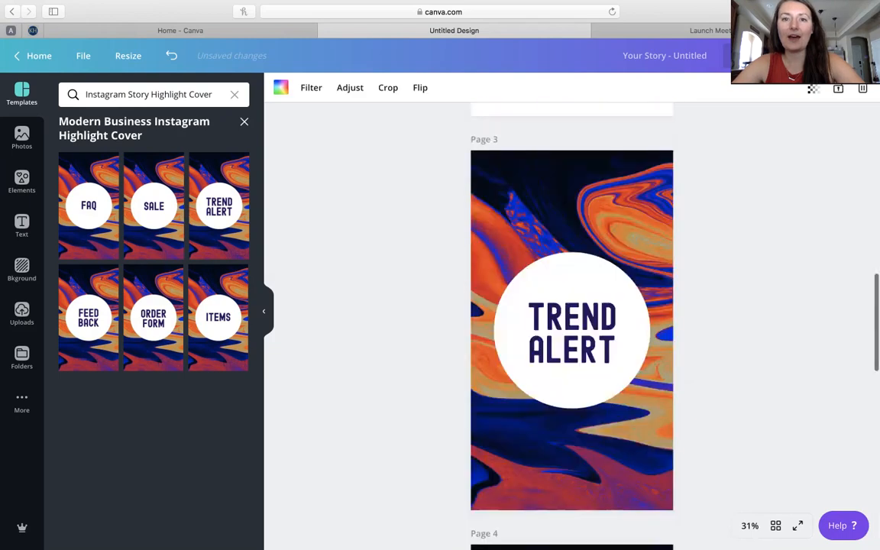
scroll("up", 3)
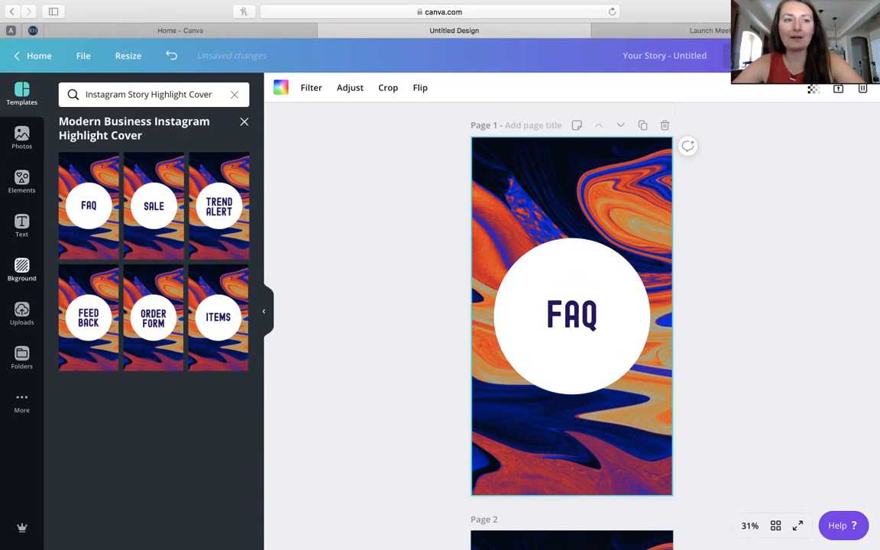
Search backgrounds for 'baking kitchen' then 'white', and set the white brick texture behind the FAQ cover.
left_click(21, 269)
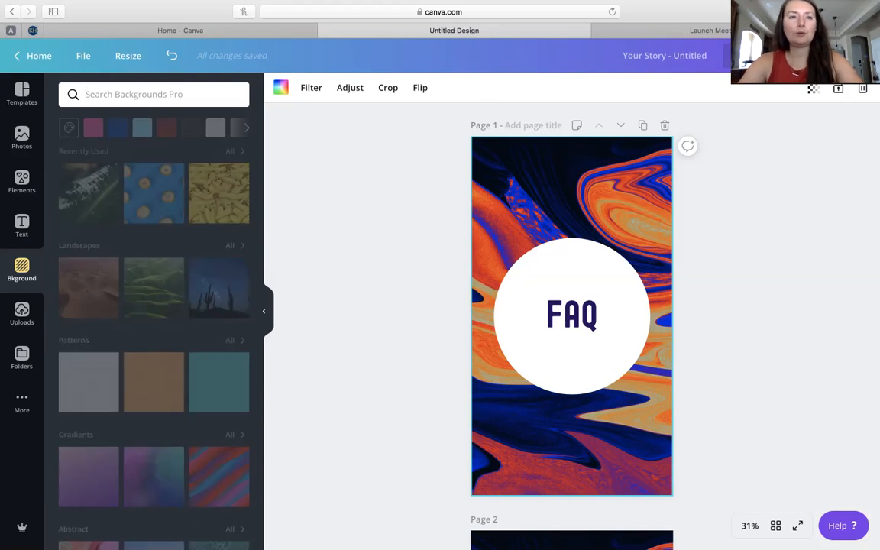
type("baking")
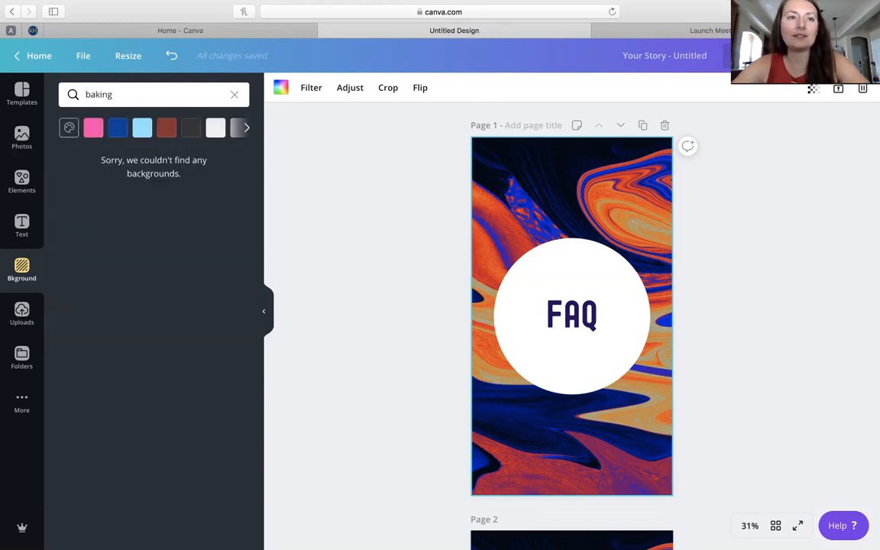
type("k")
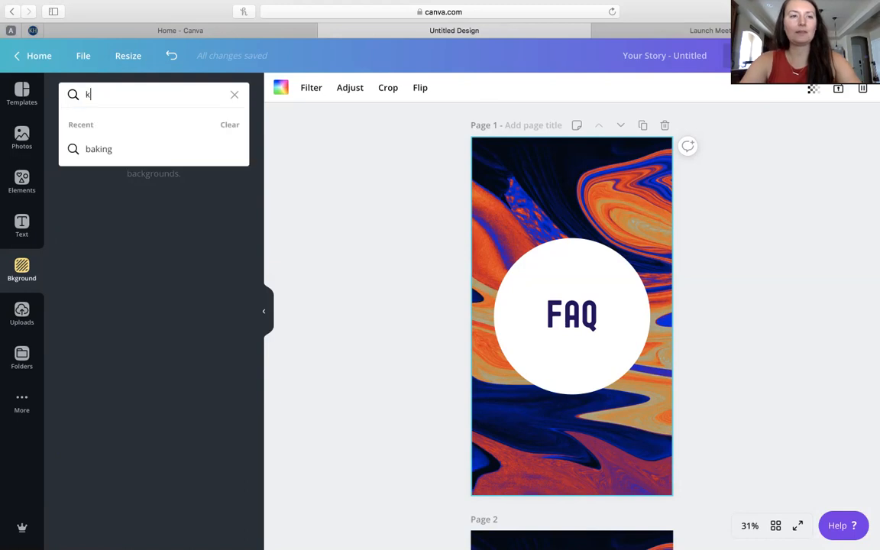
type("itchen")
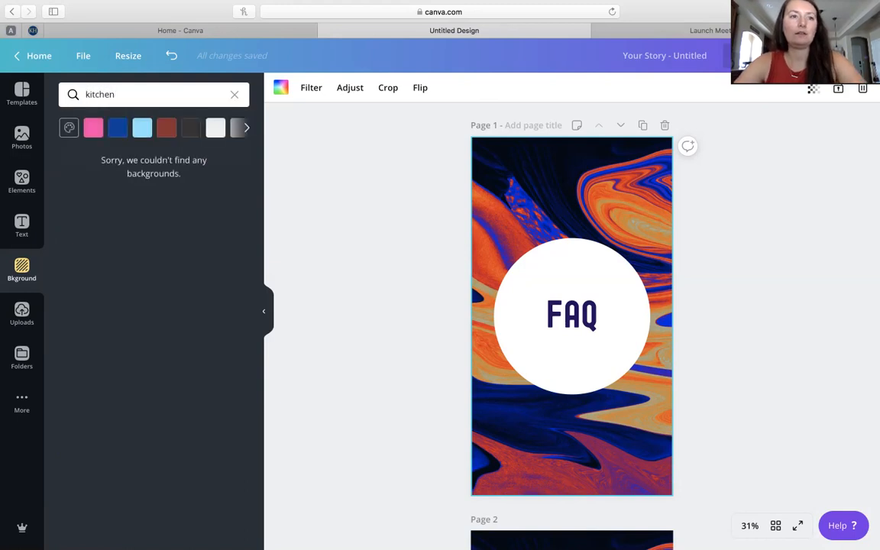
left_click(235, 95)
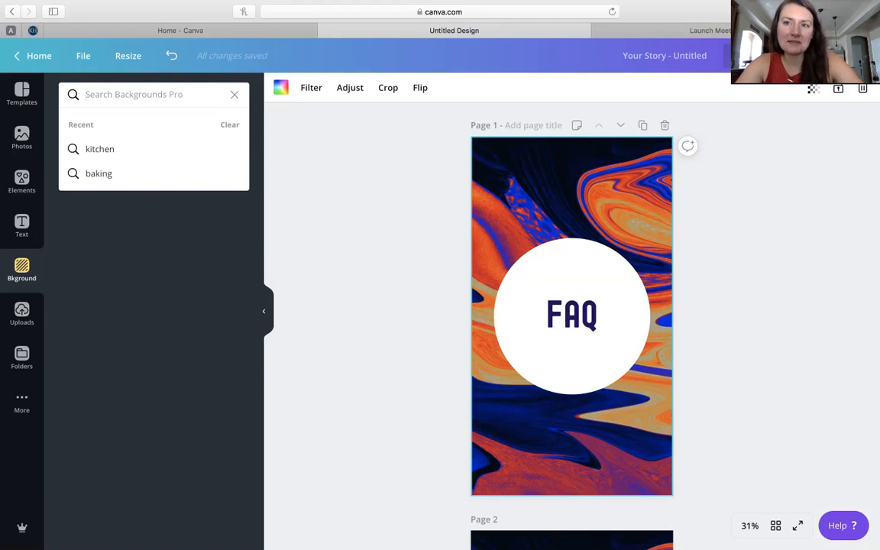
type("white")
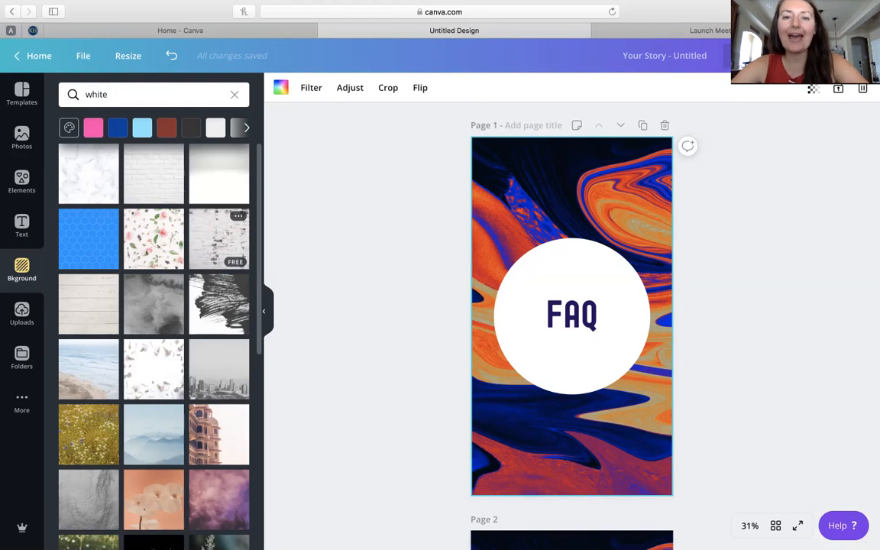
left_click(153, 175)
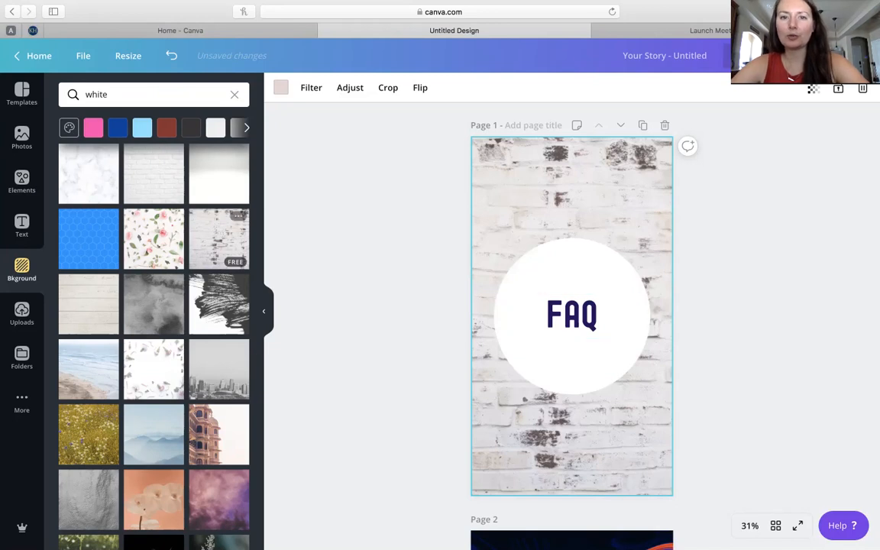
Try the Brusher Cyrillic and Caveat handwritten fonts on the FAQ lettering.
left_click(571, 314)
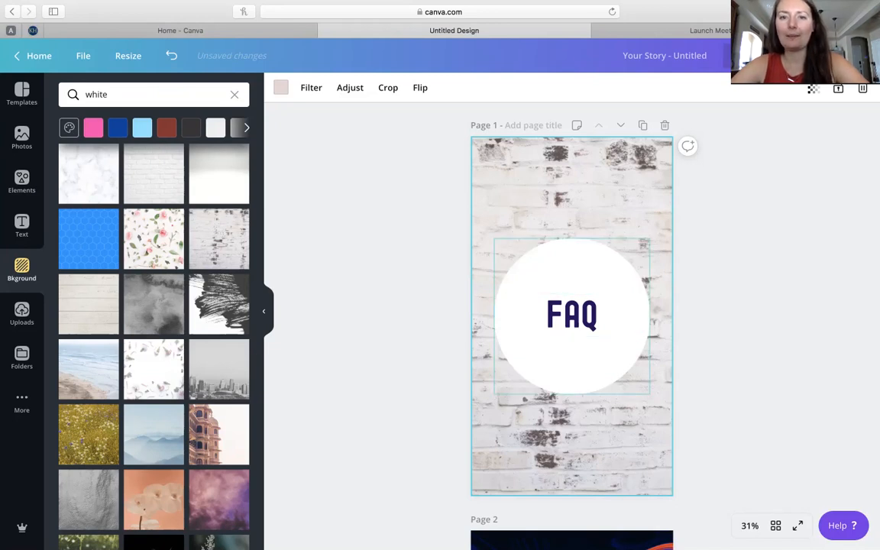
left_click(572, 315)
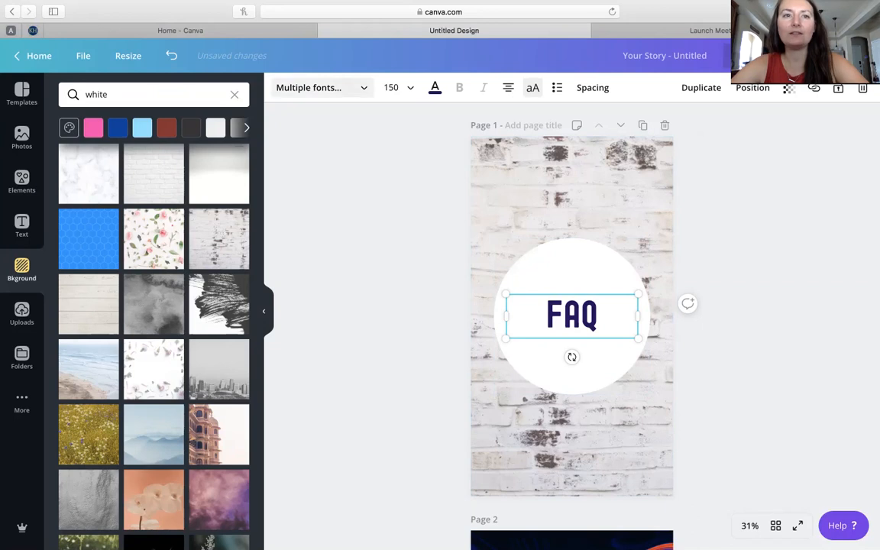
left_click(321, 87)
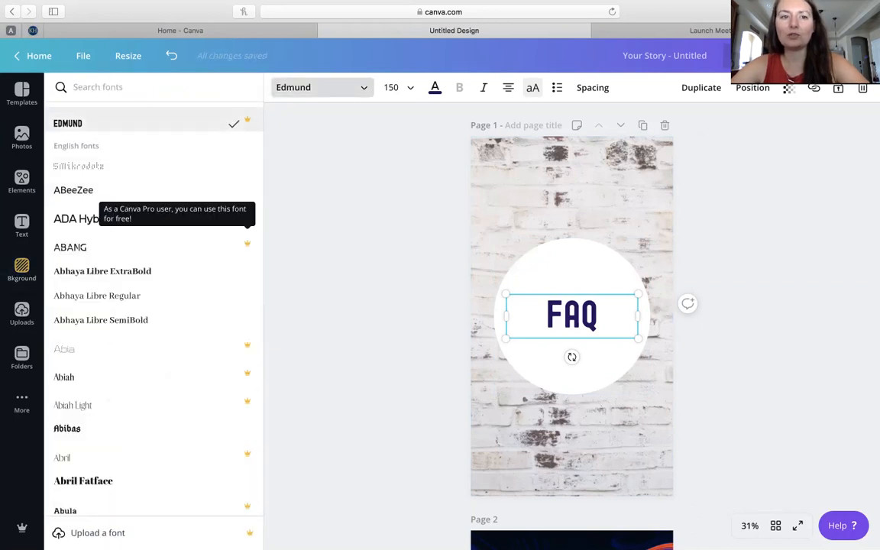
scroll("down", 3)
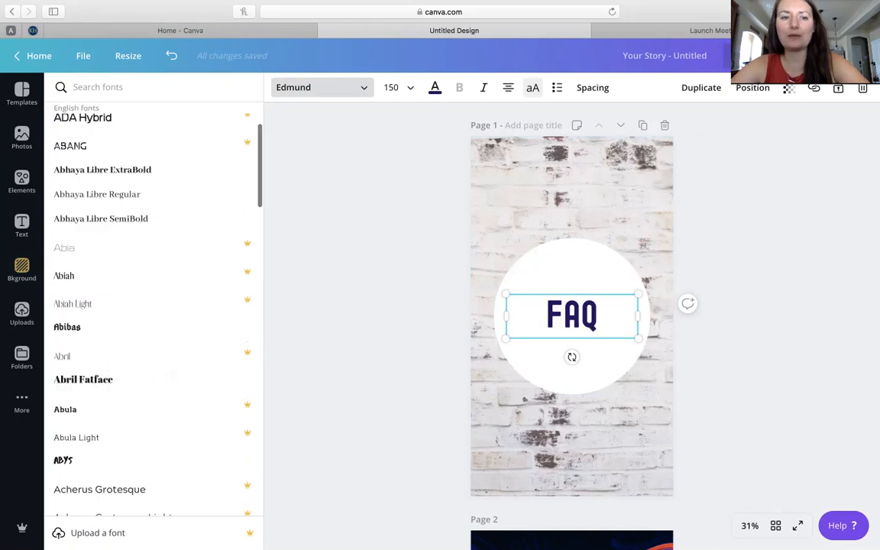
scroll("down", 3)
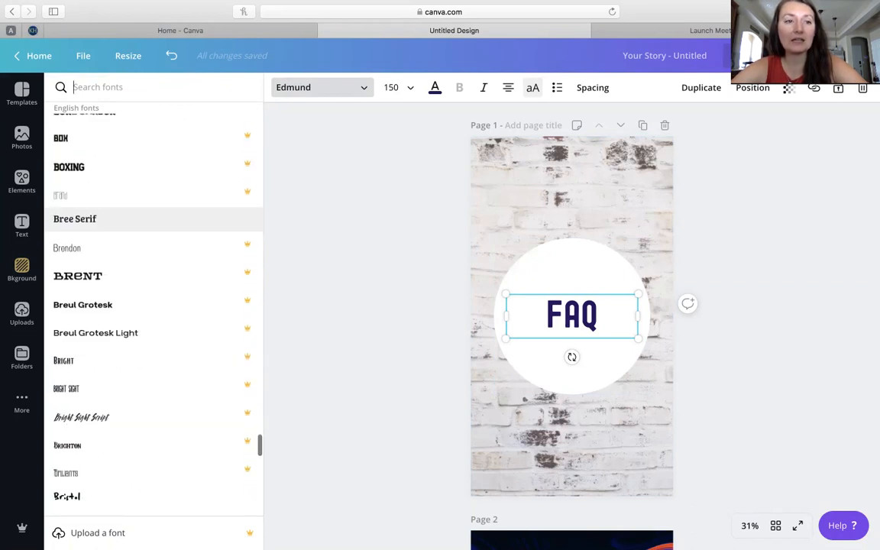
scroll("down", 3)
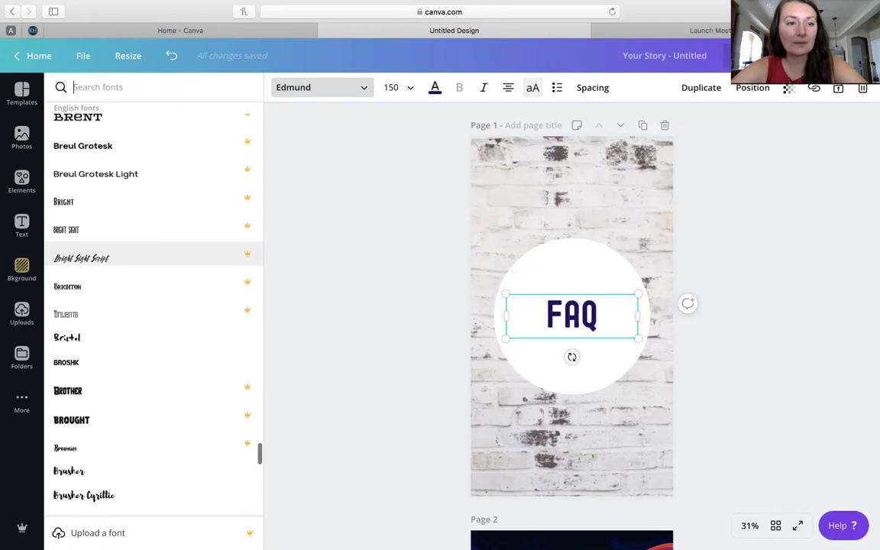
scroll("down", 3)
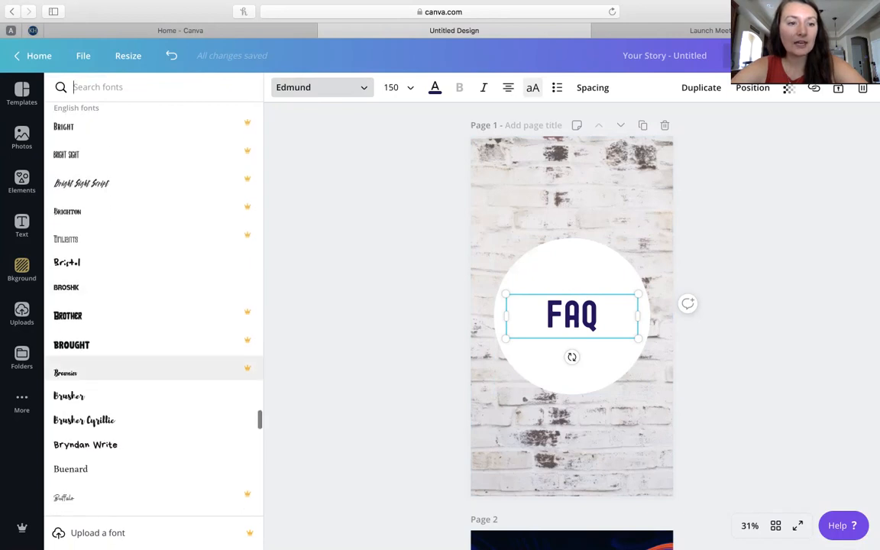
left_click(83, 420)
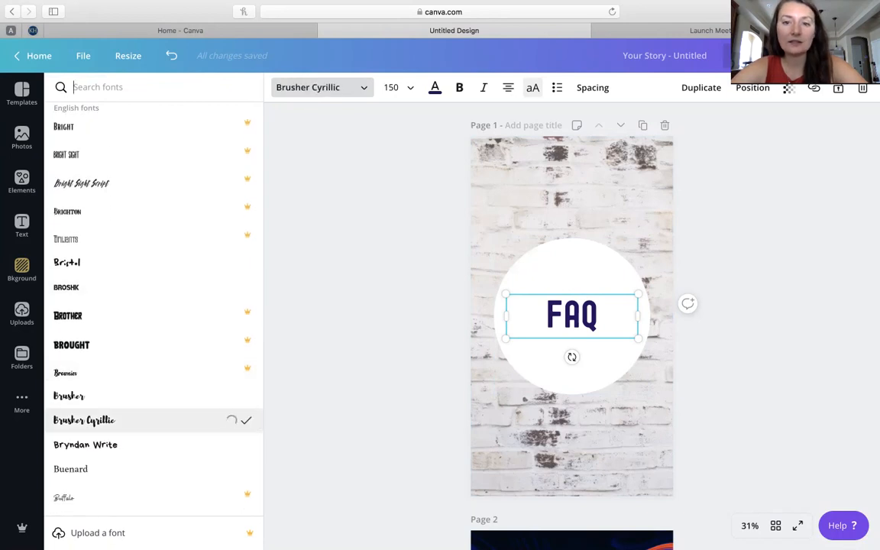
scroll("down", 3)
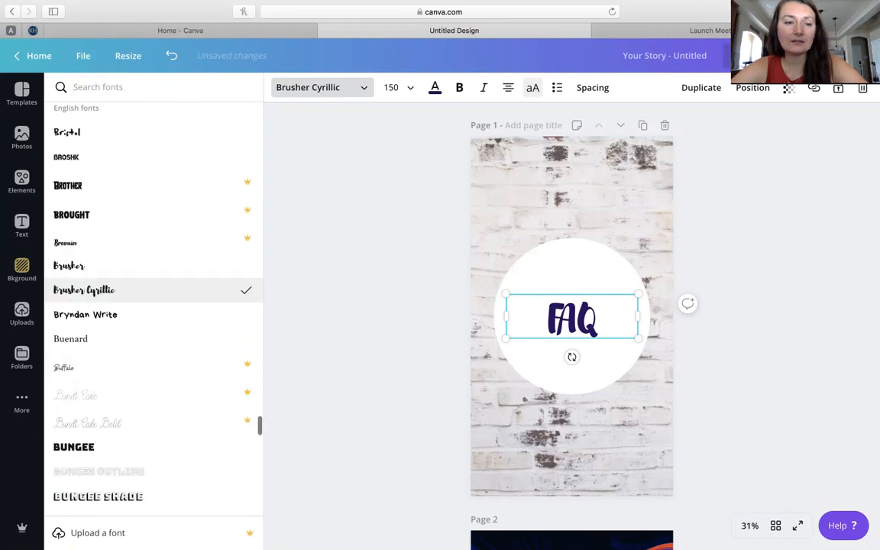
scroll("down", 3)
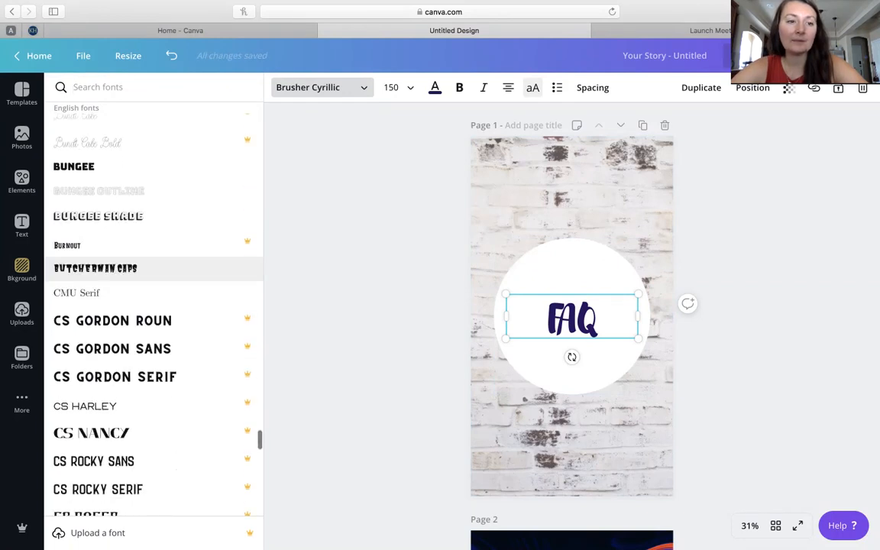
scroll("up", 3)
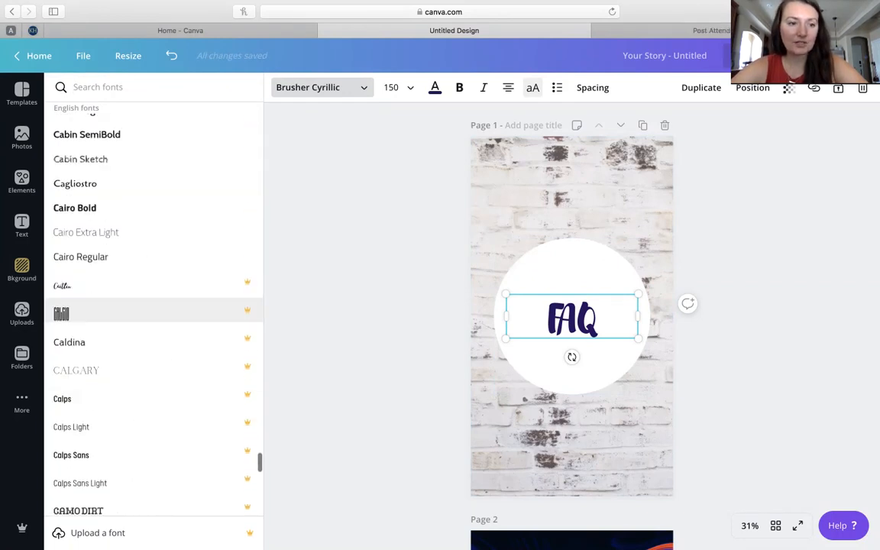
scroll("down", 3)
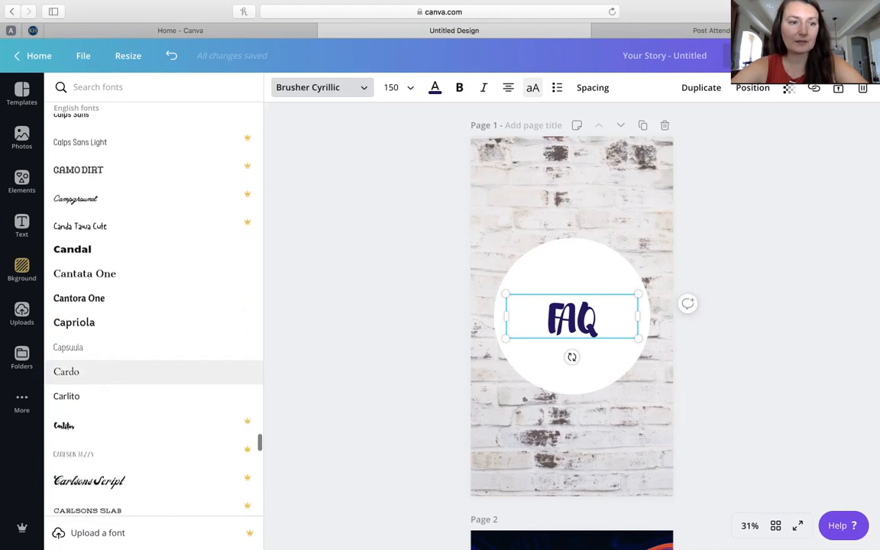
scroll("down", 3)
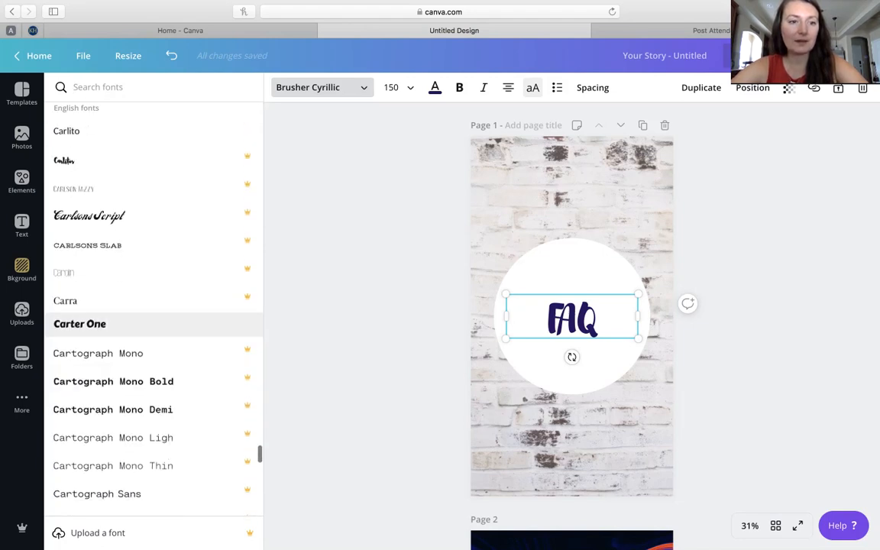
scroll("down", 3)
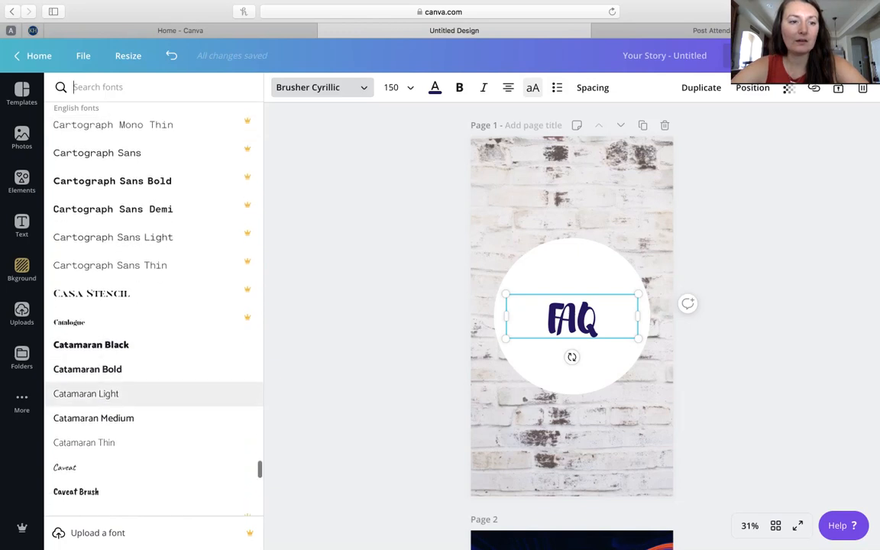
scroll("down", 3)
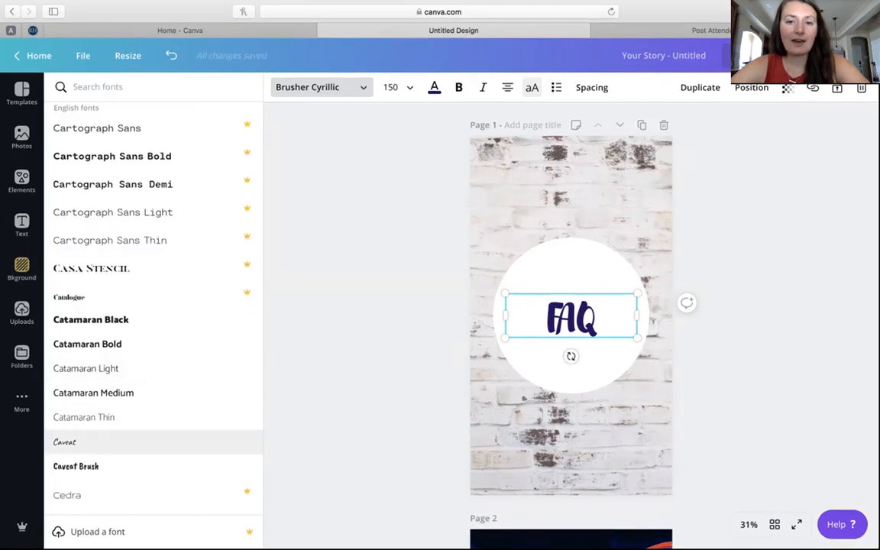
left_click(64, 441)
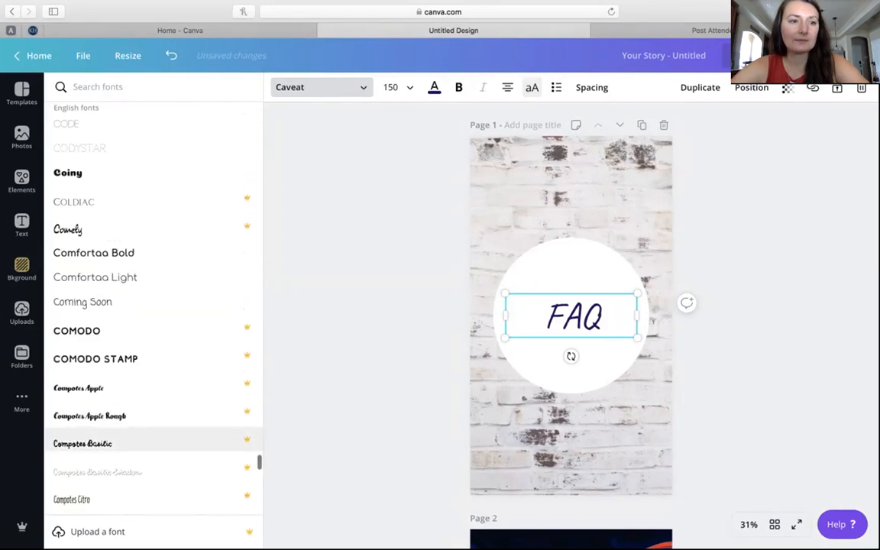
Try Crafty Girls, then settle the FAQ lettering on the Dancing Script font.
scroll("down", 3)
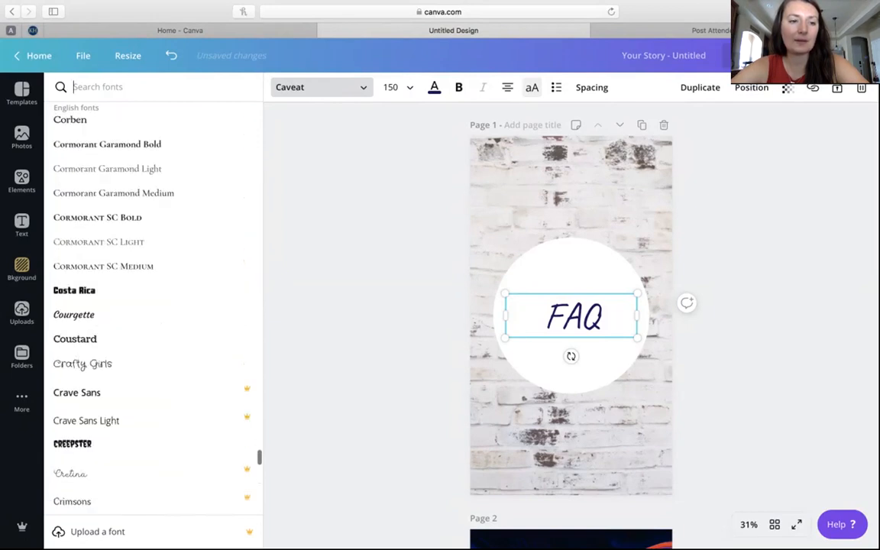
left_click(82, 364)
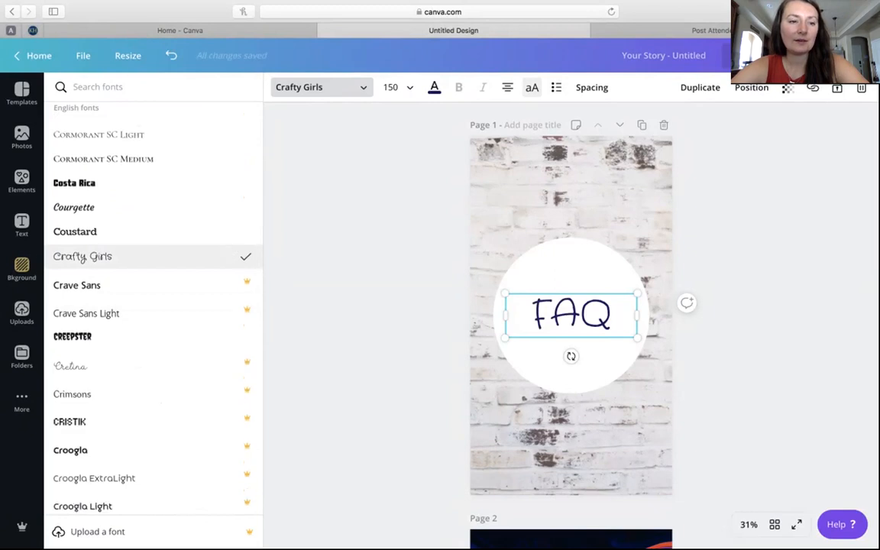
scroll("down", 3)
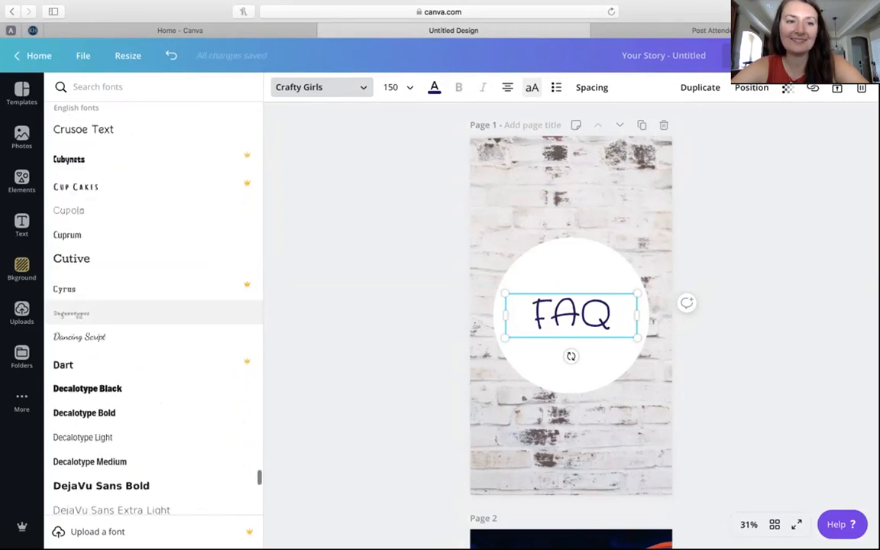
left_click(79, 337)
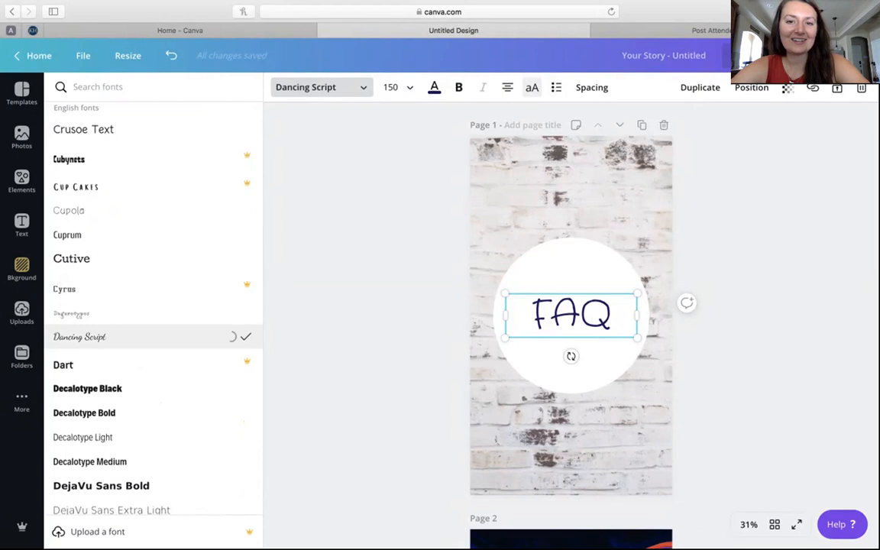
left_click(79, 338)
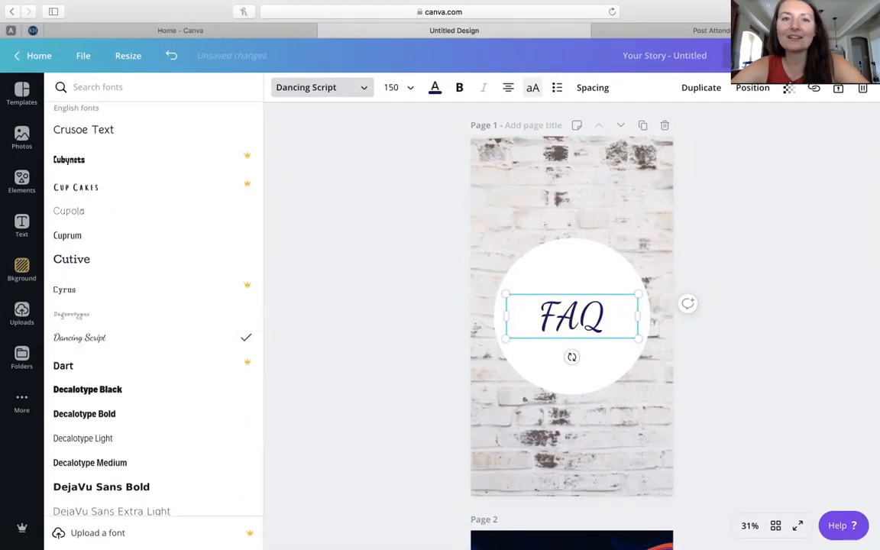
mouse_move(434, 87)
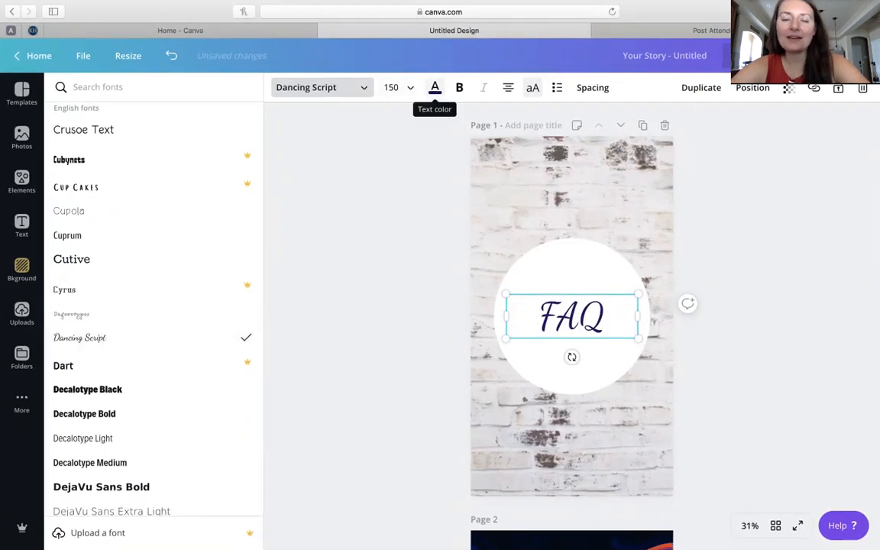
Recolour the FAQ lettering a rosy pink (#db6aae) with the custom colour picker.
left_click(434, 87)
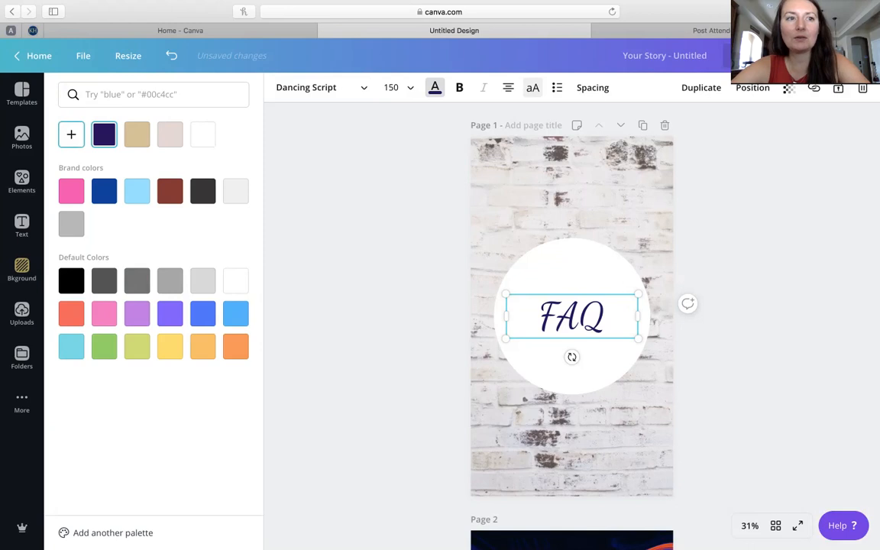
left_click(103, 134)
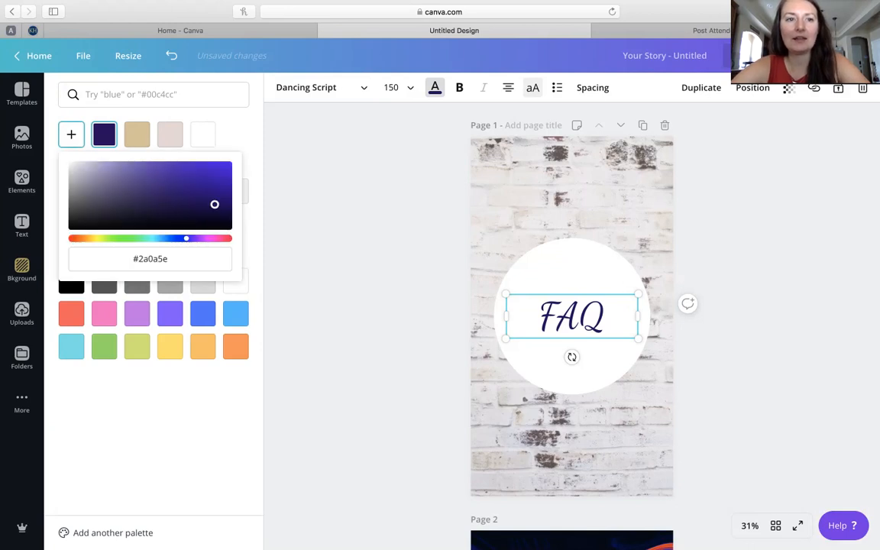
left_click_drag(186, 239, 208, 239)
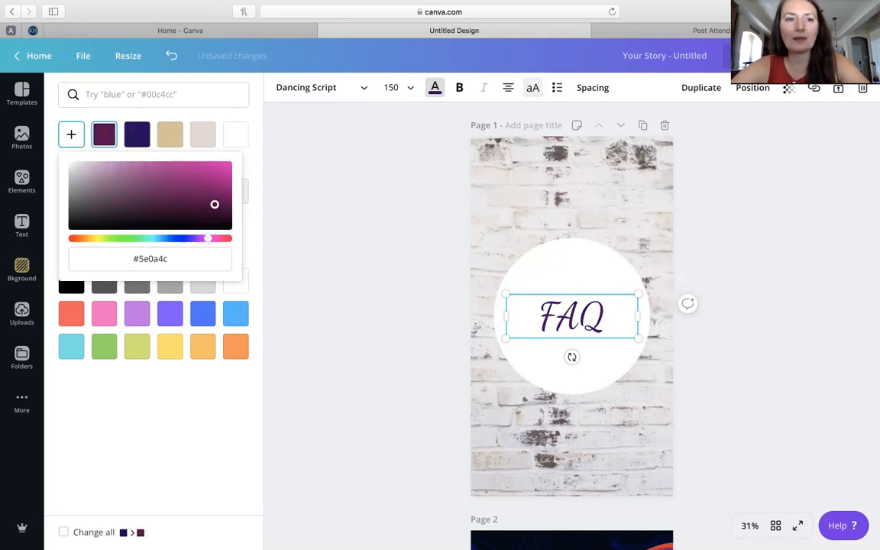
left_click_drag(208, 238, 202, 238)
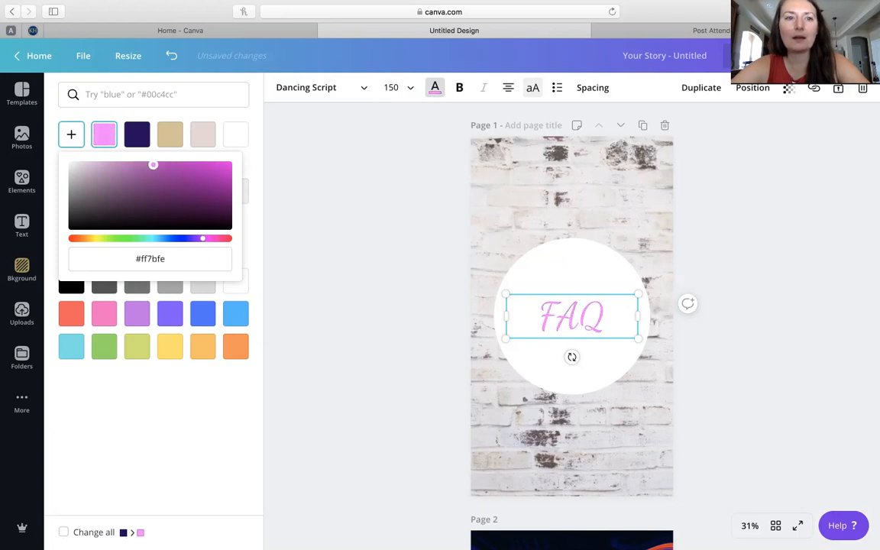
left_click_drag(152, 165, 115, 177)
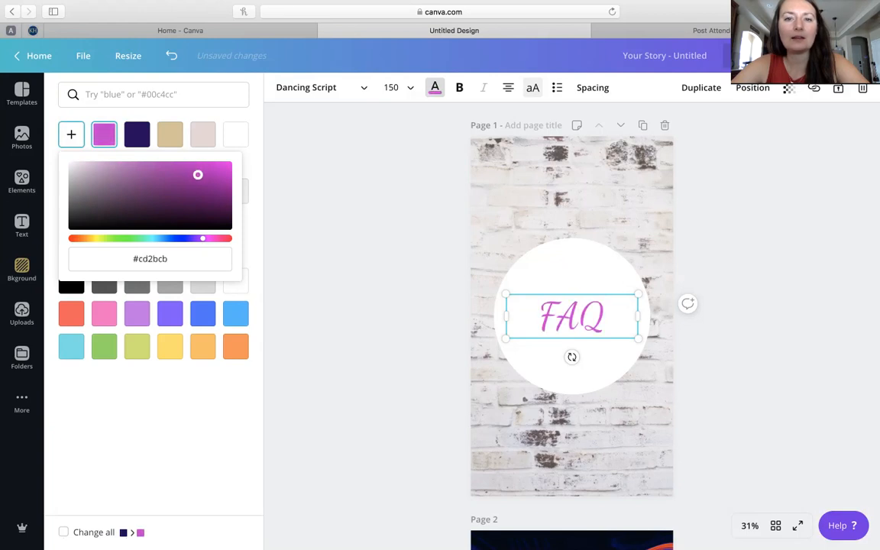
left_click_drag(198, 175, 153, 171)
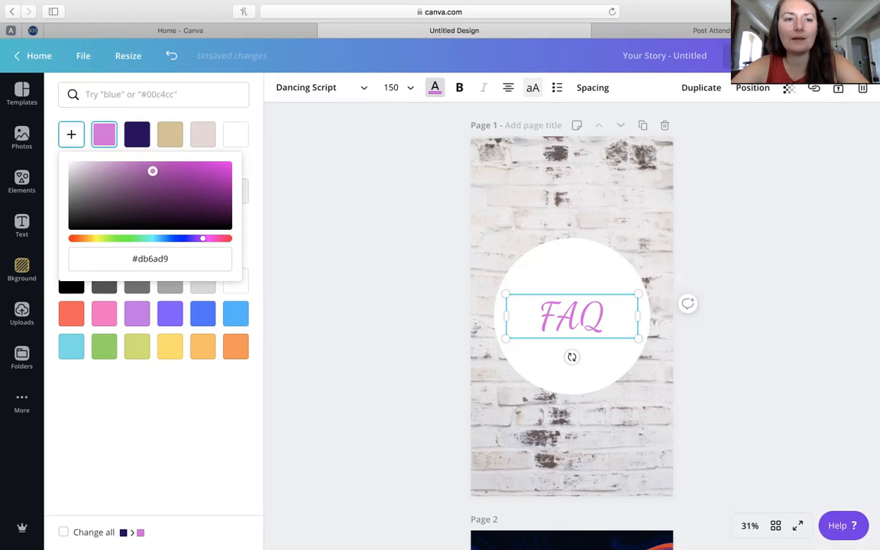
left_click_drag(202, 238, 211, 238)
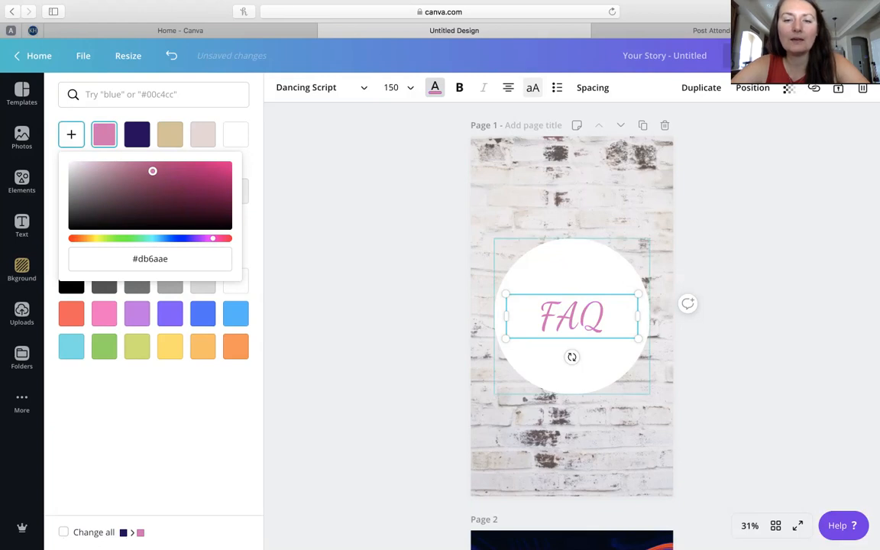
Test beige and light grey fills on the FAQ circle, keep it white, and search backgrounds for 'white'.
left_click(22, 269)
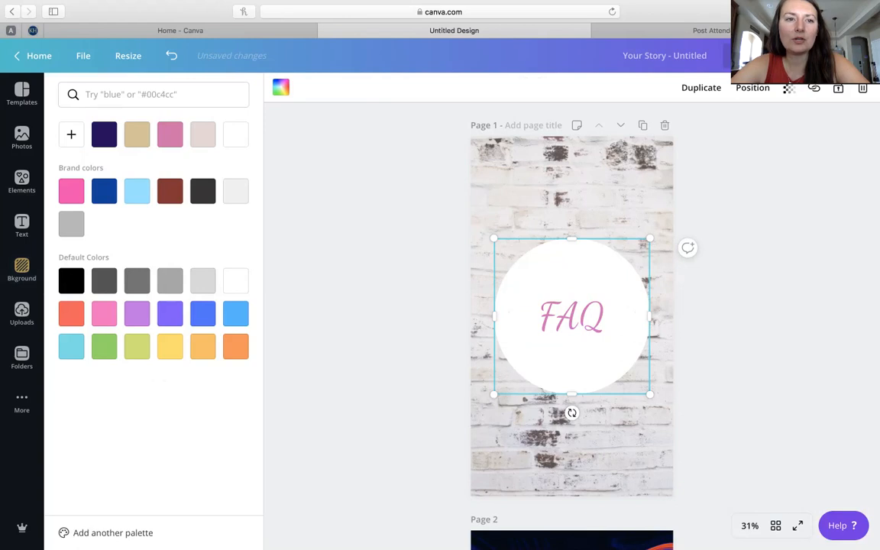
left_click(202, 135)
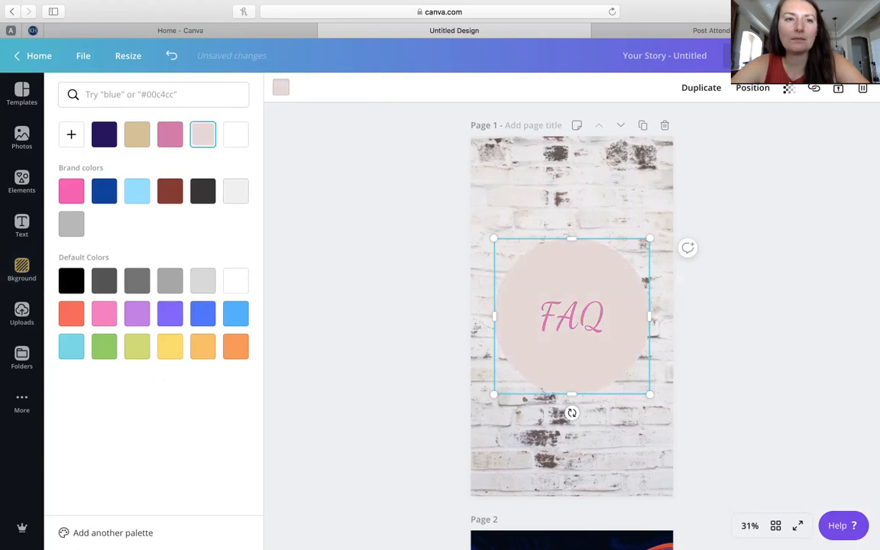
left_click(236, 134)
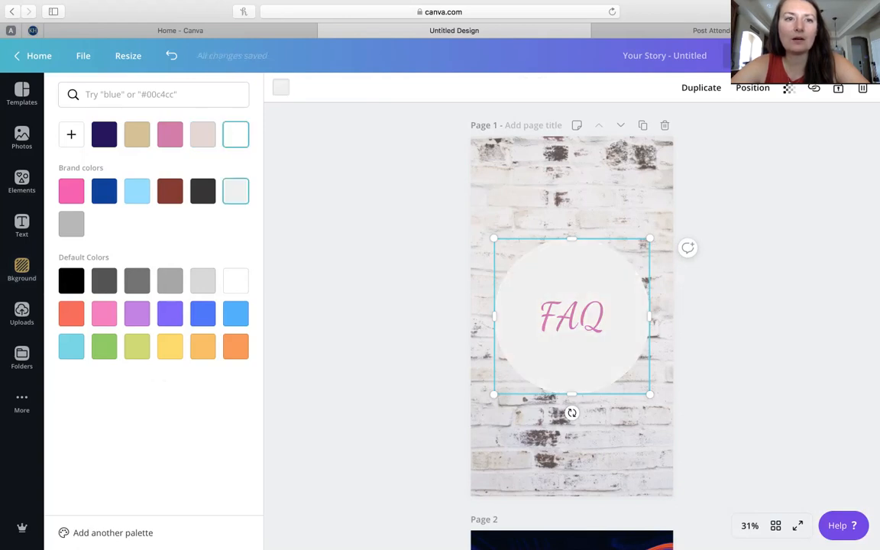
left_click(235, 134)
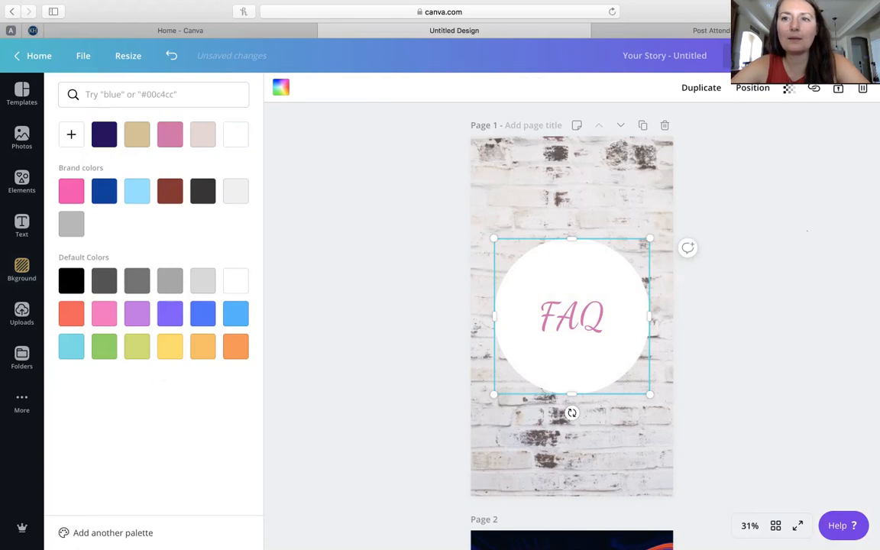
type("white")
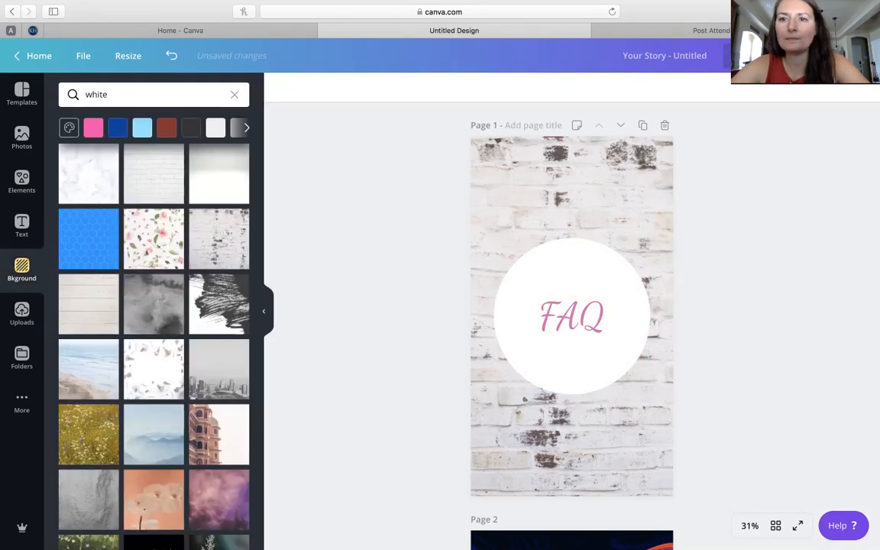
Lower the white circle's transparency slightly and enlarge the FAQ lettering to fill it, centred.
left_click(571, 316)
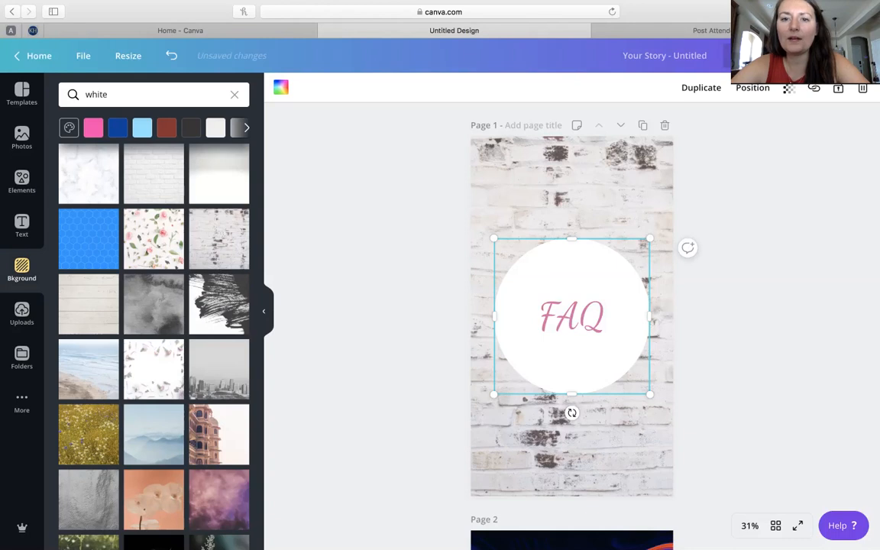
left_click(788, 88)
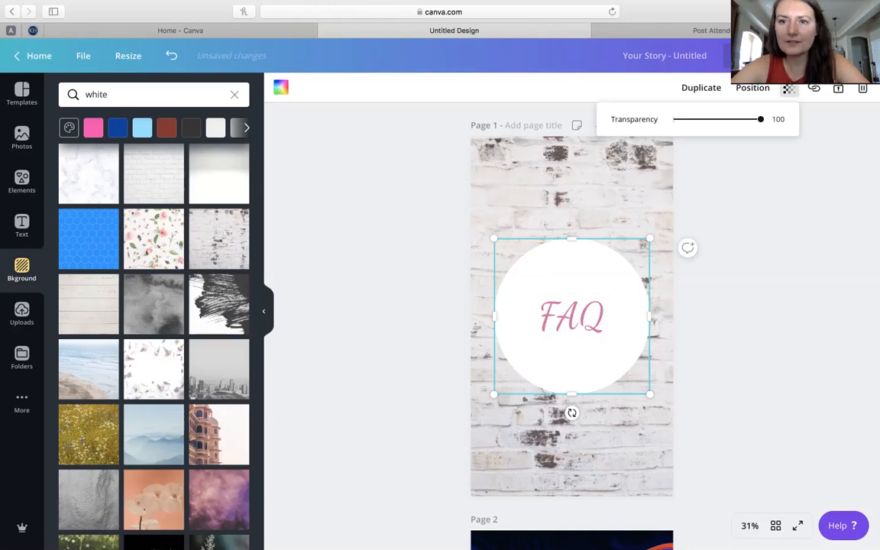
left_click_drag(761, 119, 749, 119)
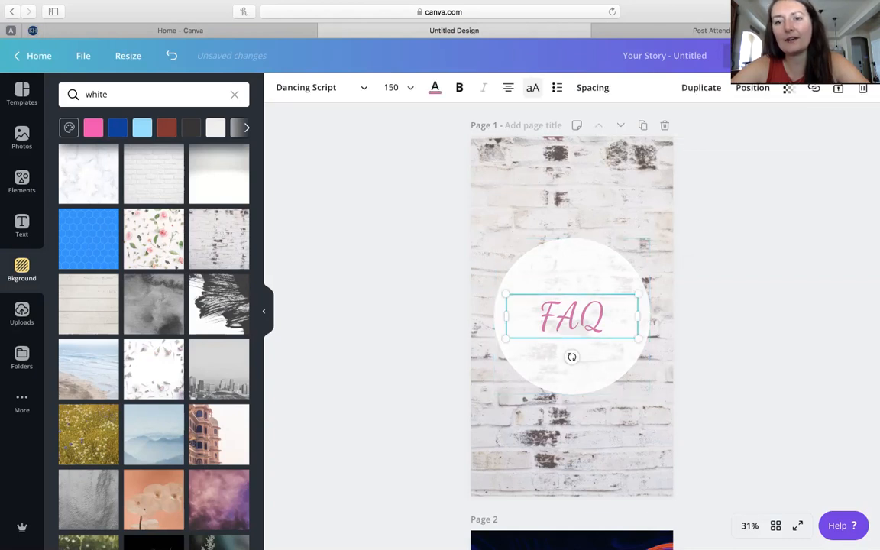
left_click_drag(640, 316, 605, 316)
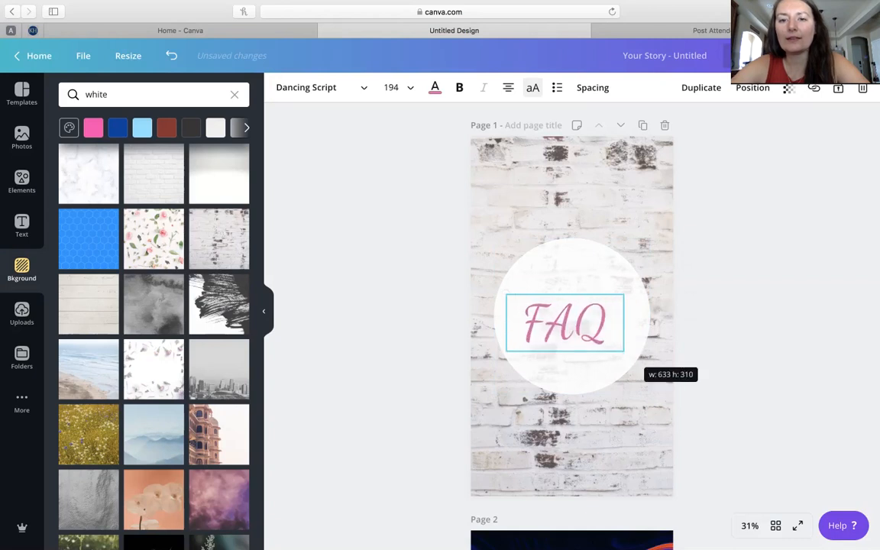
left_click_drag(618, 350, 645, 360)
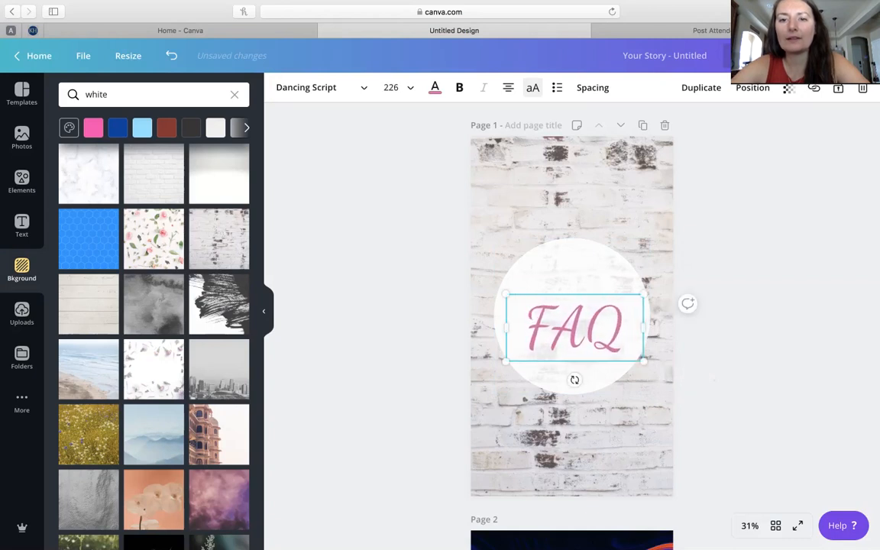
left_click_drag(575, 329, 571, 316)
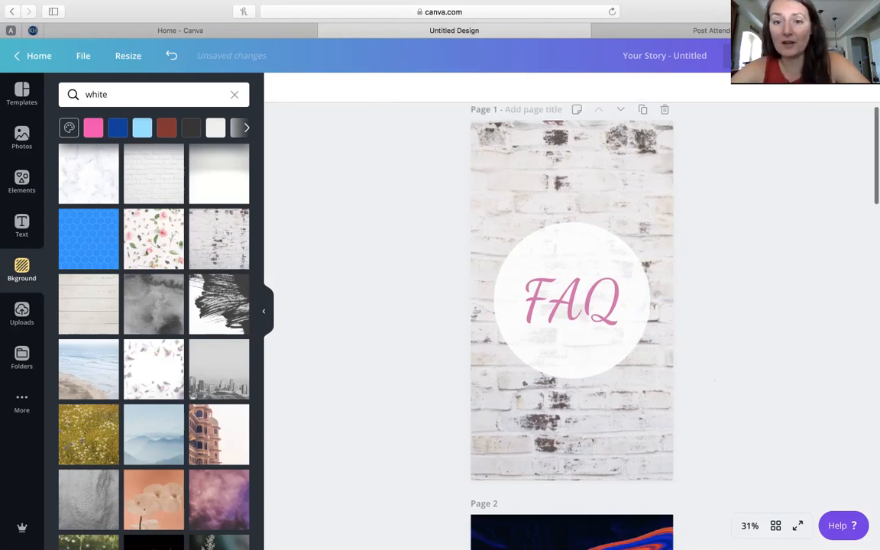
Replace page 2's scattered-petal background with a pale rose photo from the 'white' results.
scroll("down", 3)
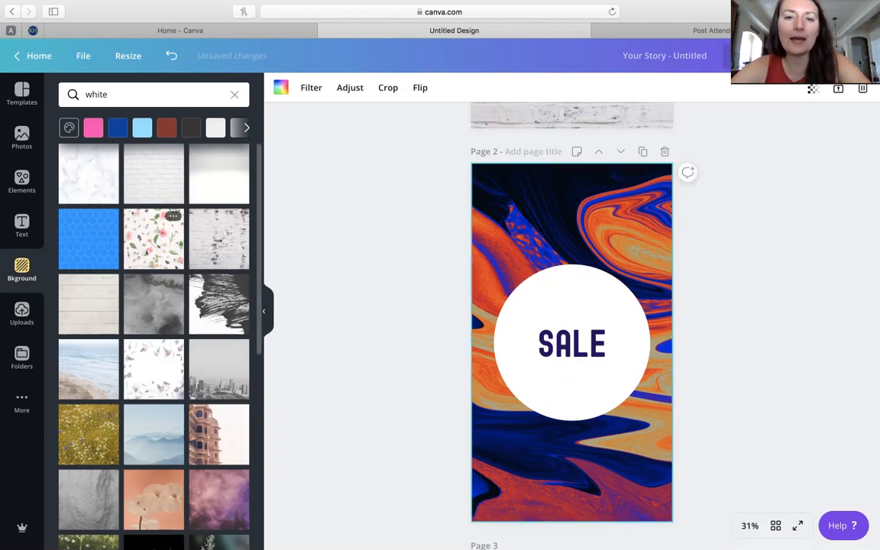
left_click(153, 238)
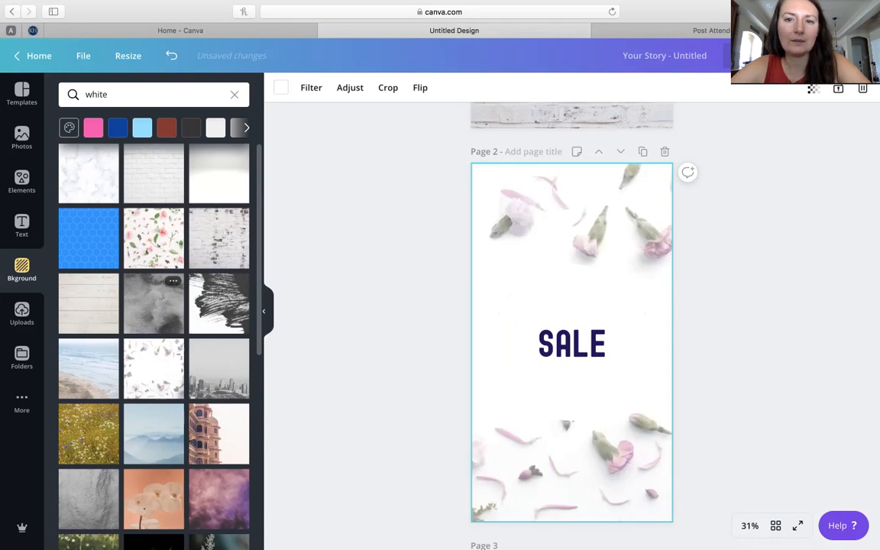
left_click(571, 342)
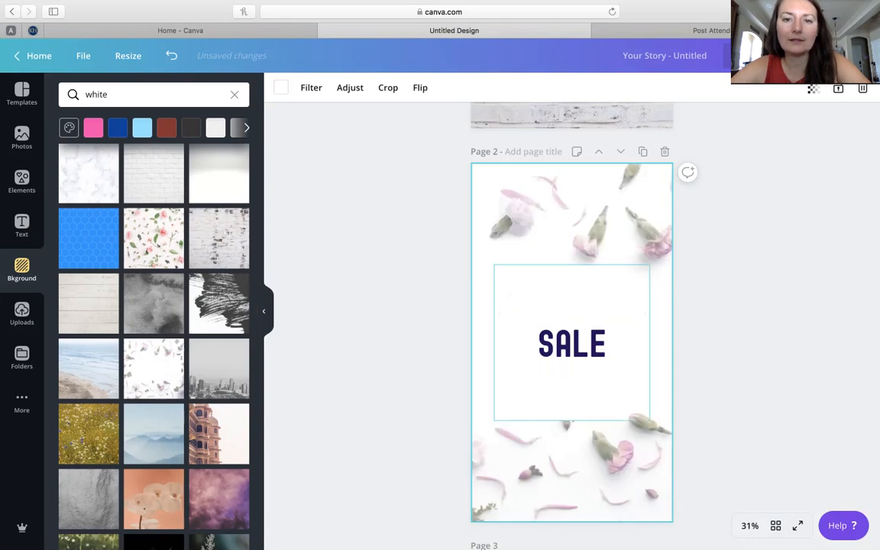
scroll("down", 3)
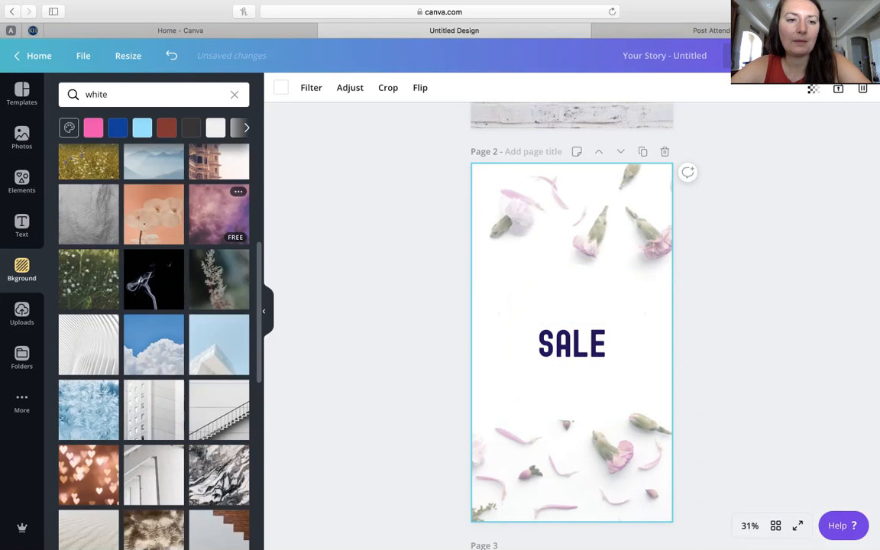
scroll("down", 3)
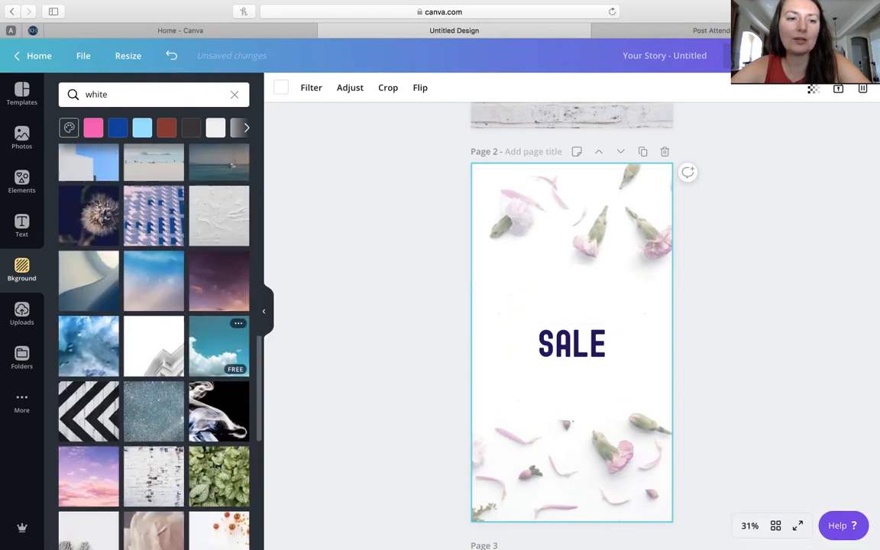
scroll("down", 3)
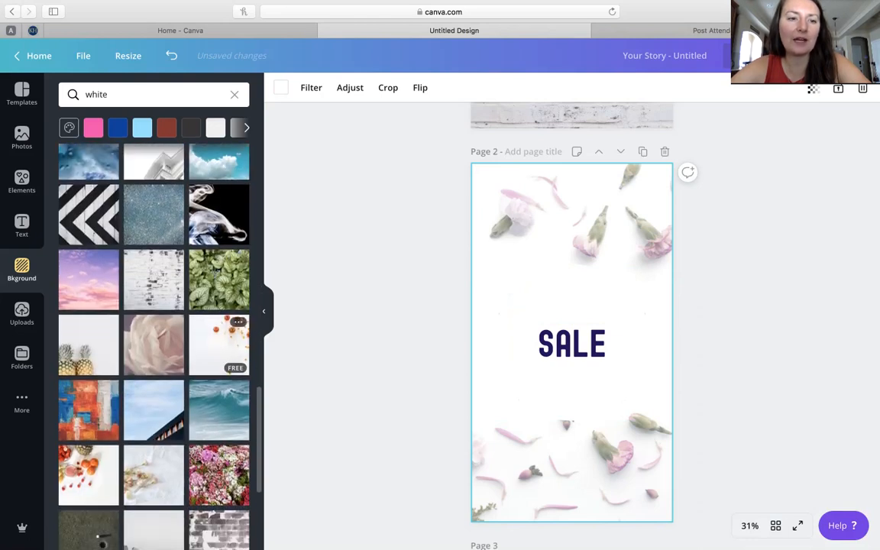
left_click(152, 339)
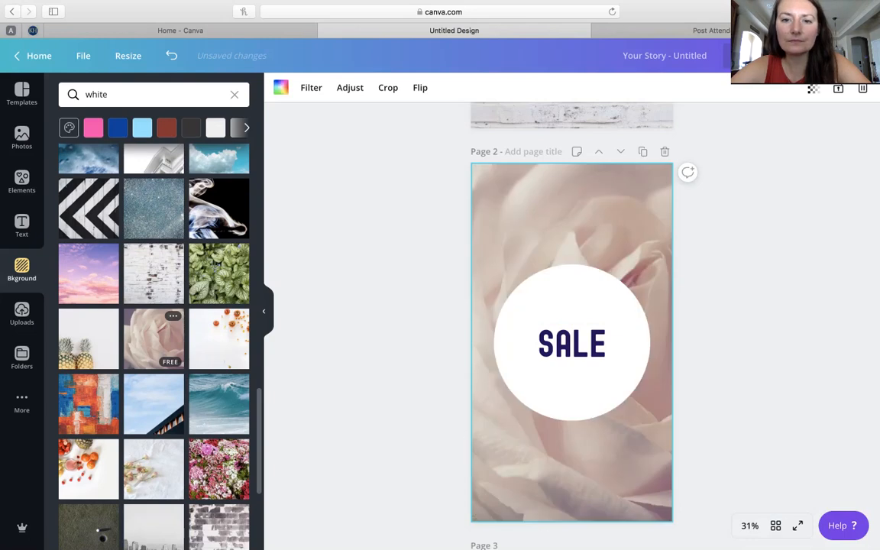
Swap the SALE cover's background for the pink and white flower photo instead.
left_click(572, 342)
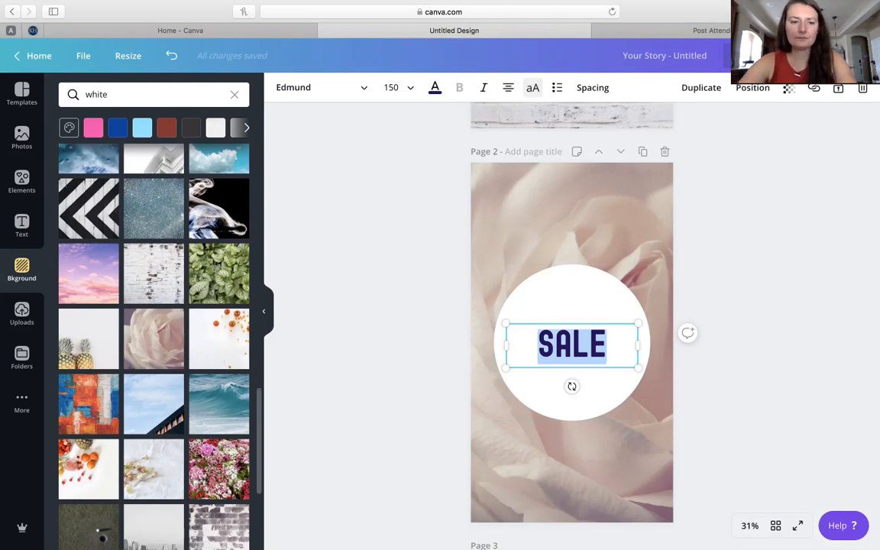
scroll("down", 3)
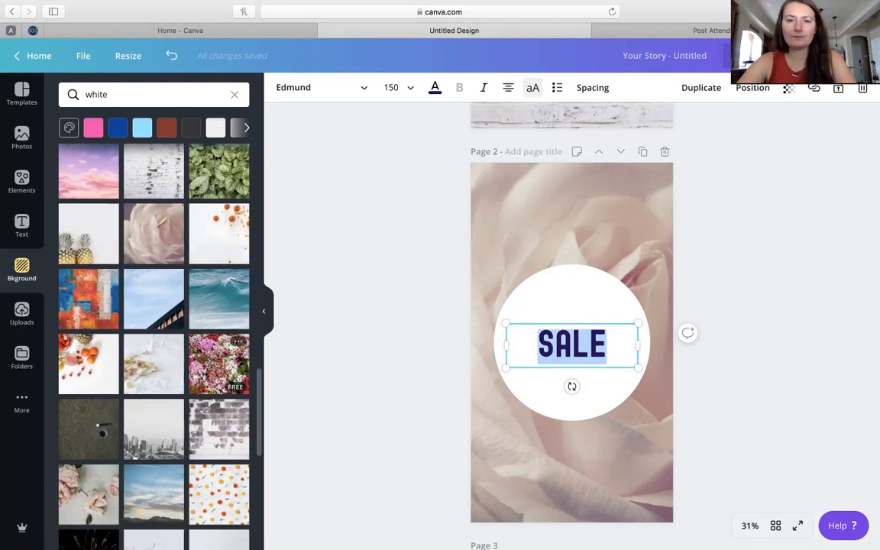
left_click(219, 363)
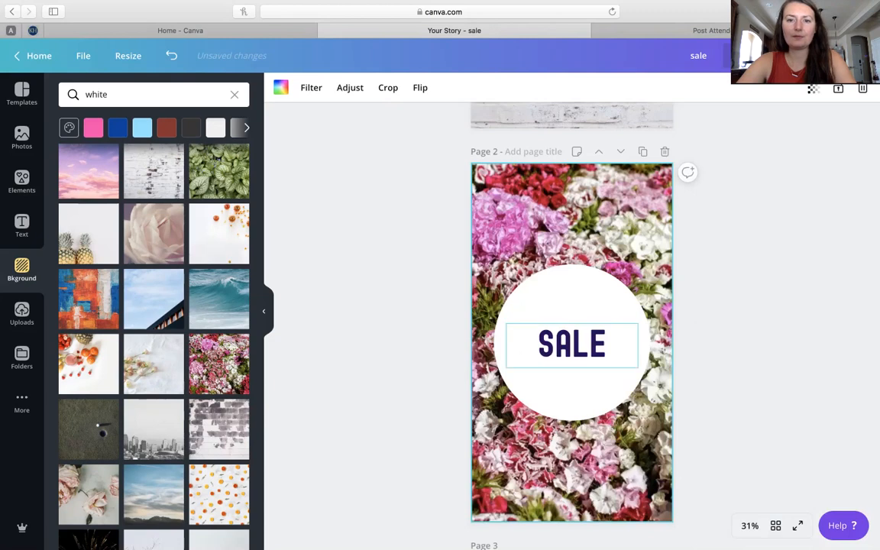
Reword the SALE cover to PRICING and set it in Dancing Script.
left_click(571, 344)
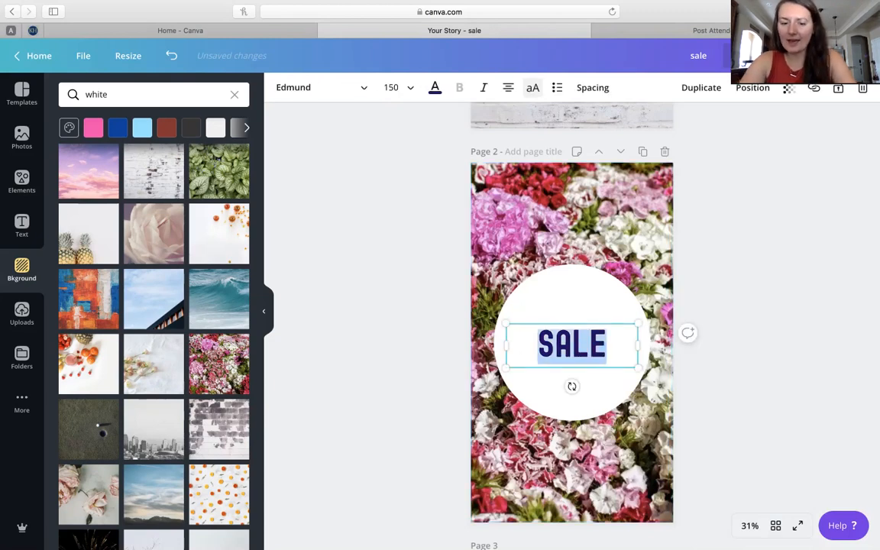
type("PRICING")
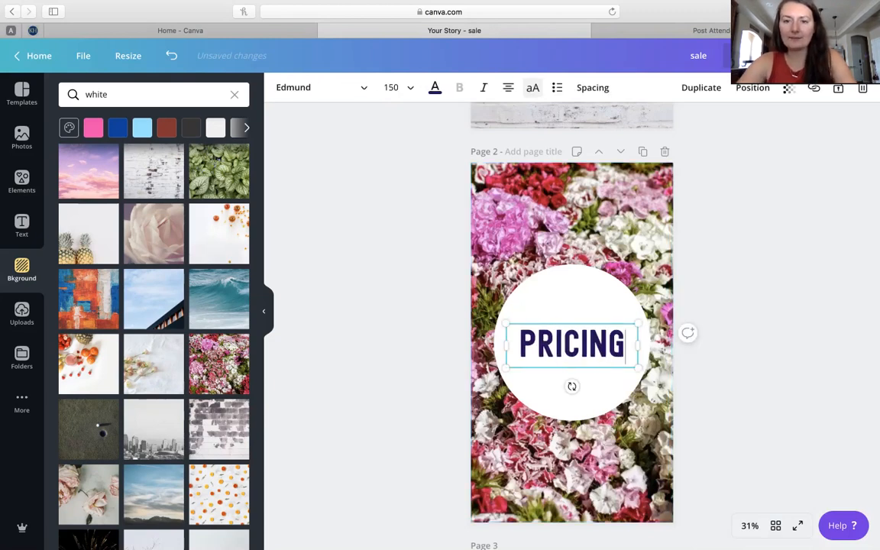
scroll("up", 3)
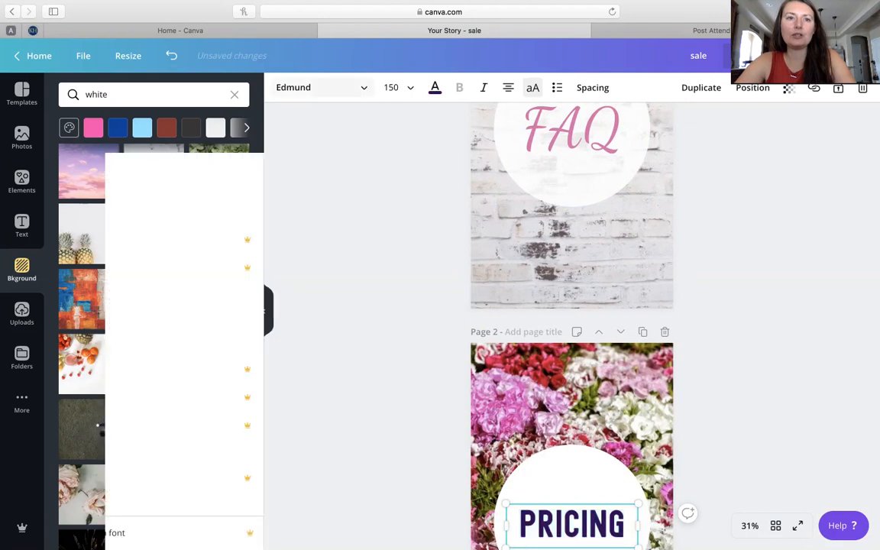
left_click(321, 87)
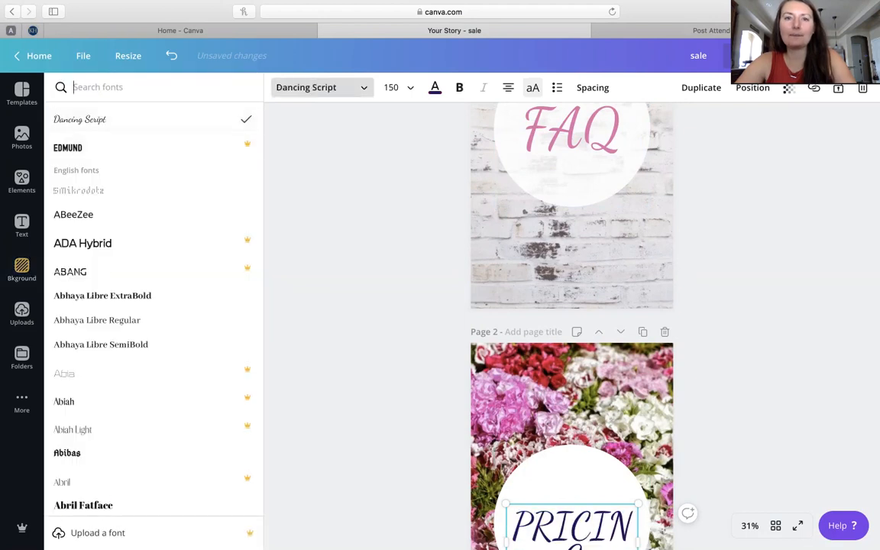
scroll("down", 3)
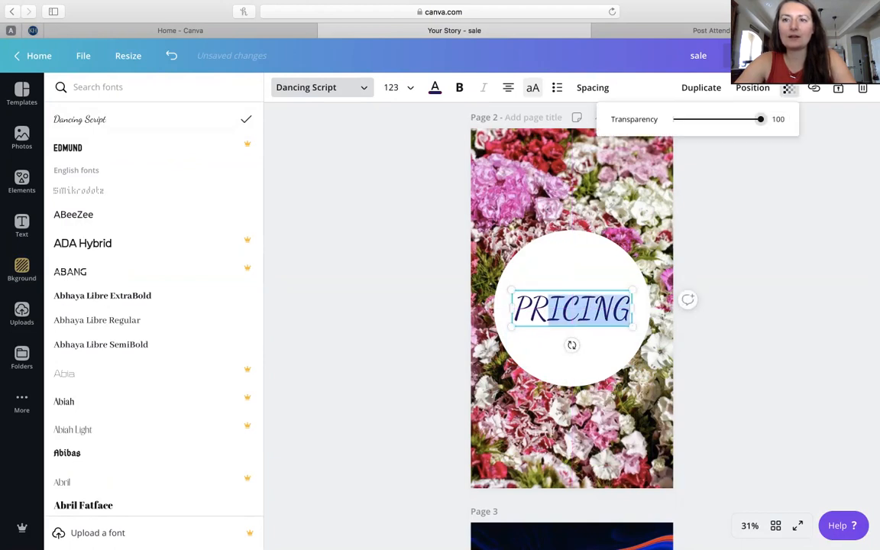
Make the PRICING text and its white circle slightly see-through with the Transparency slider.
left_click_drag(760, 119, 745, 120)
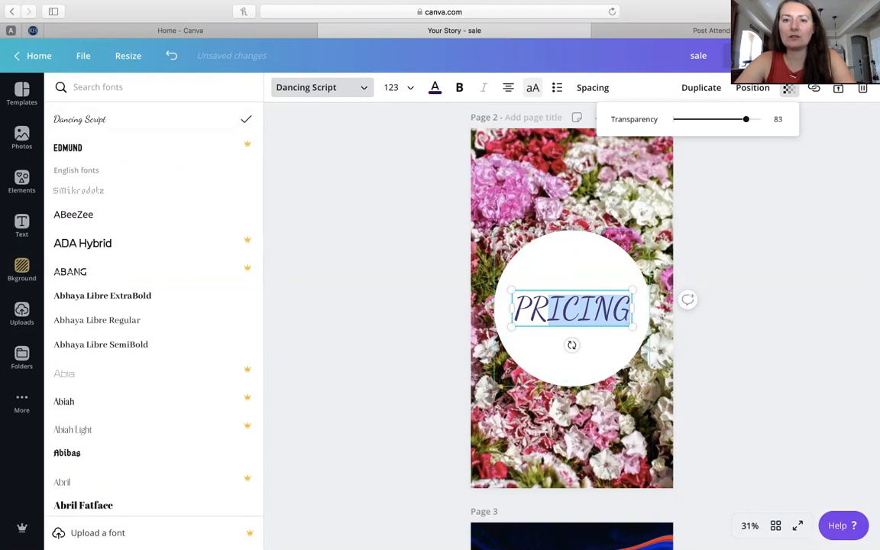
left_click(21, 269)
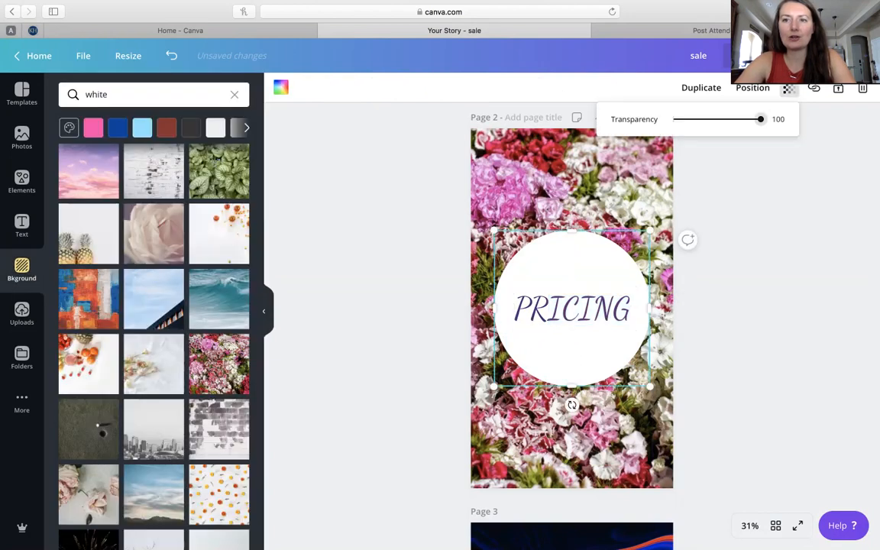
left_click_drag(761, 120, 752, 119)
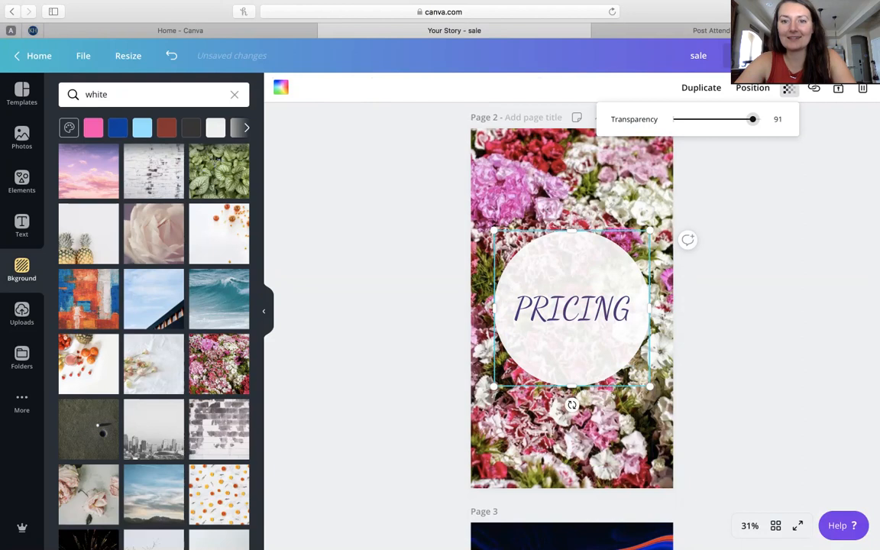
scroll("up", 3)
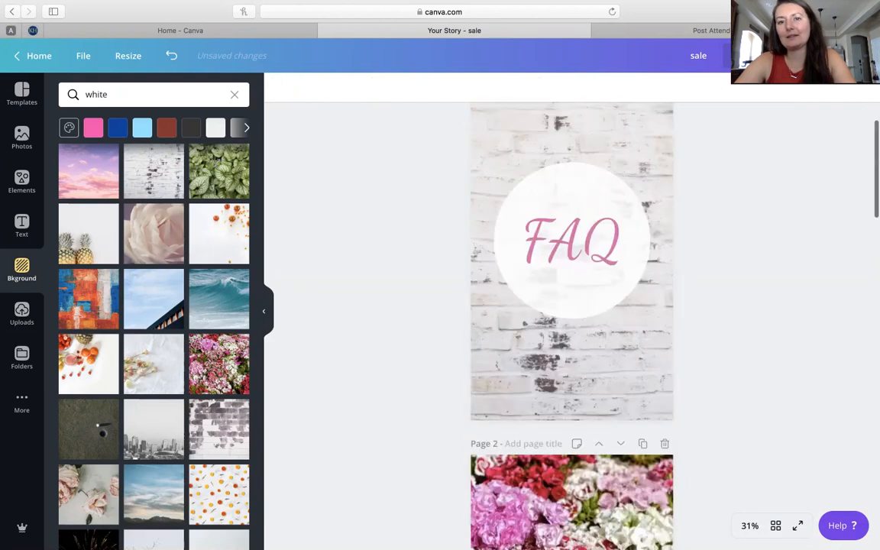
scroll("down", 3)
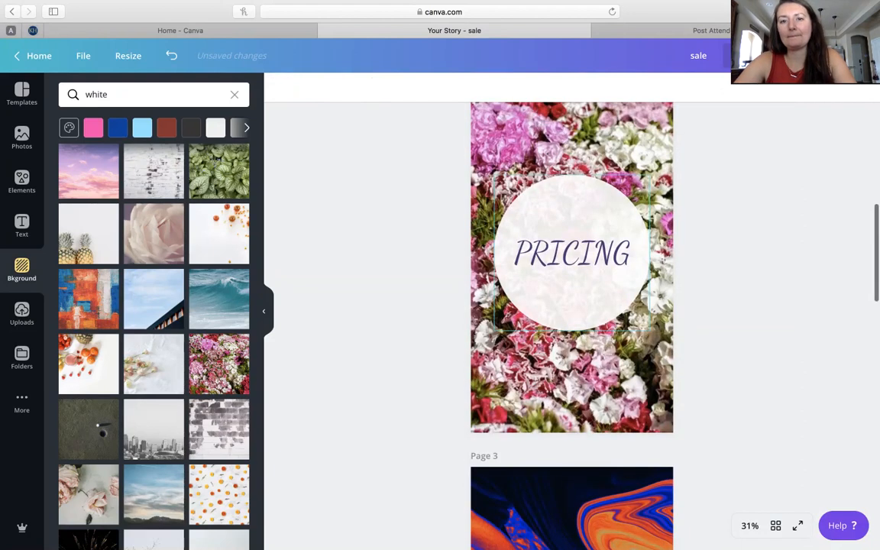
Colour the PRICING text the document's rosy pink to match FAQ.
left_click(571, 252)
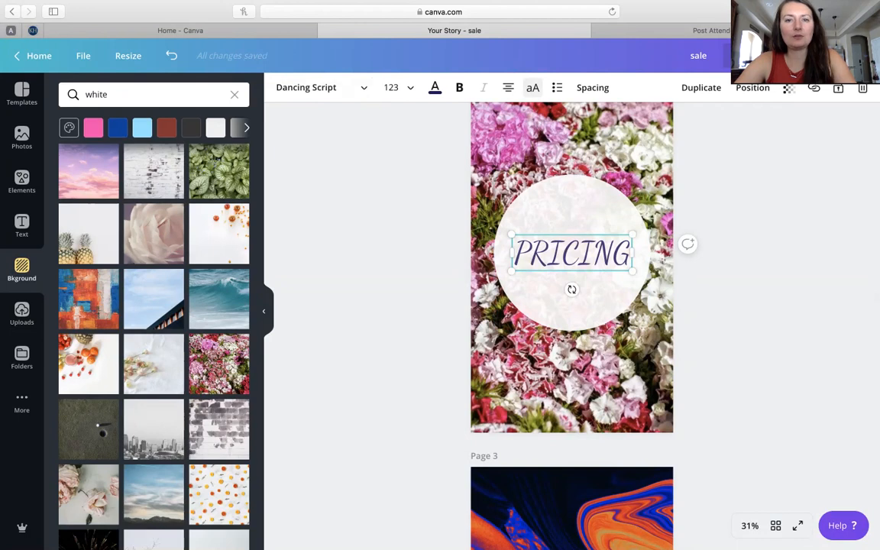
left_click(434, 87)
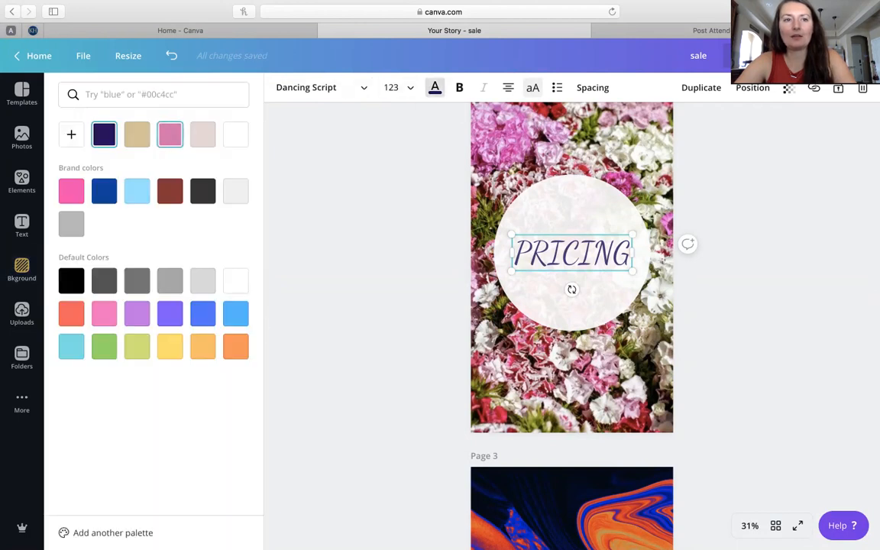
left_click(170, 134)
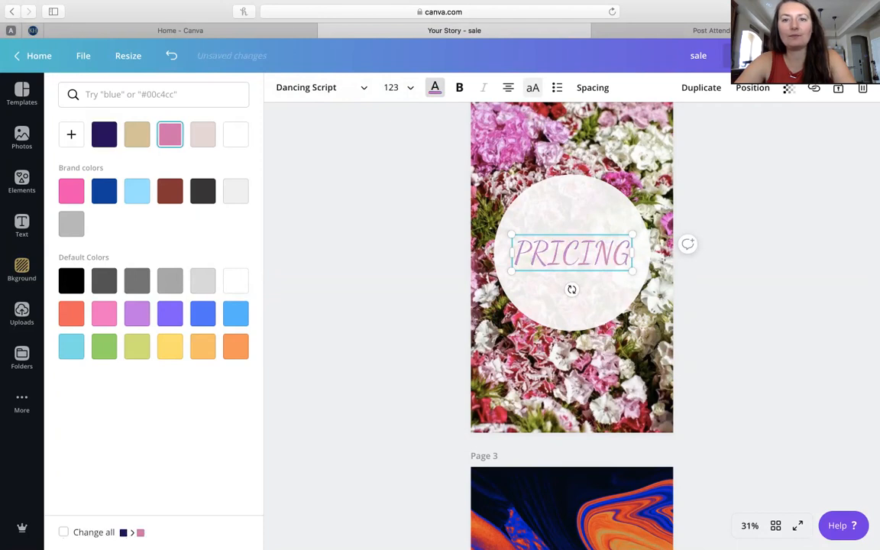
type("white")
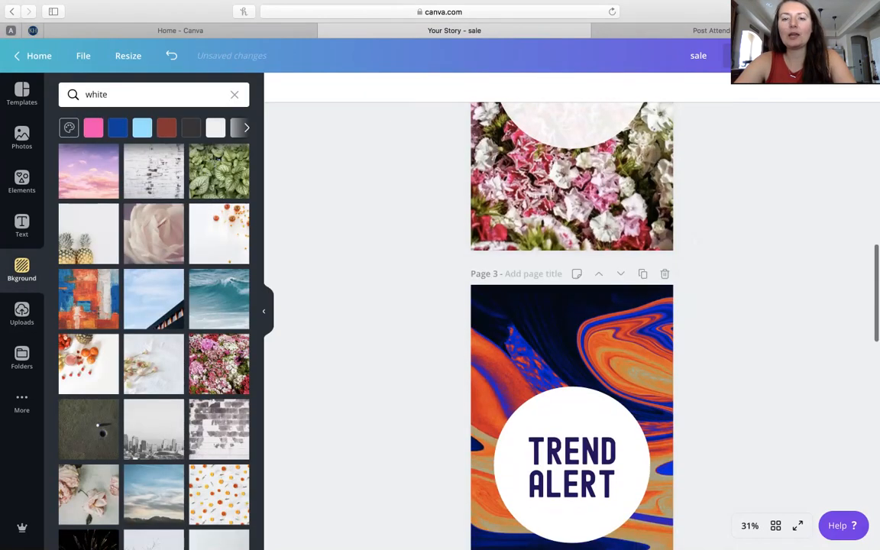
Browse background photos for page 2, trying the dark plant photo behind PRICING.
scroll("down", 3)
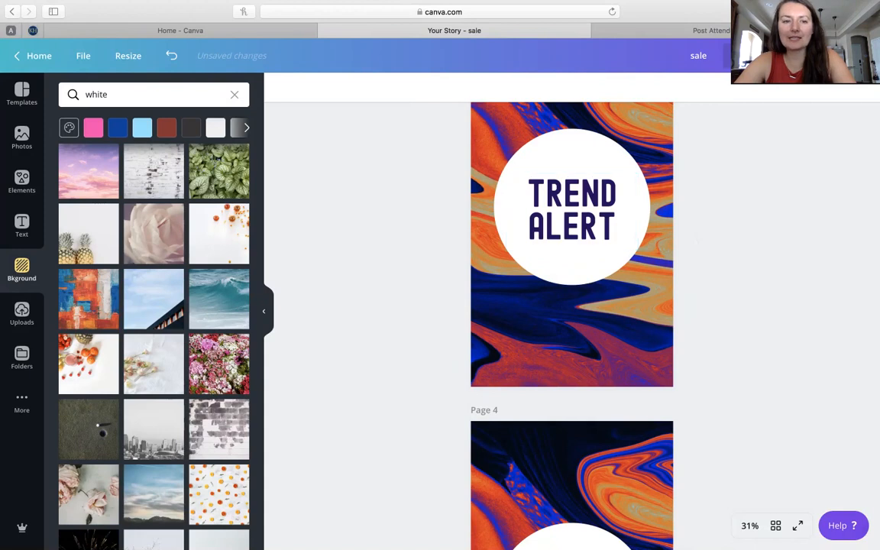
scroll("up", 3)
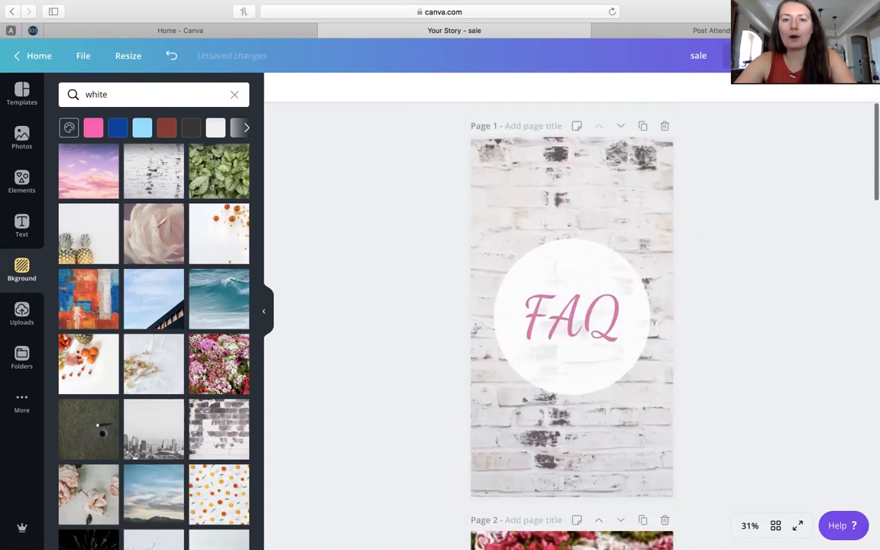
scroll("down", 3)
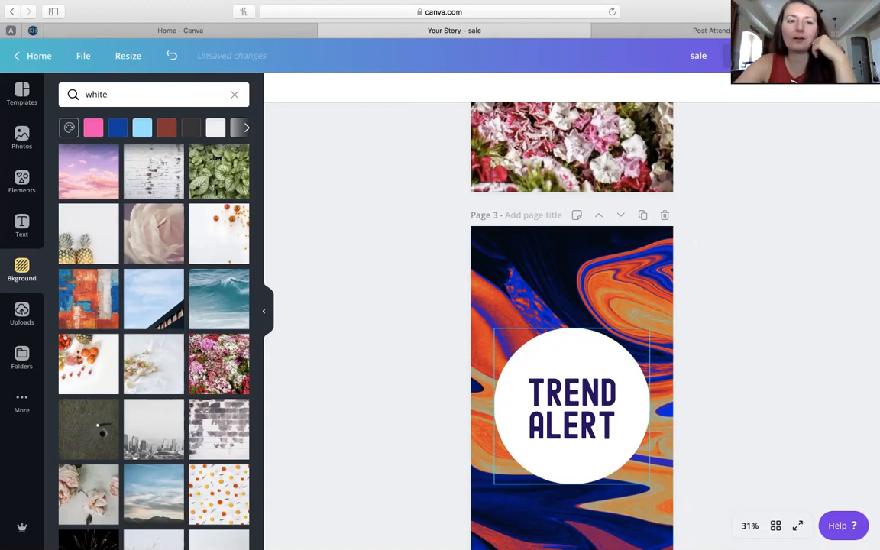
scroll("down", 3)
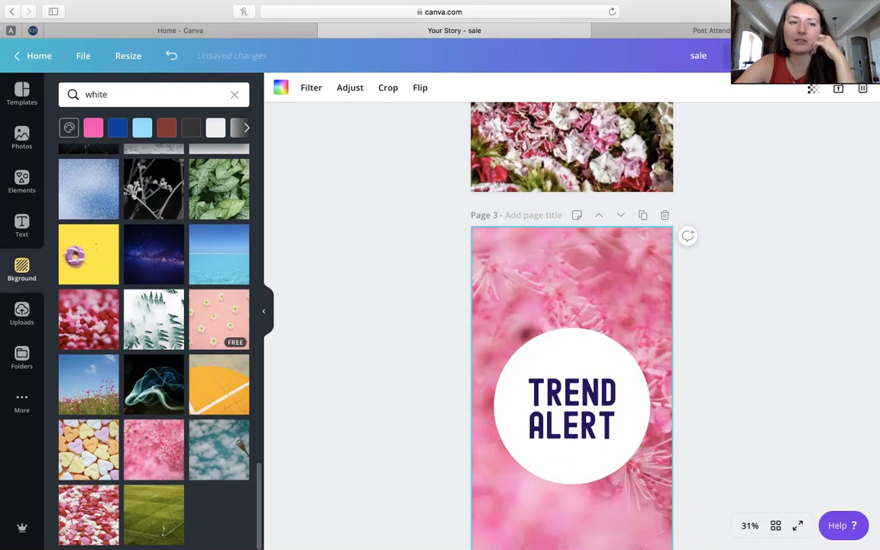
scroll("down", 3)
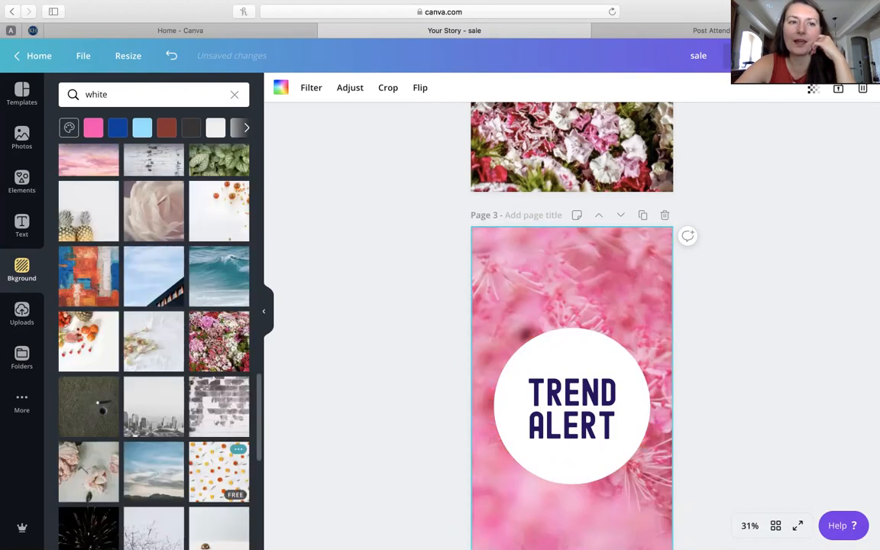
scroll("down", 3)
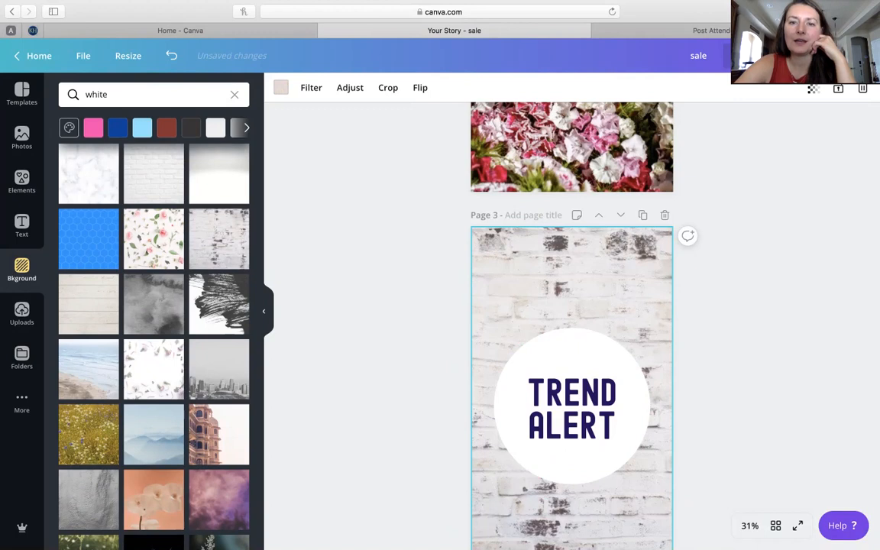
scroll("up", 3)
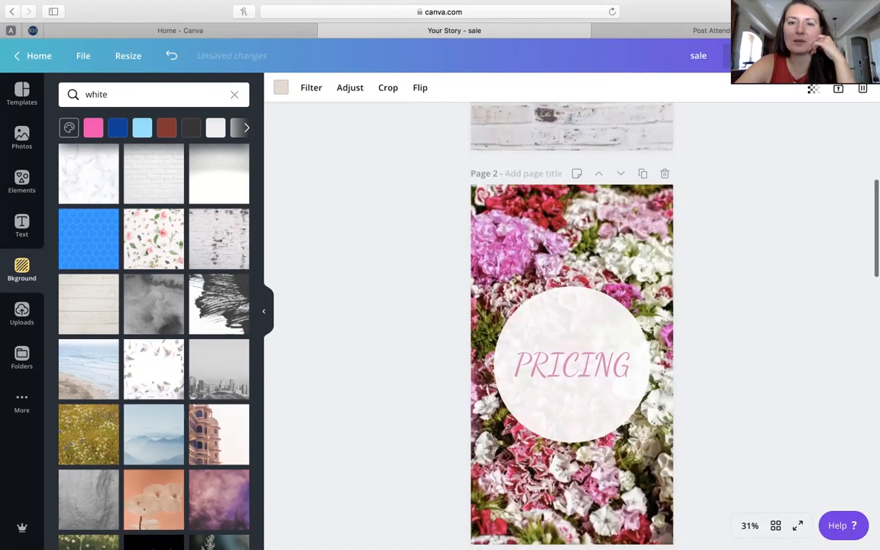
scroll("down", 3)
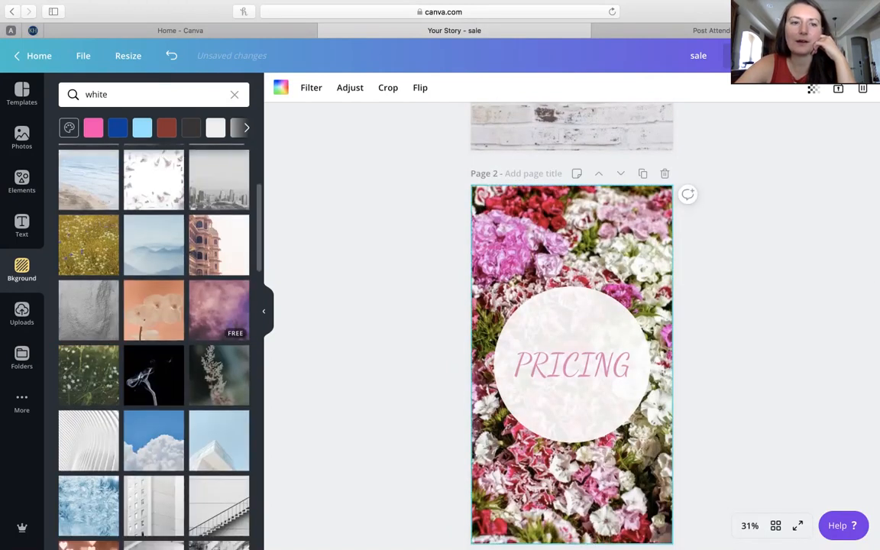
left_click(219, 309)
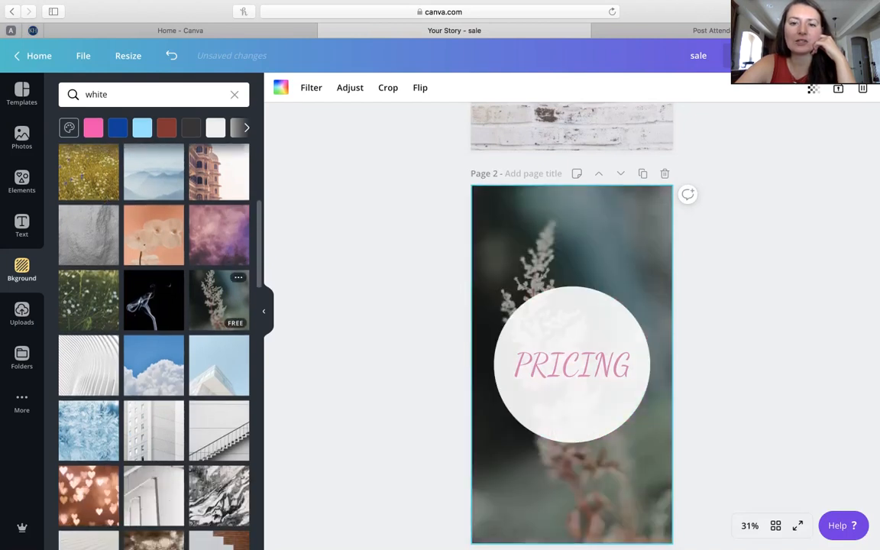
scroll("down", 3)
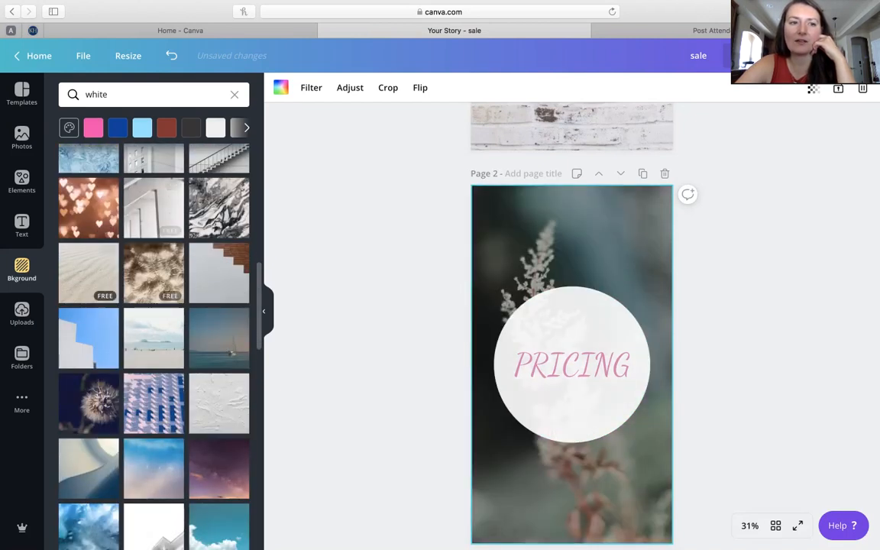
scroll("down", 3)
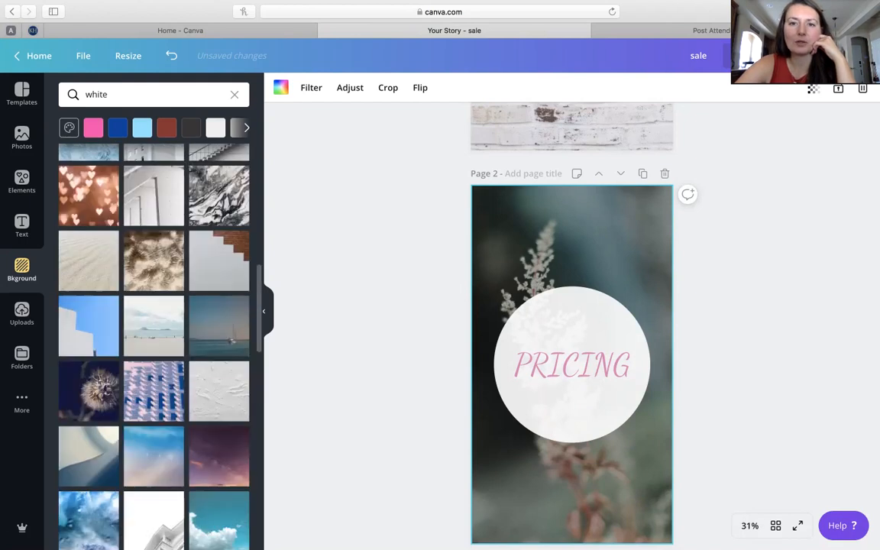
scroll("up", 3)
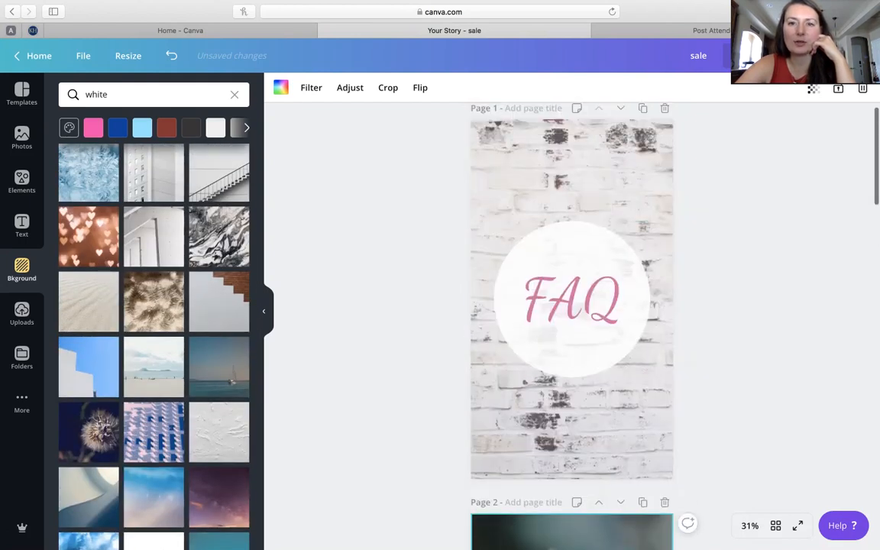
scroll("down", 3)
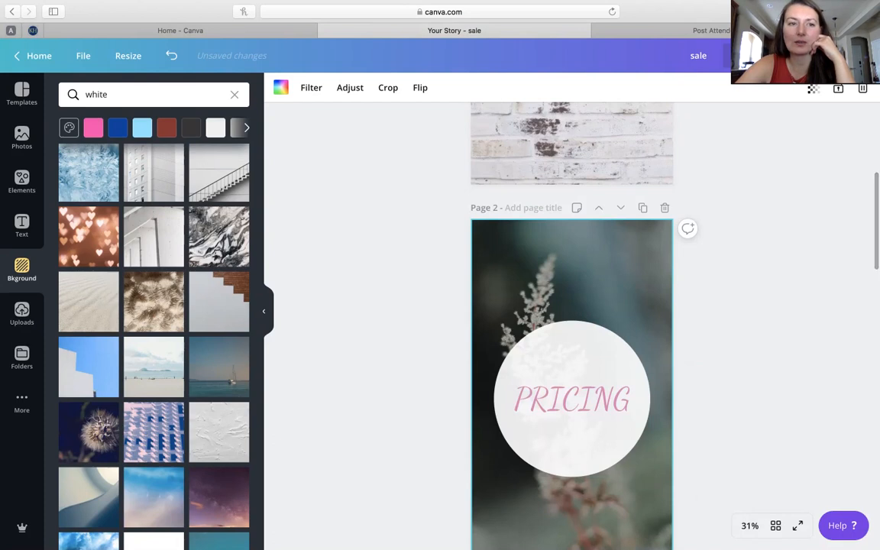
scroll("down", 3)
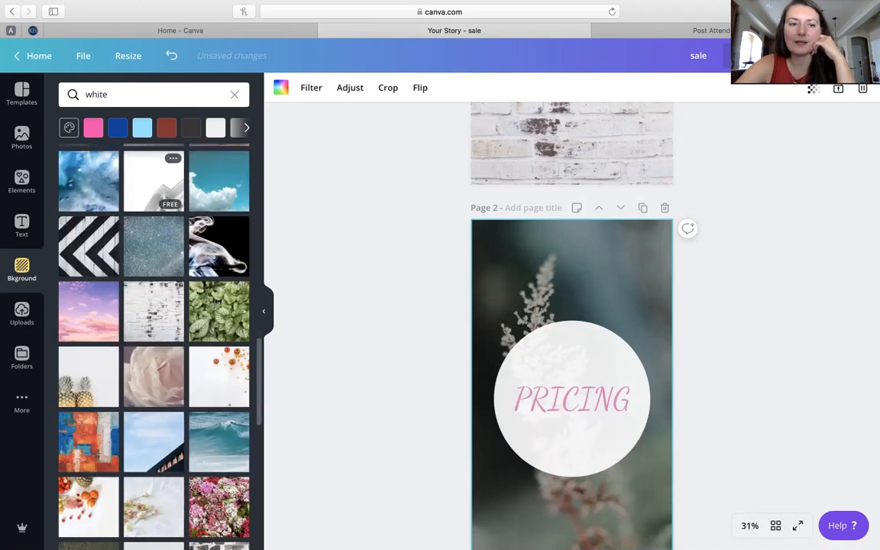
scroll("down", 3)
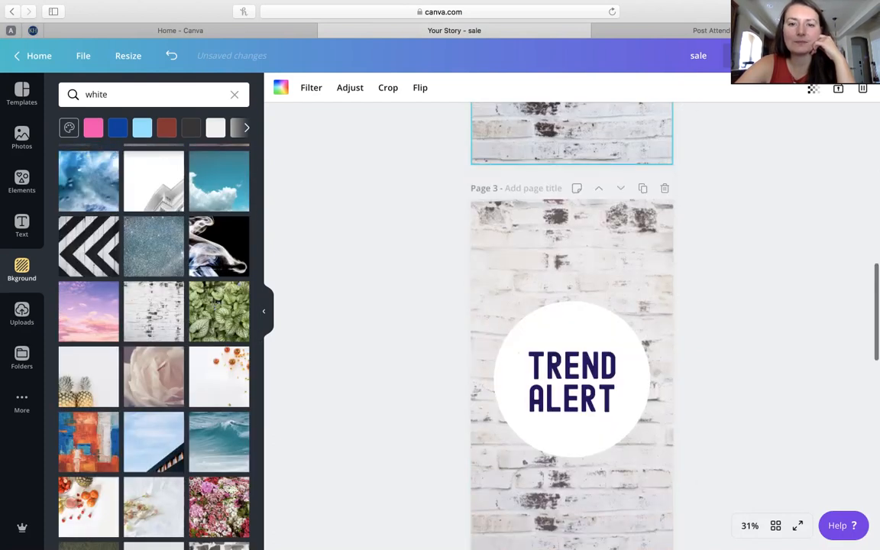
scroll("down", 3)
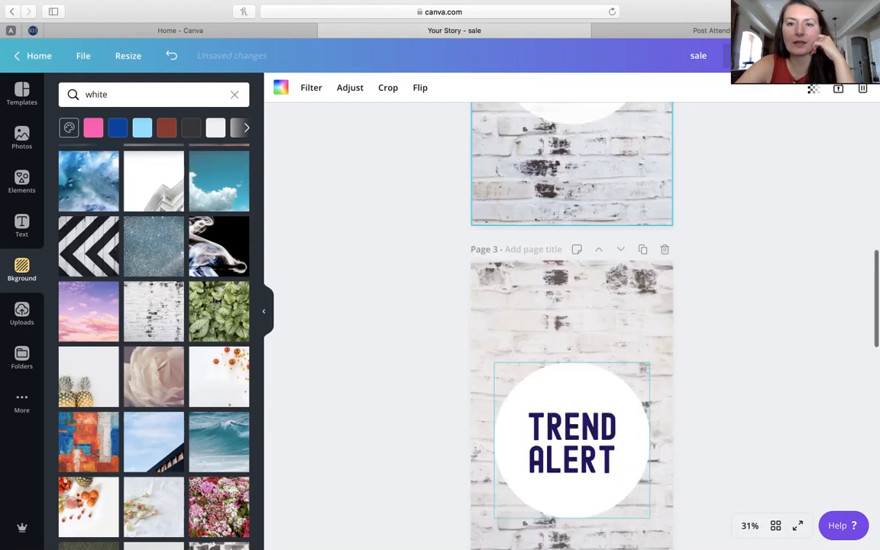
scroll("up", 3)
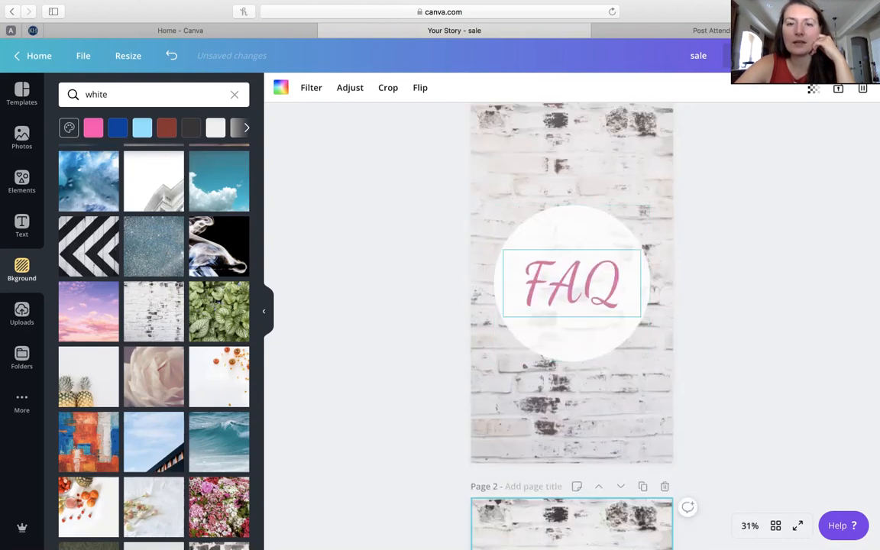
Reduce the FAQ title to font size 123 so it matches the PRICING title.
left_click(571, 283)
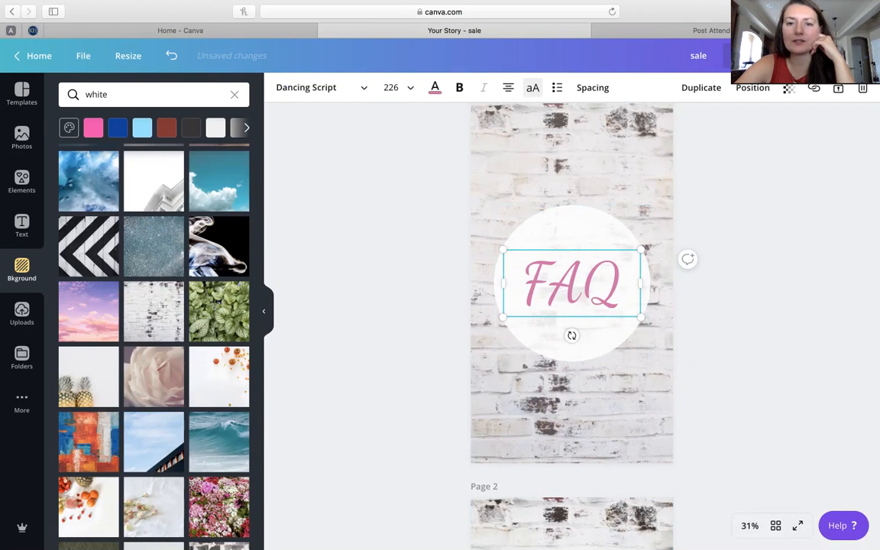
scroll("down", 3)
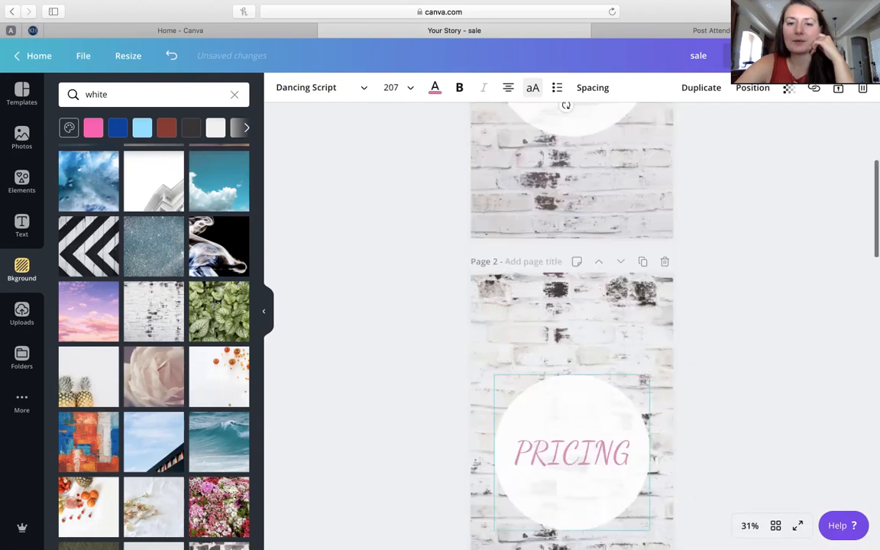
left_click(572, 452)
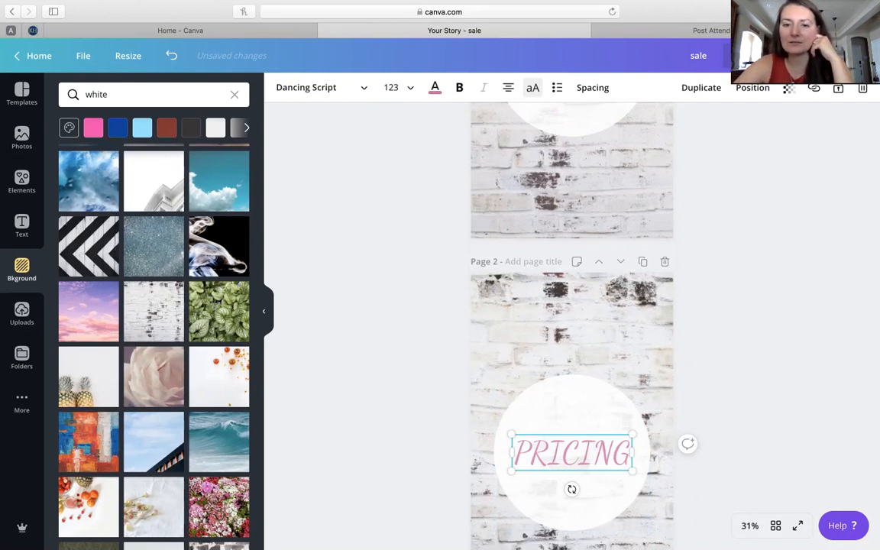
scroll("up", 3)
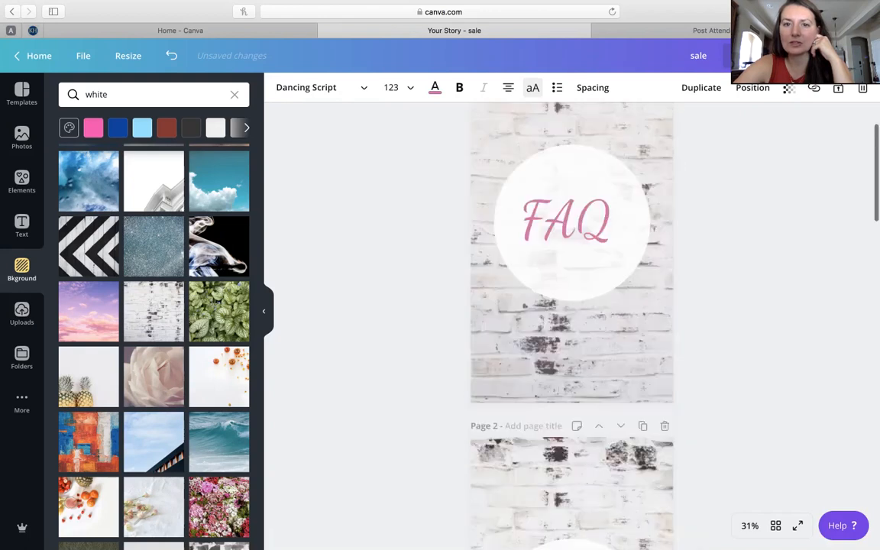
left_click(409, 87)
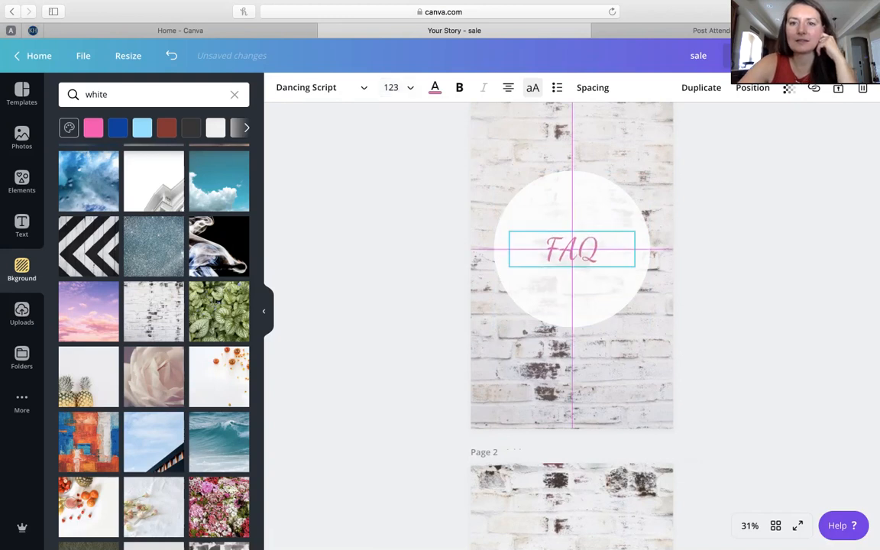
left_click(572, 366)
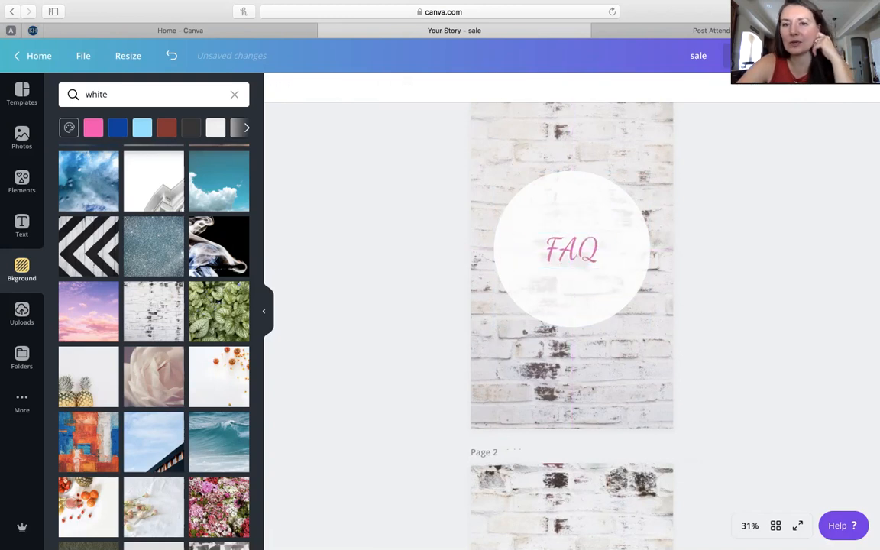
scroll("down", 3)
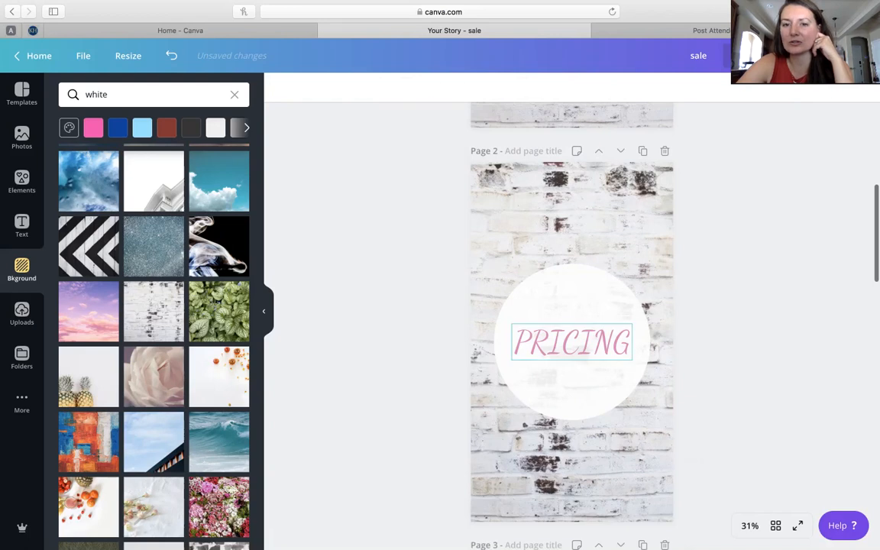
left_click(571, 355)
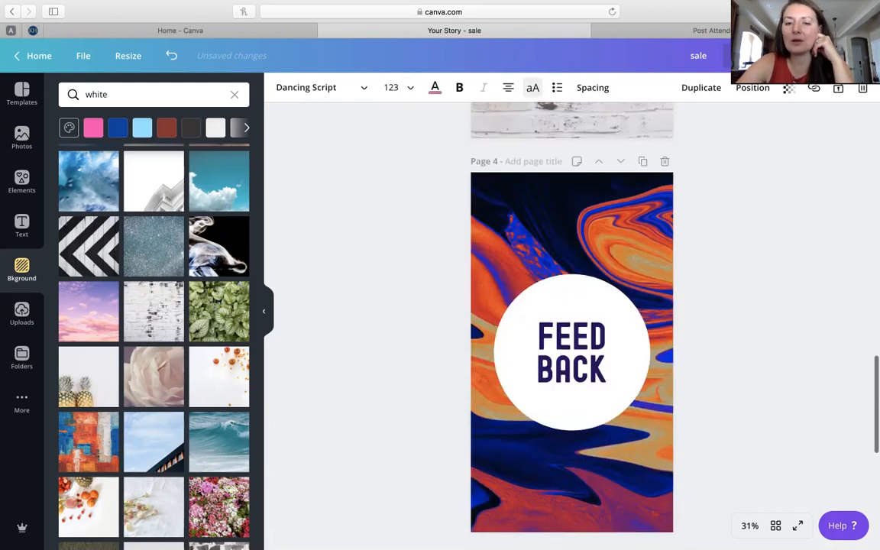
Apply the Pink Playful Bake Shop cupcake highlight cover to page 6.
scroll("down", 3)
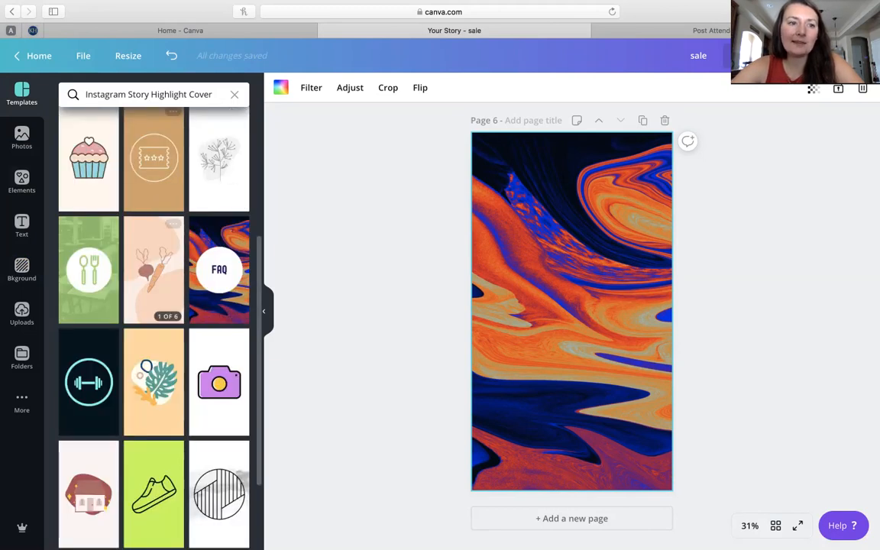
left_click(89, 158)
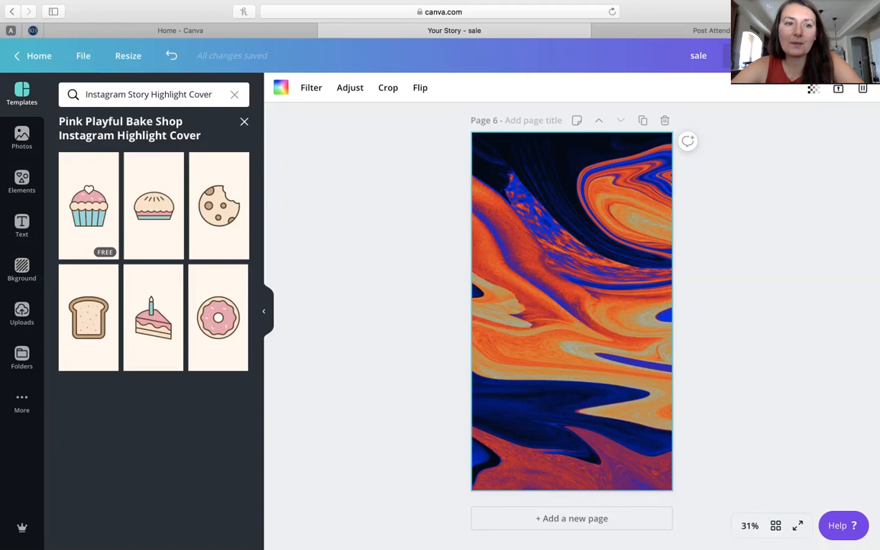
left_click(89, 206)
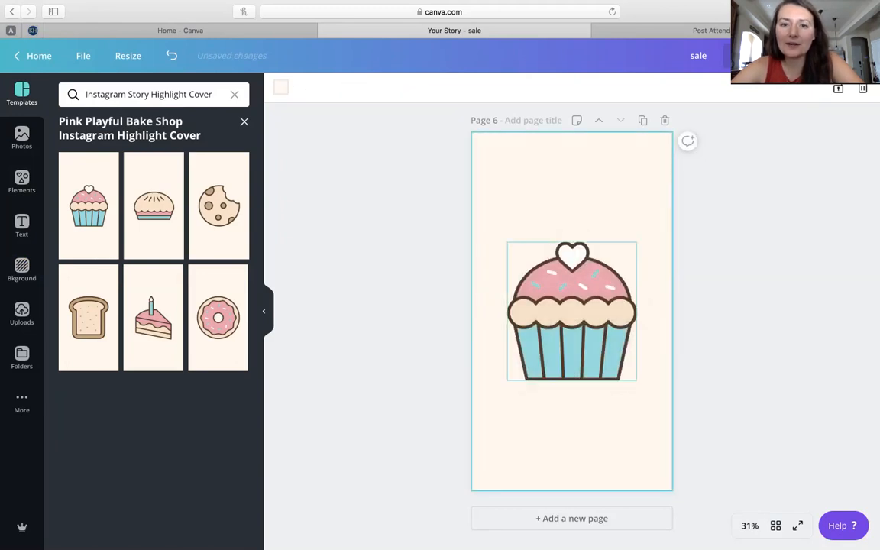
Recolour the cupcake's wrapper to a soft green using the colour picker.
left_click(571, 312)
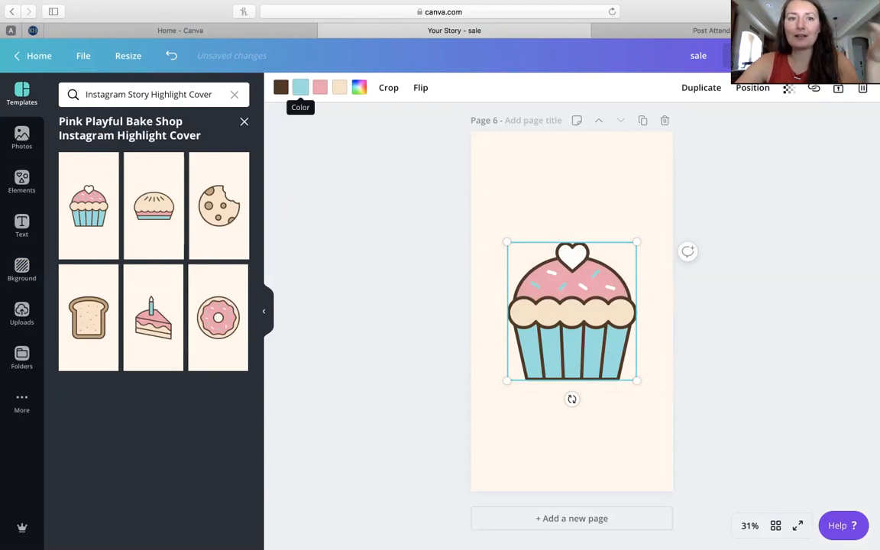
left_click(282, 87)
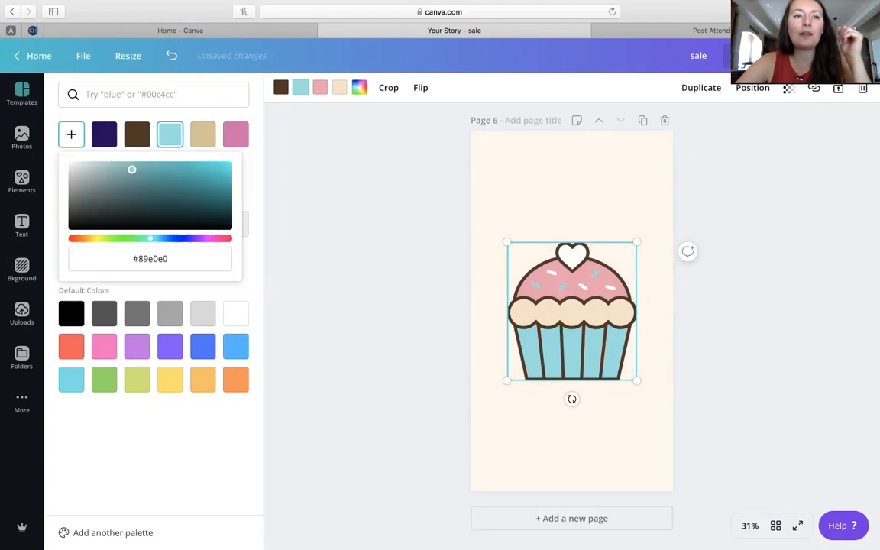
left_click_drag(150, 238, 130, 239)
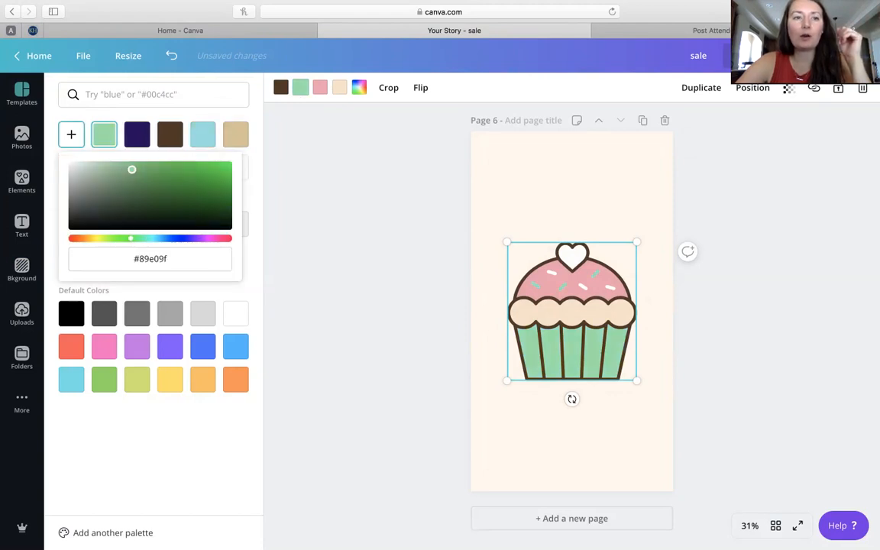
left_click_drag(130, 238, 123, 238)
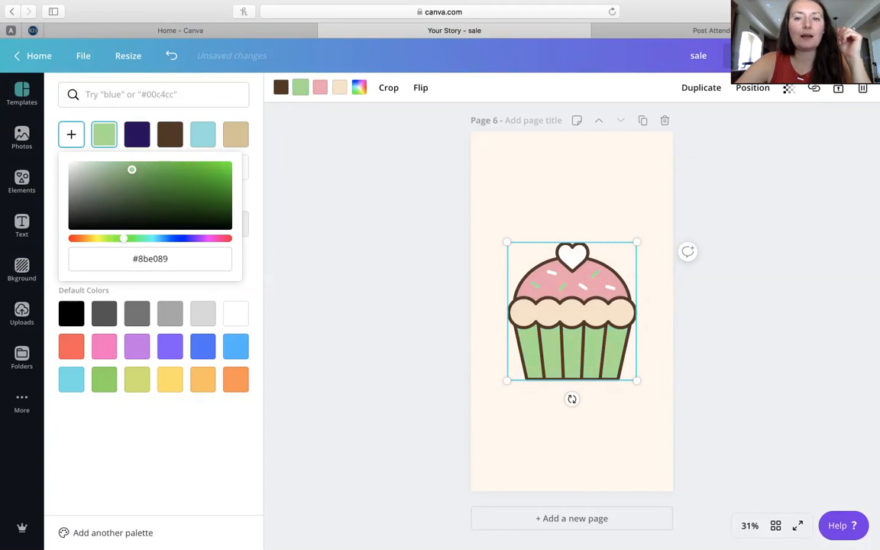
left_click_drag(131, 168, 113, 170)
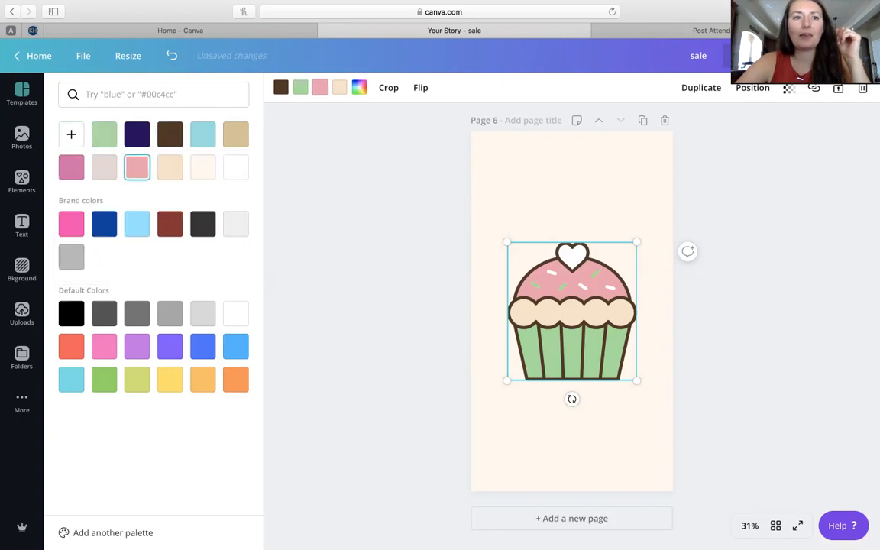
Make the cupcake frosting mauve pink and its heart dark navy.
left_click(202, 134)
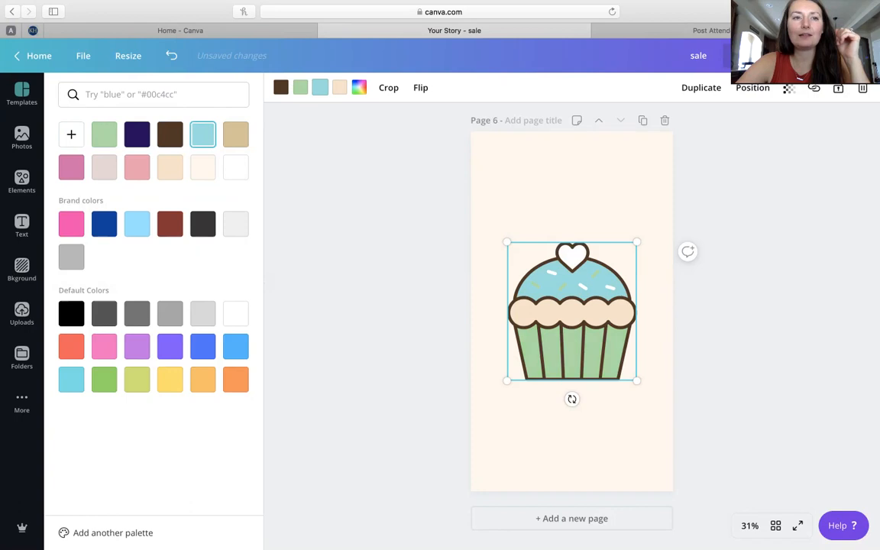
left_click(70, 166)
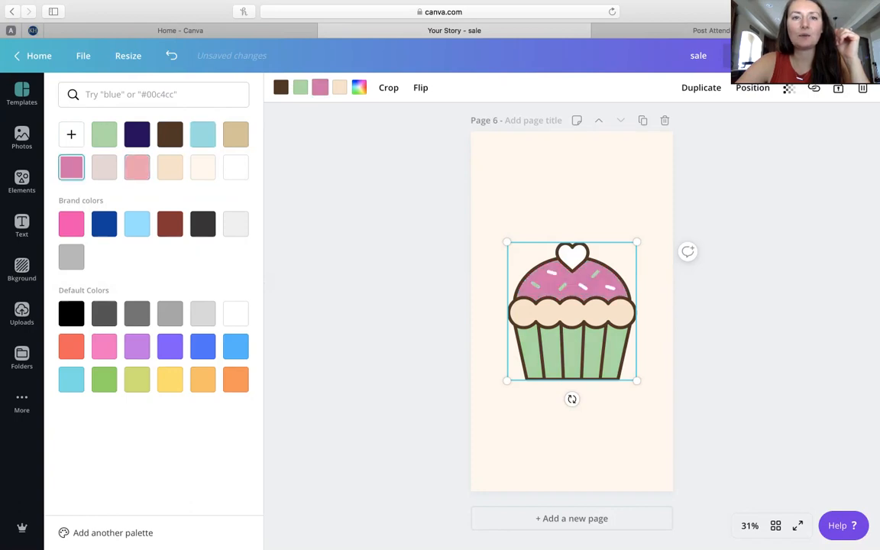
left_click(235, 223)
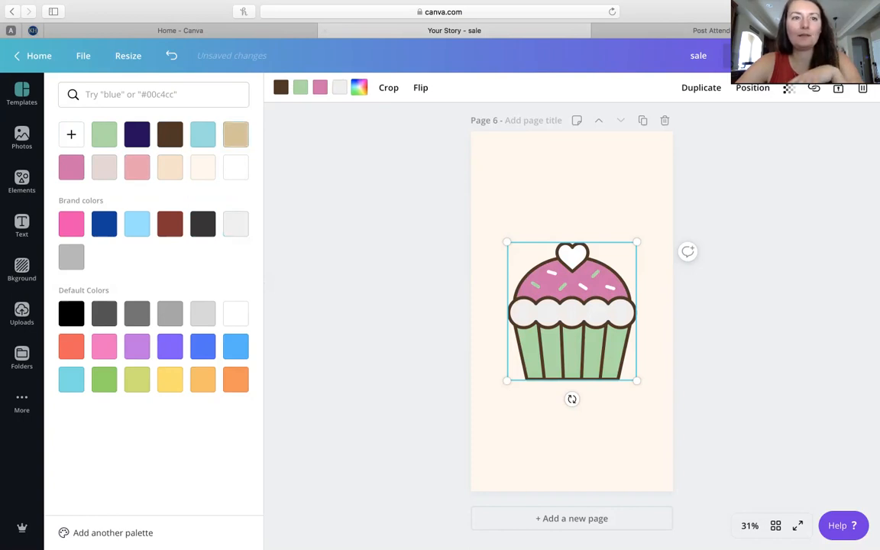
left_click(138, 135)
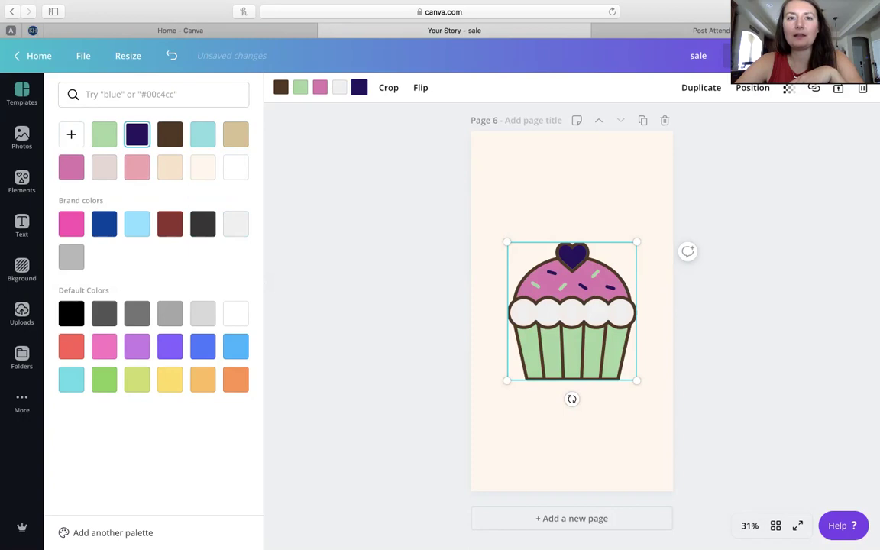
left_click(21, 91)
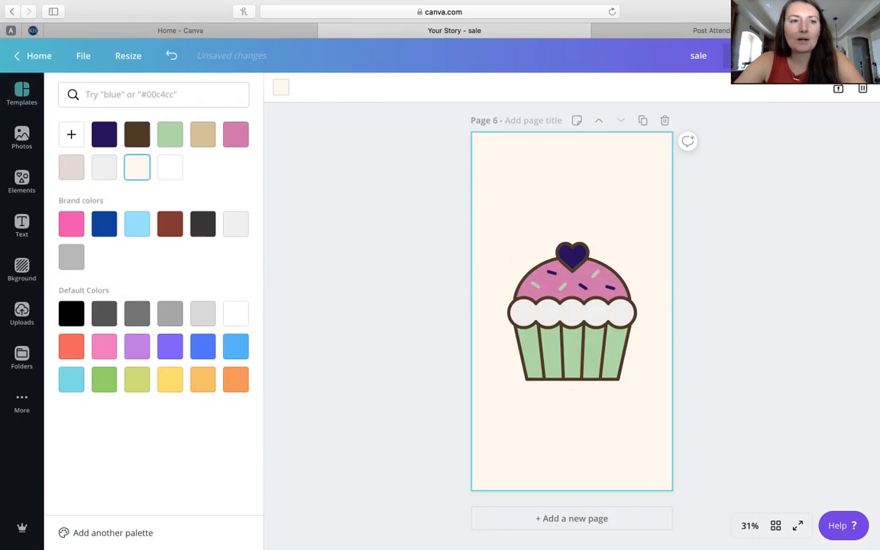
Set page 6's background to a custom pale buttercream yellow (#fff2c6).
left_click(71, 134)
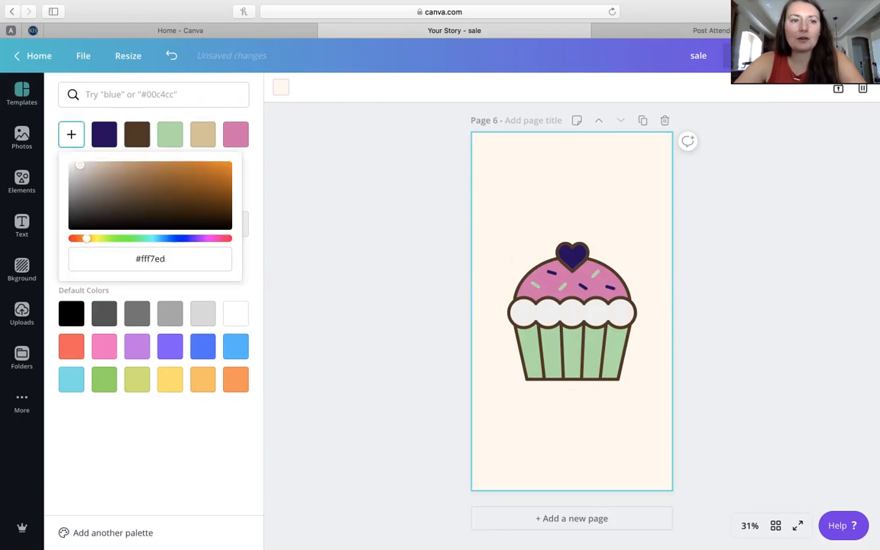
left_click_drag(81, 238, 97, 239)
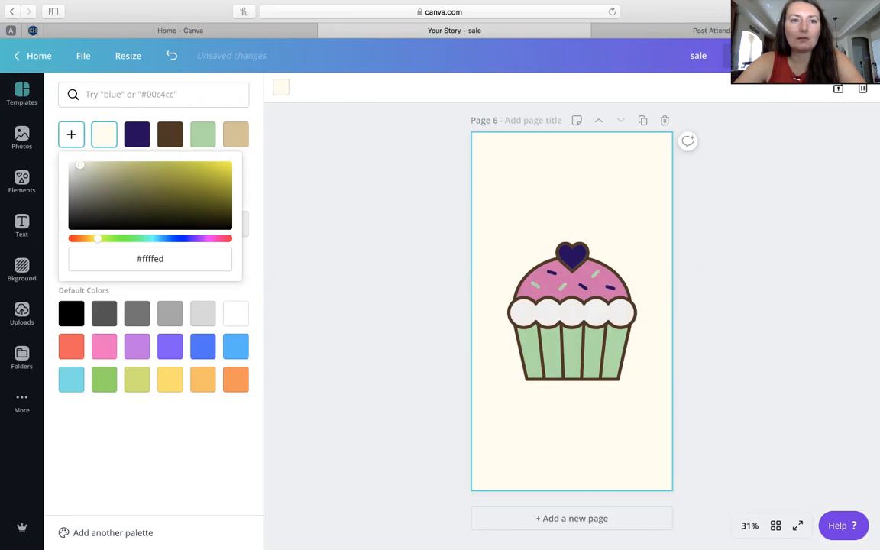
left_click_drag(80, 165, 143, 165)
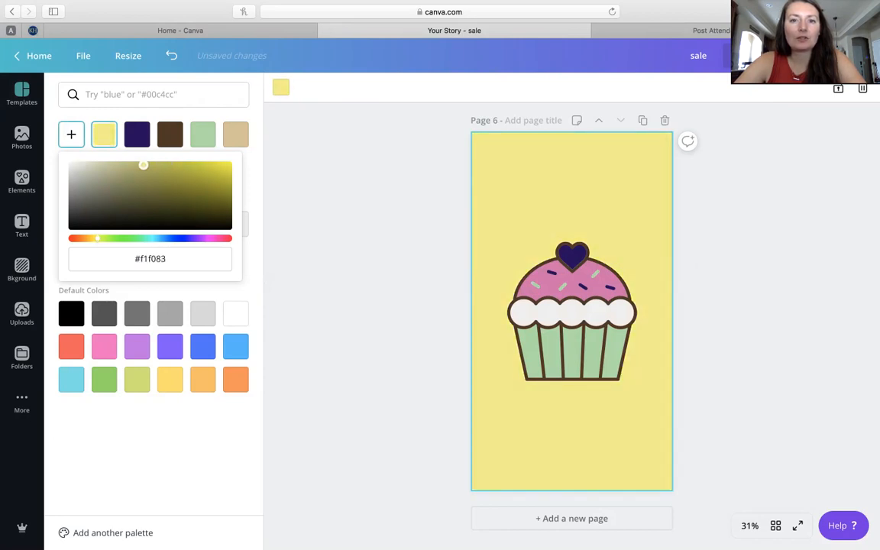
left_click_drag(144, 165, 136, 167)
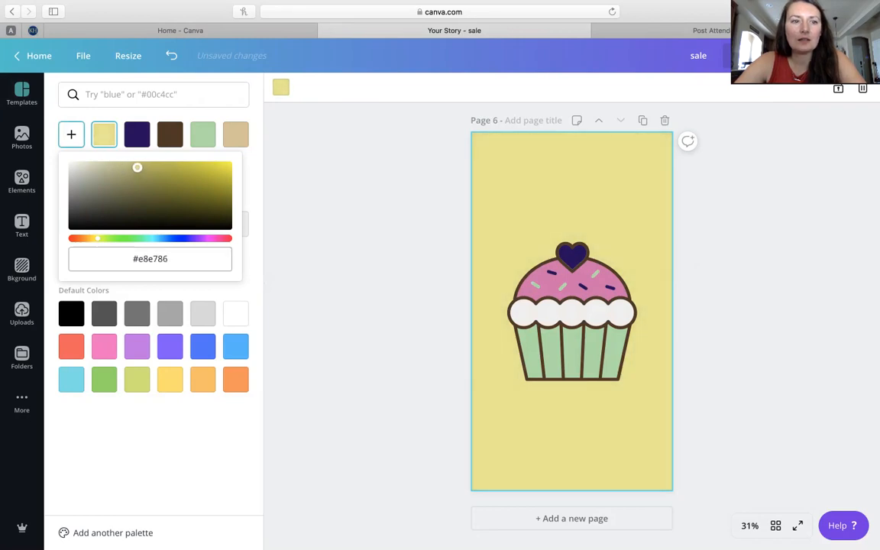
left_click_drag(97, 238, 91, 238)
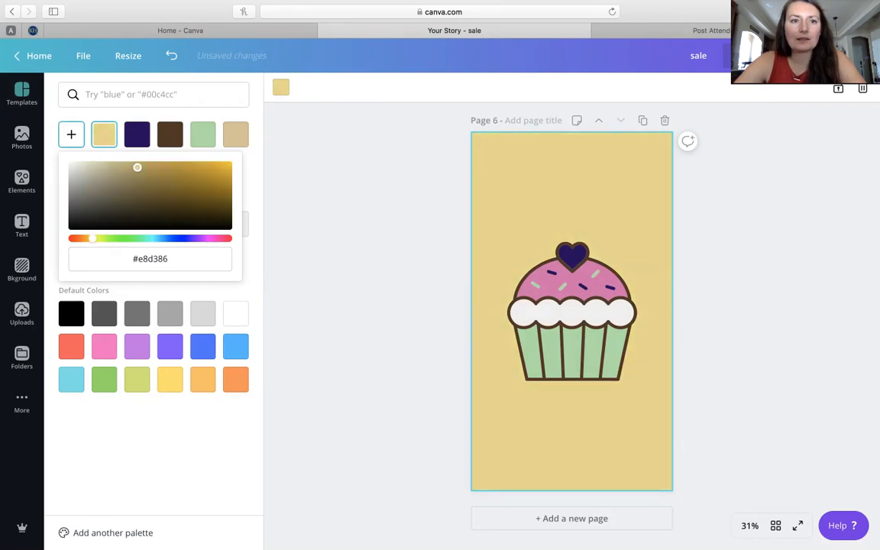
left_click_drag(137, 167, 134, 165)
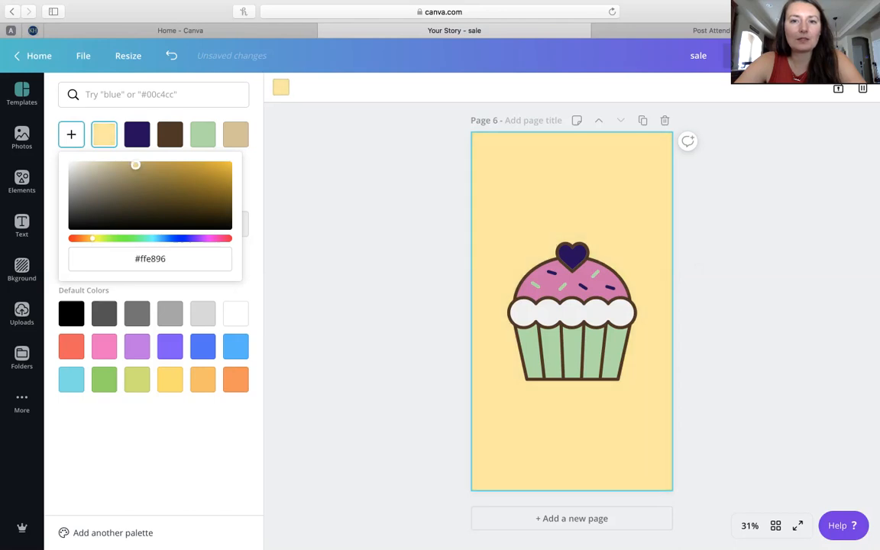
left_click_drag(135, 165, 122, 165)
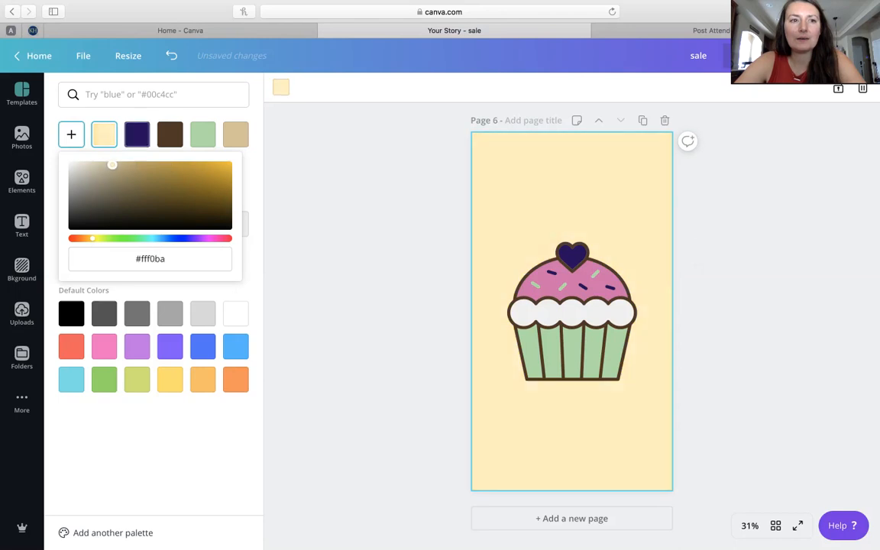
left_click_drag(113, 165, 104, 165)
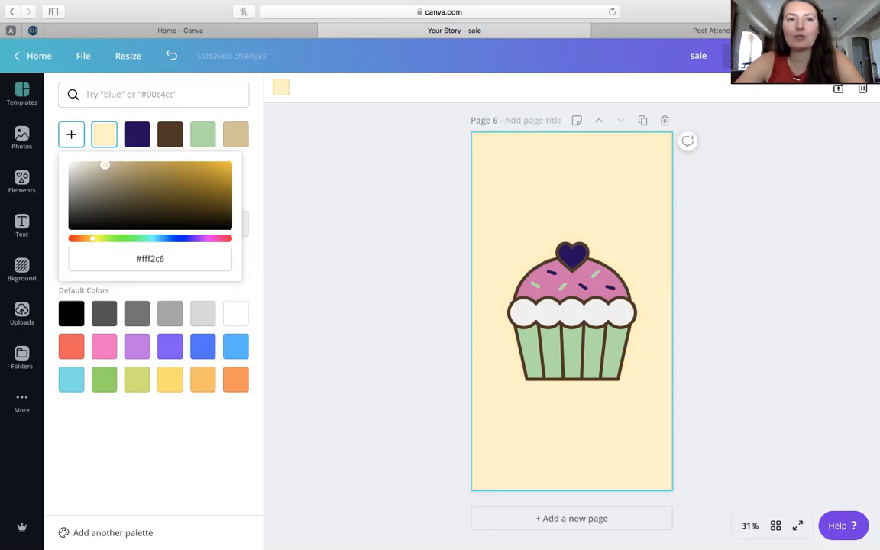
left_click(21, 91)
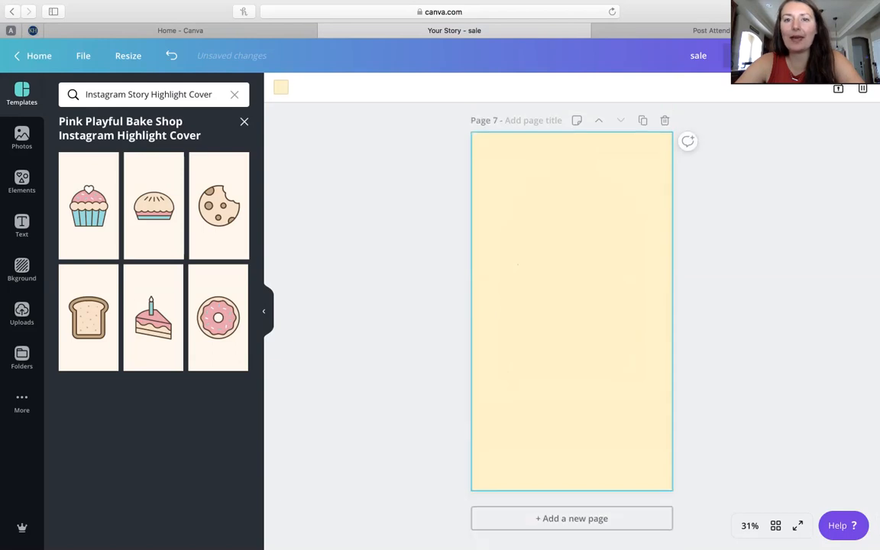
left_click(88, 205)
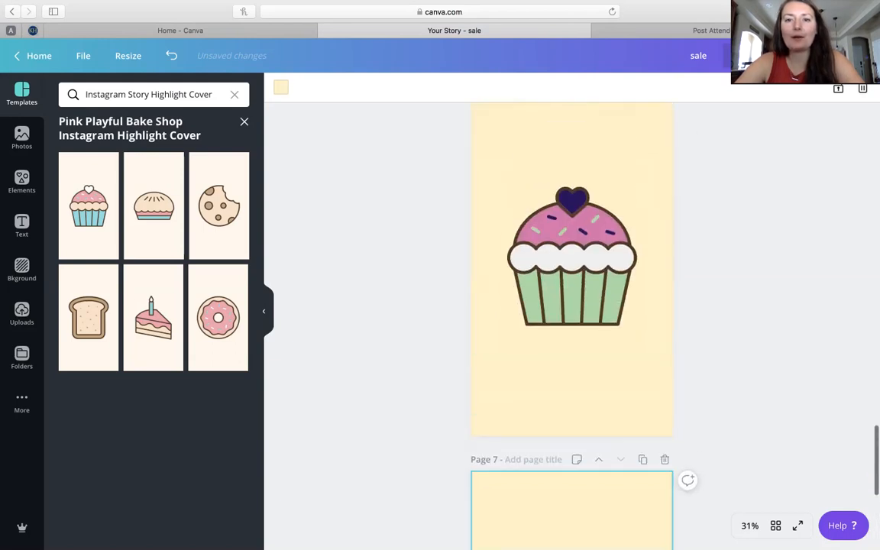
Shrink the cupcake icon and centre it horizontally on page 6.
left_click(571, 256)
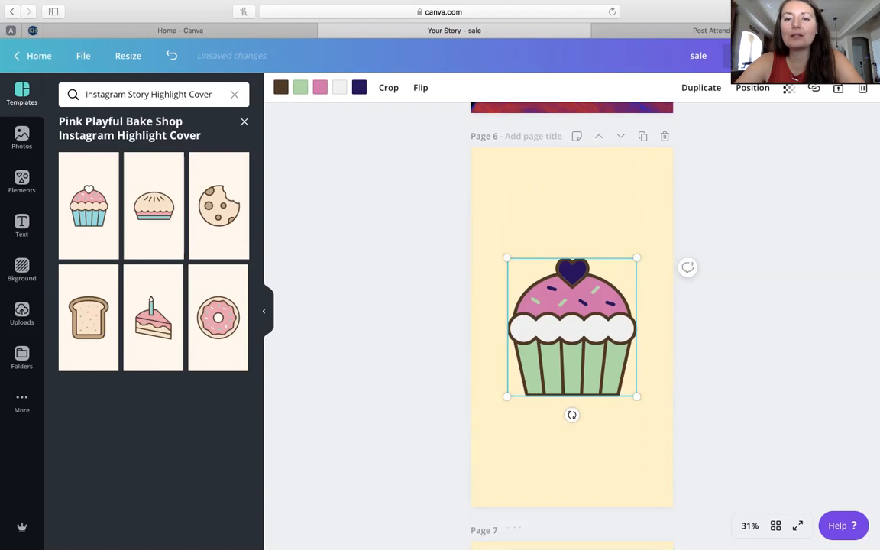
left_click_drag(638, 396, 608, 364)
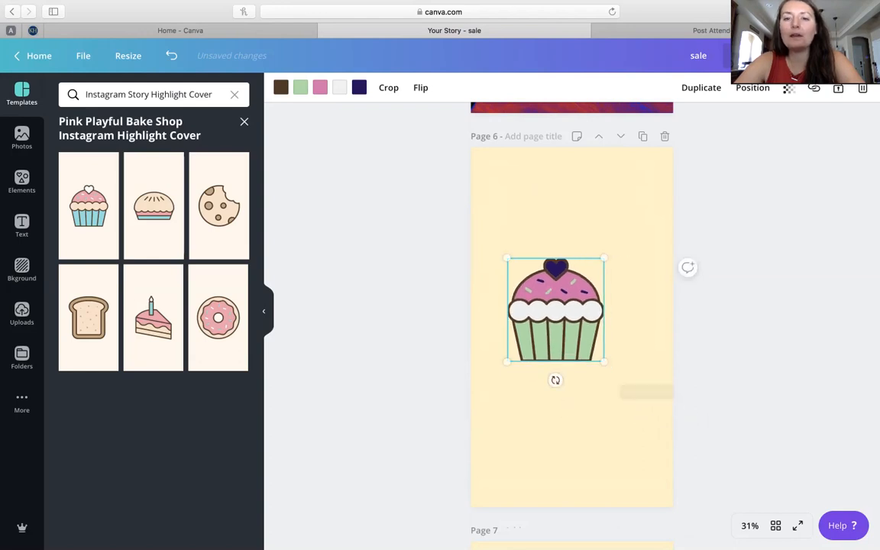
left_click_drag(556, 308, 572, 322)
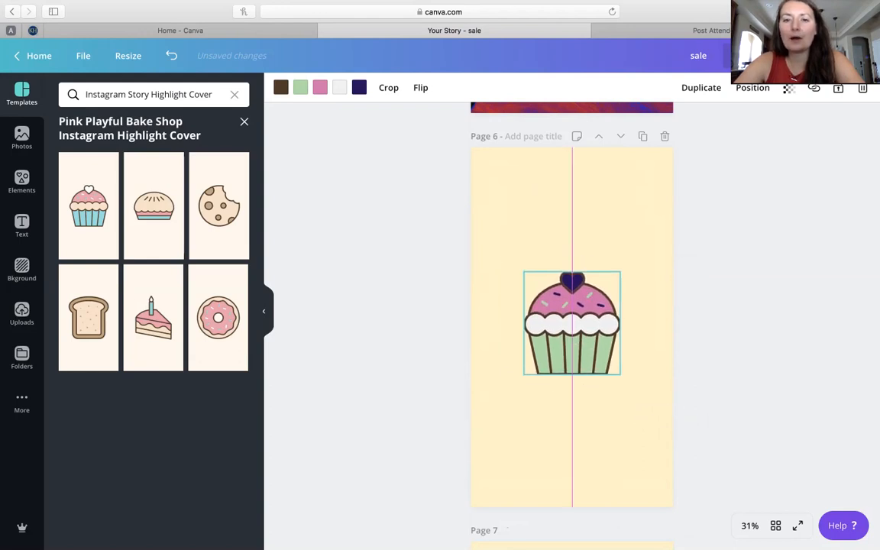
left_click(571, 324)
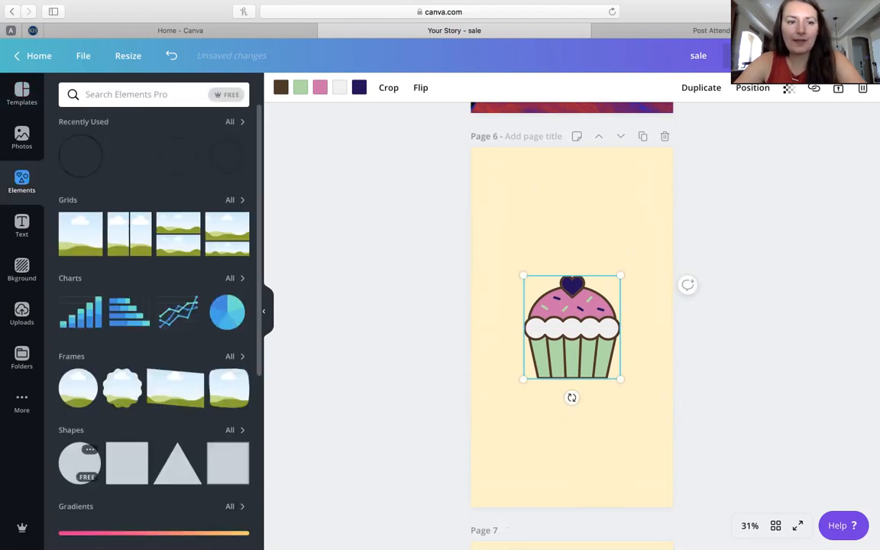
Search Elements for 'circle' and add a ring around the cupcake, coloured pink.
left_click(138, 95)
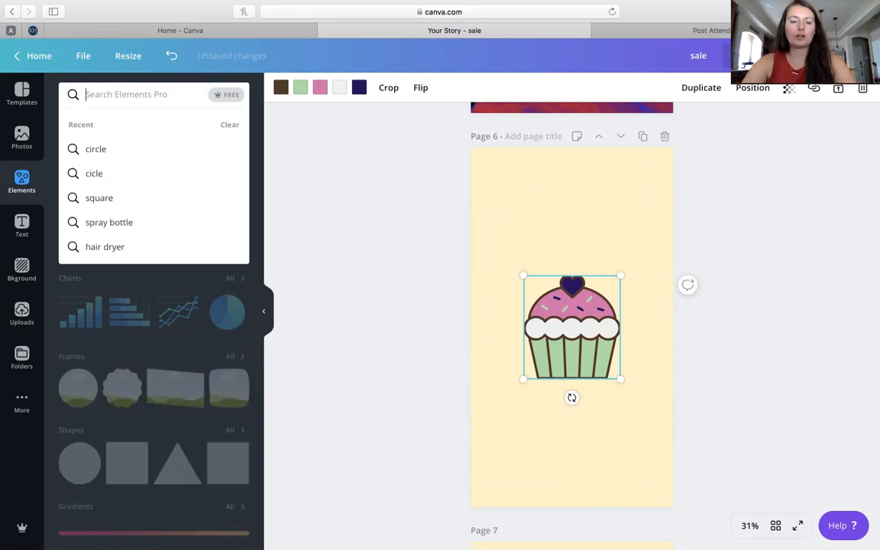
left_click(94, 148)
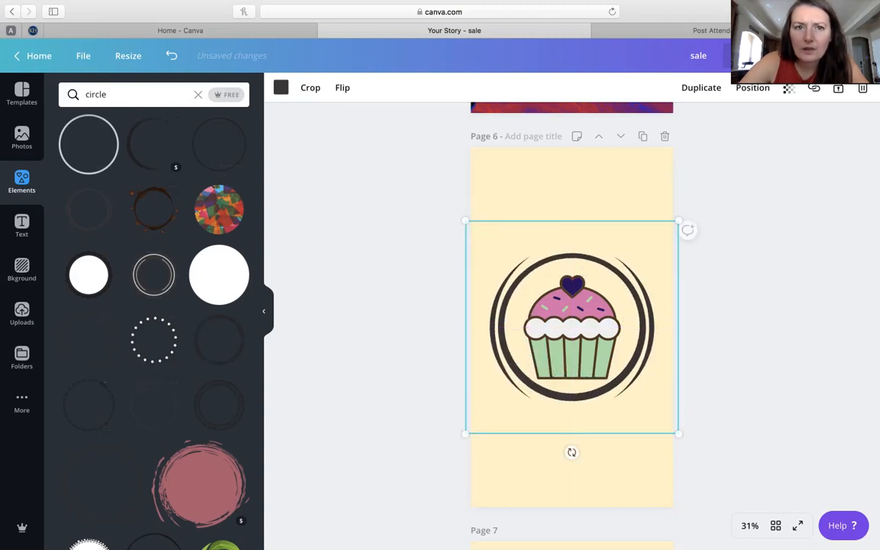
left_click(281, 87)
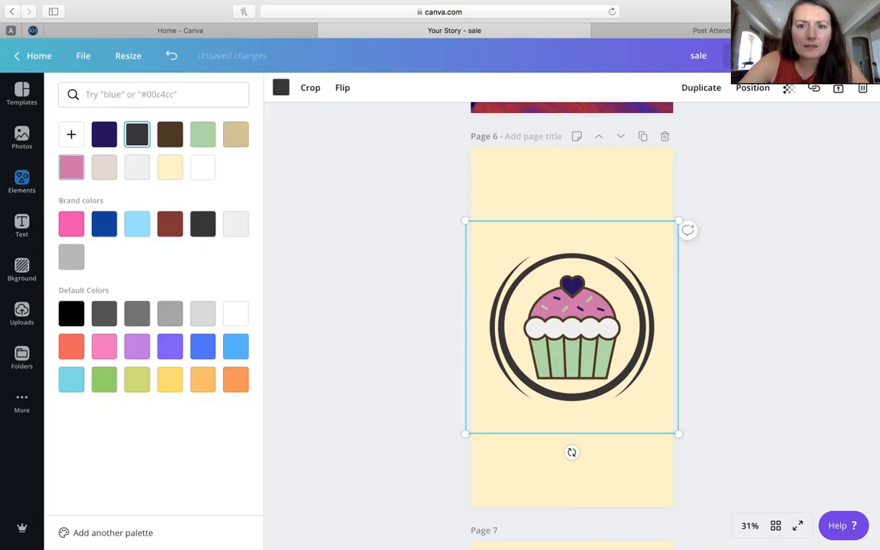
left_click(71, 167)
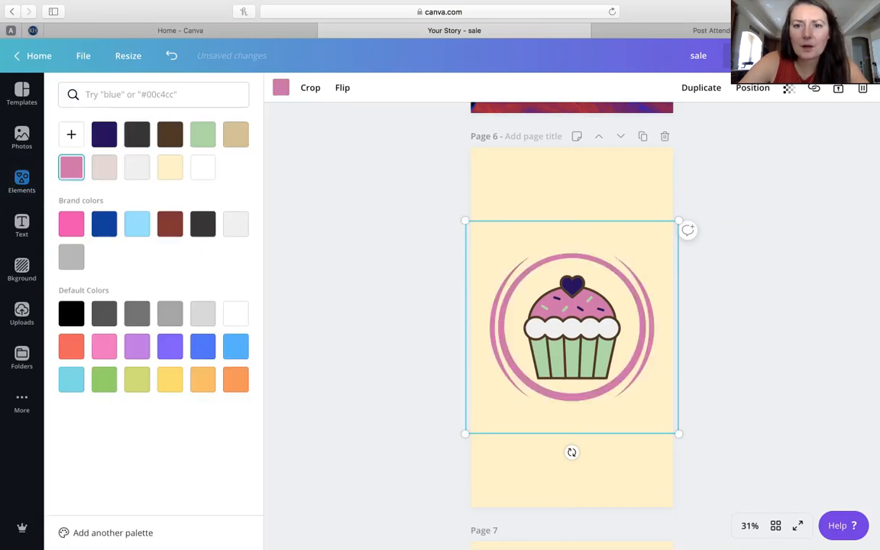
type("circle")
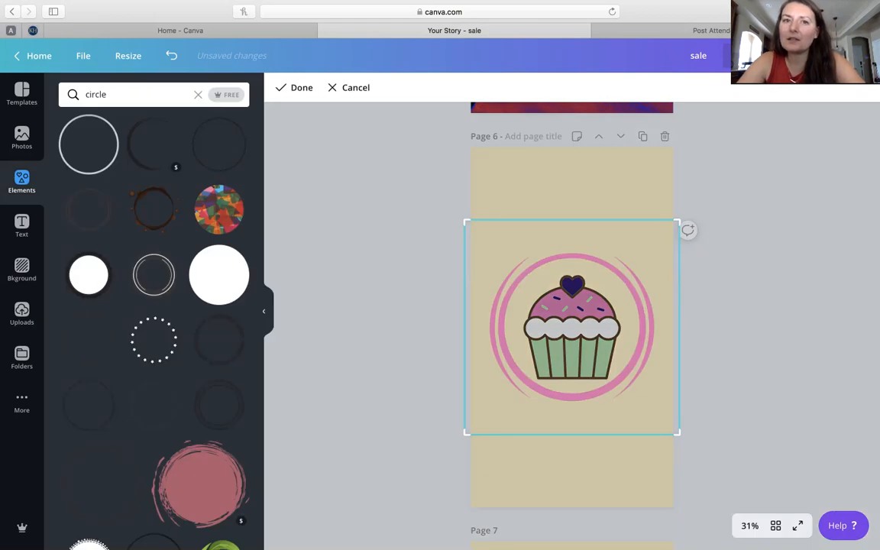
left_click(572, 326)
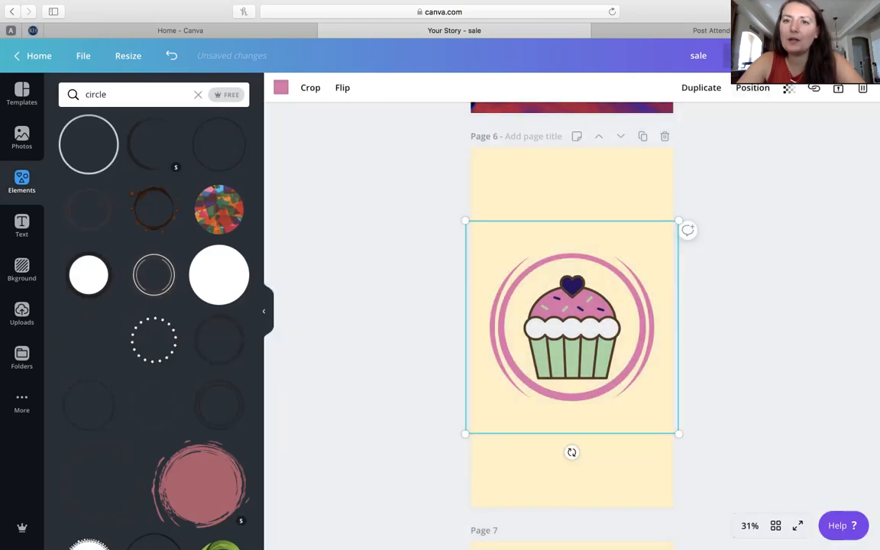
Remove the trial pink ring and browse more circle shape results.
left_click(752, 87)
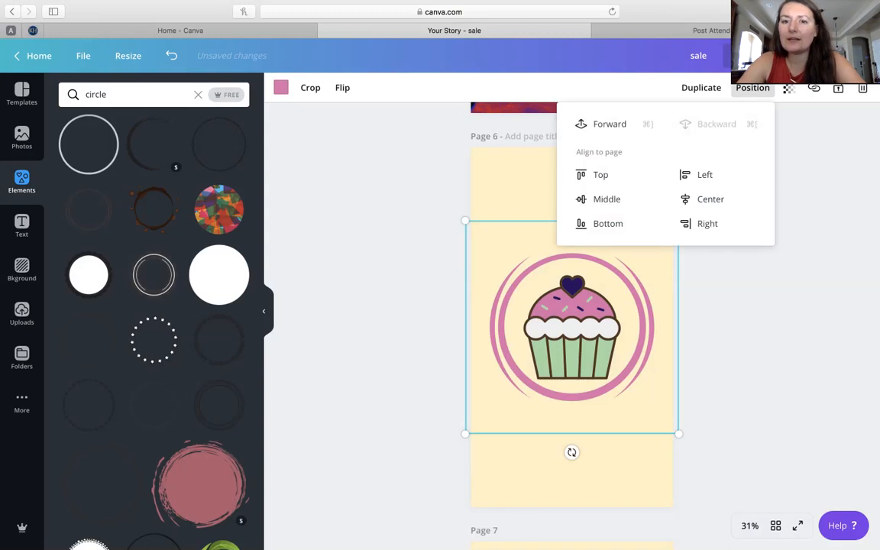
left_click(572, 327)
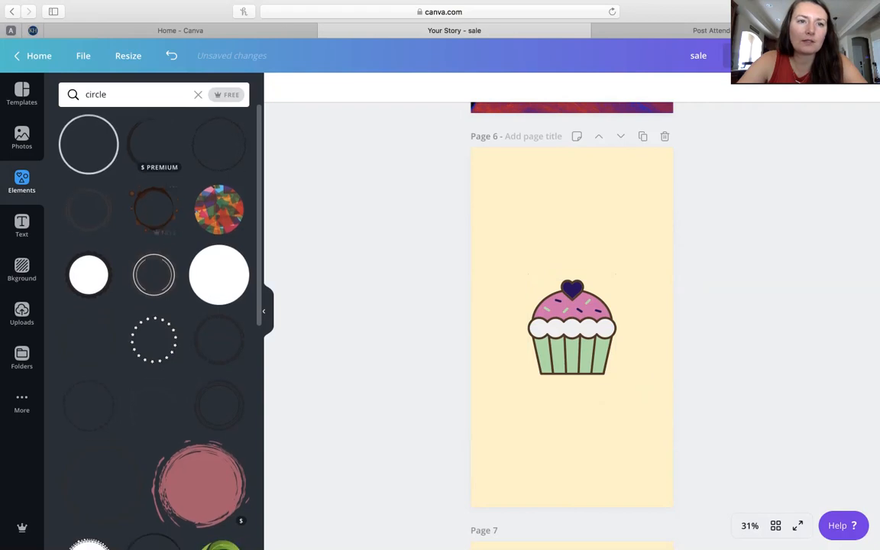
left_click(153, 339)
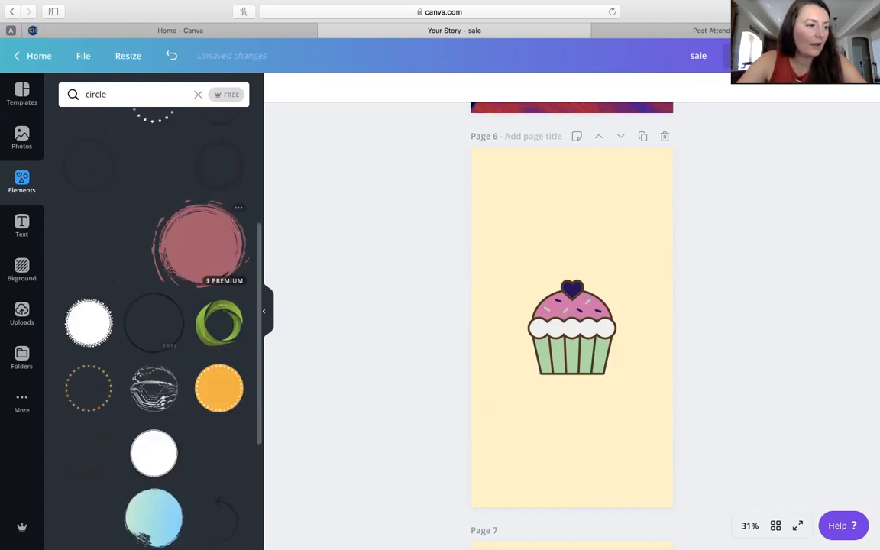
left_click(199, 243)
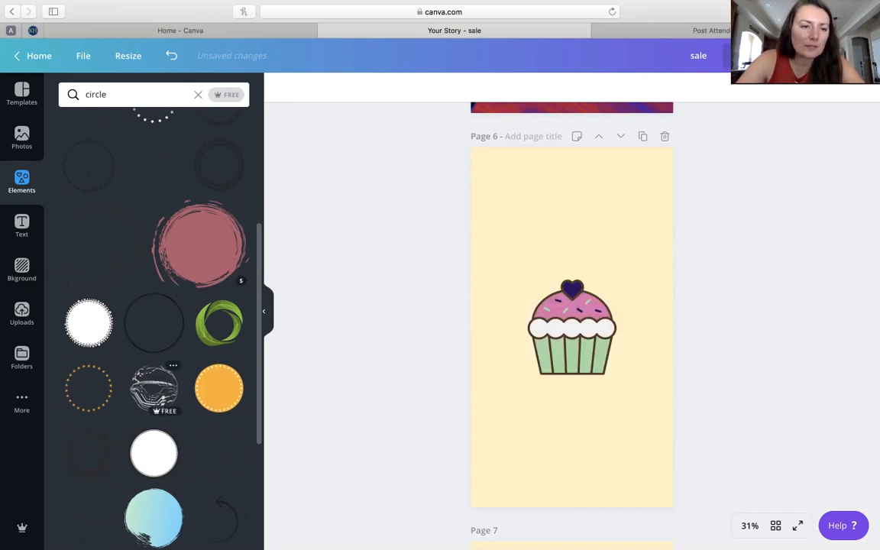
scroll("down", 3)
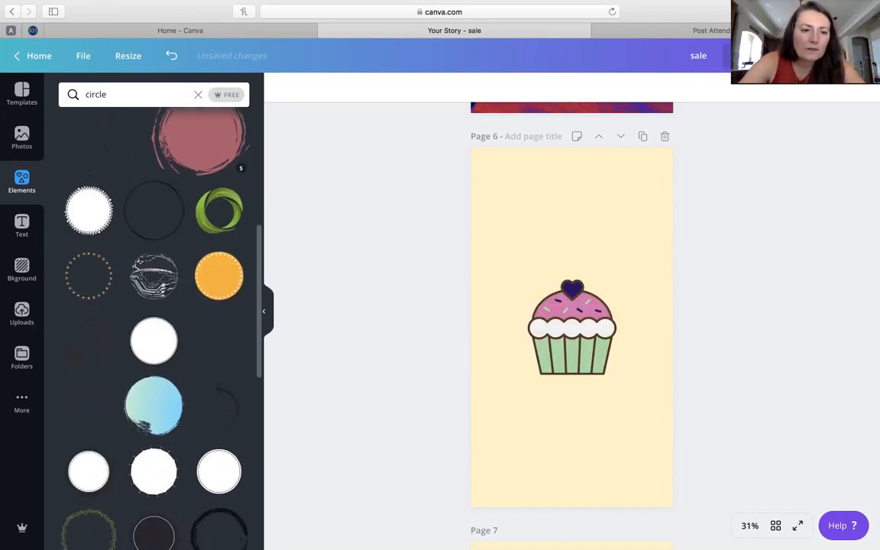
Add the watercolour brush circle behind the cupcake and turn its blue mint green.
left_click(153, 405)
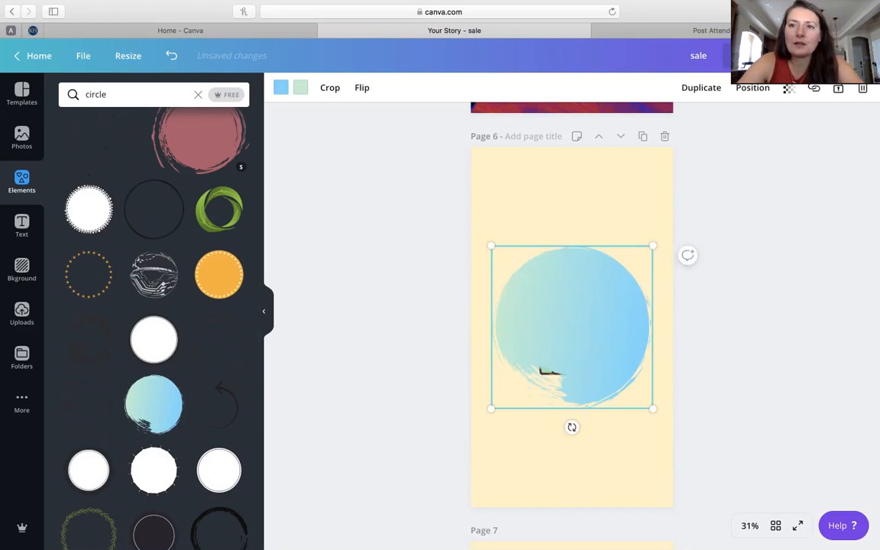
left_click(752, 87)
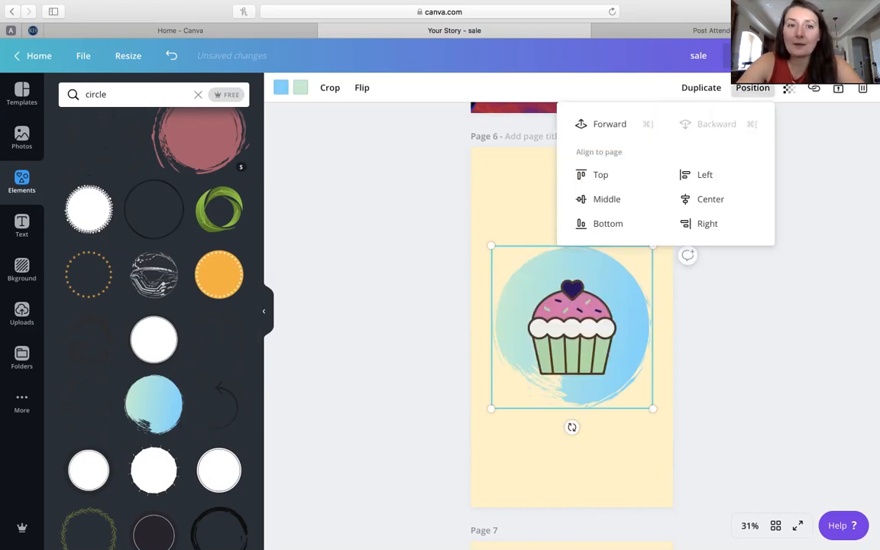
left_click(281, 87)
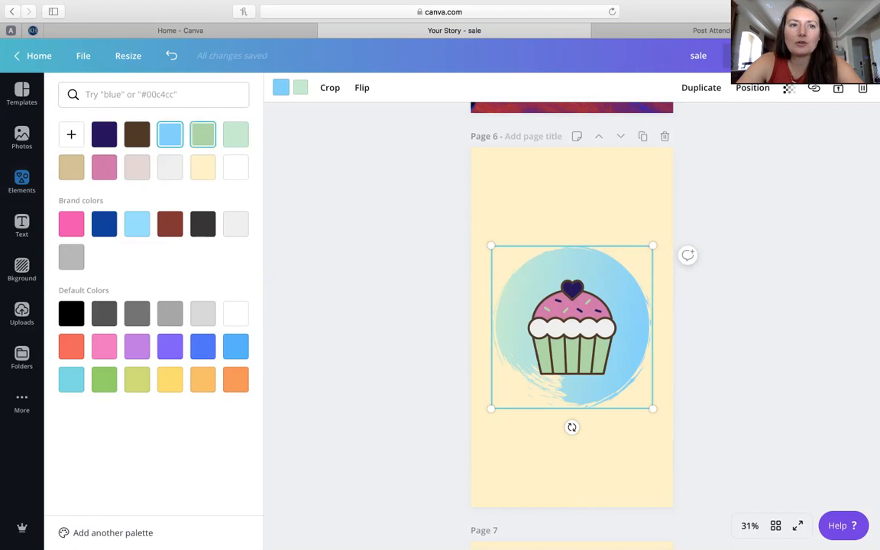
left_click(236, 135)
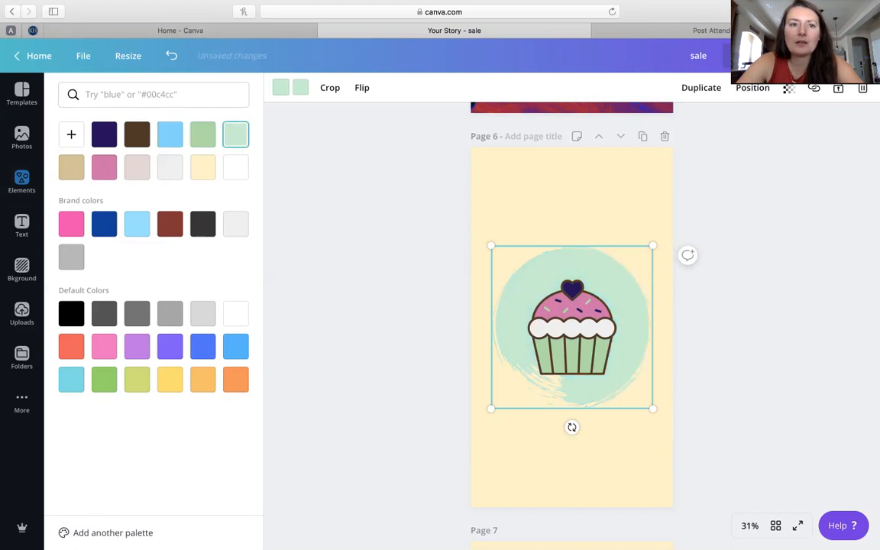
left_click(169, 134)
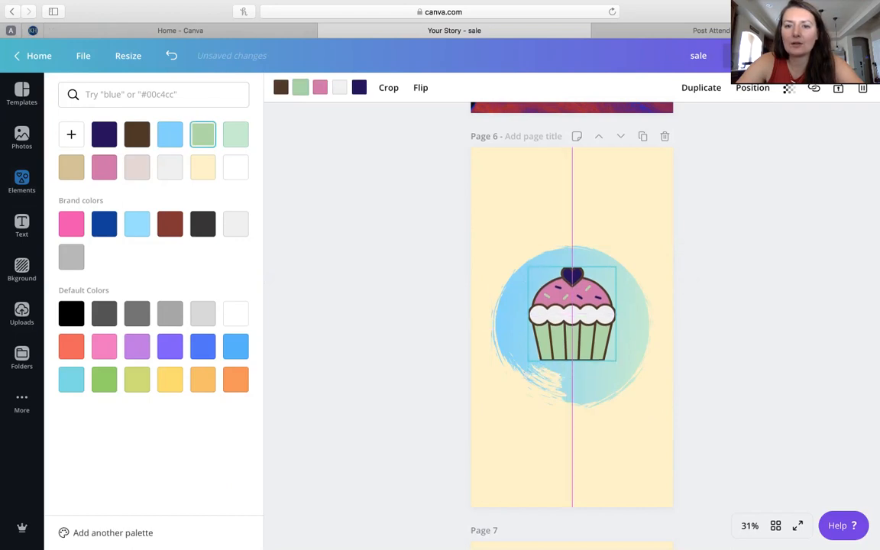
Give the brushed circle a pink-to-mint gradient and re-centre the cupcake on it.
left_click(572, 314)
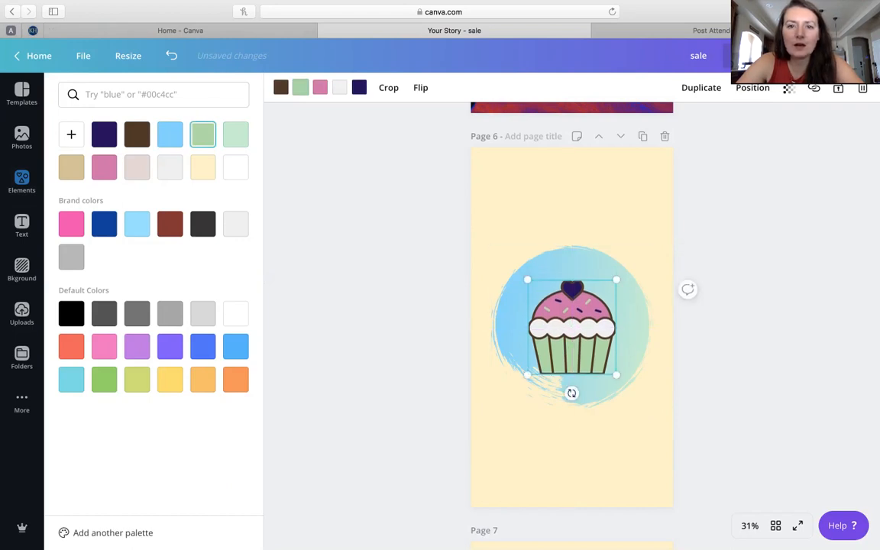
type("circle")
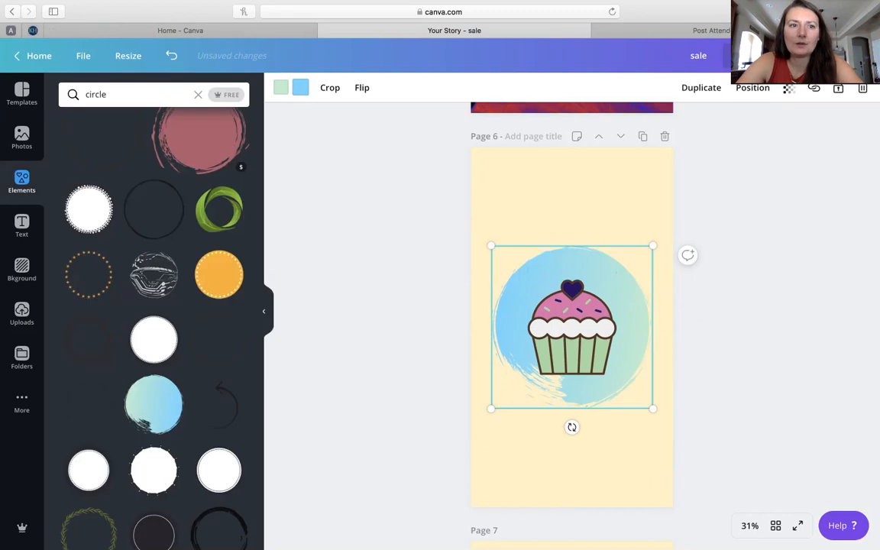
left_click(300, 88)
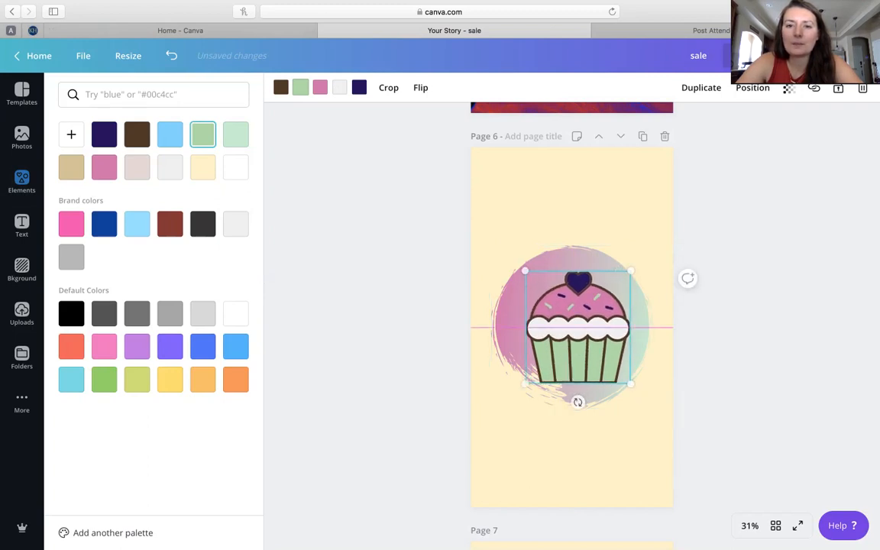
left_click_drag(578, 327, 571, 321)
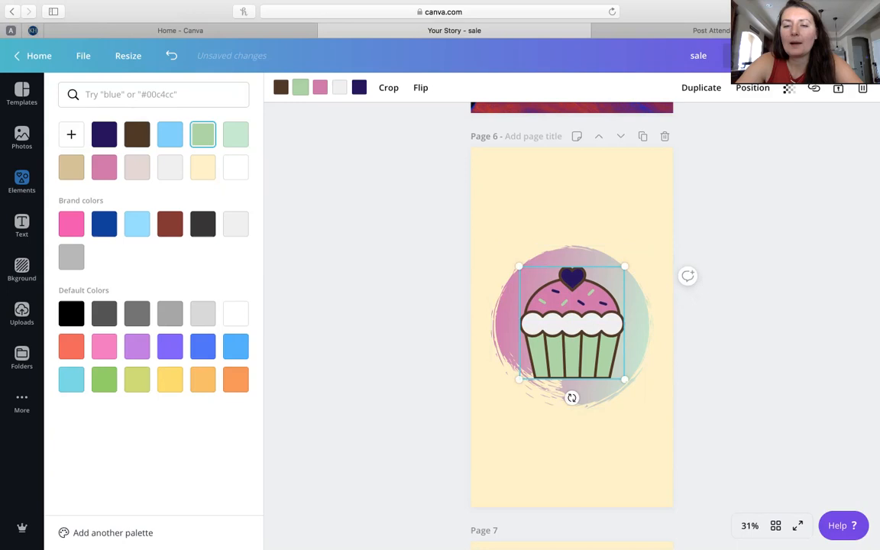
type("circle")
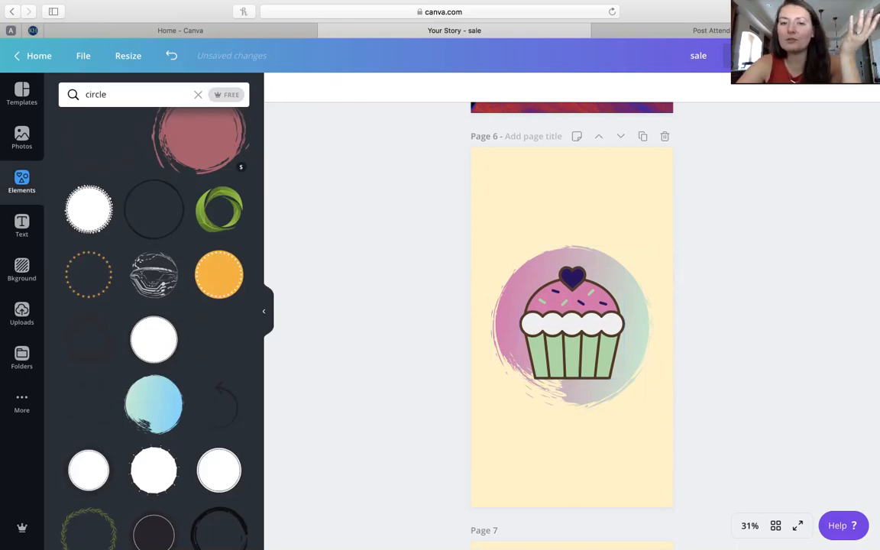
Search Elements for 'mixer' and place a pink whisk on page 7's brushed circle.
scroll("down", 3)
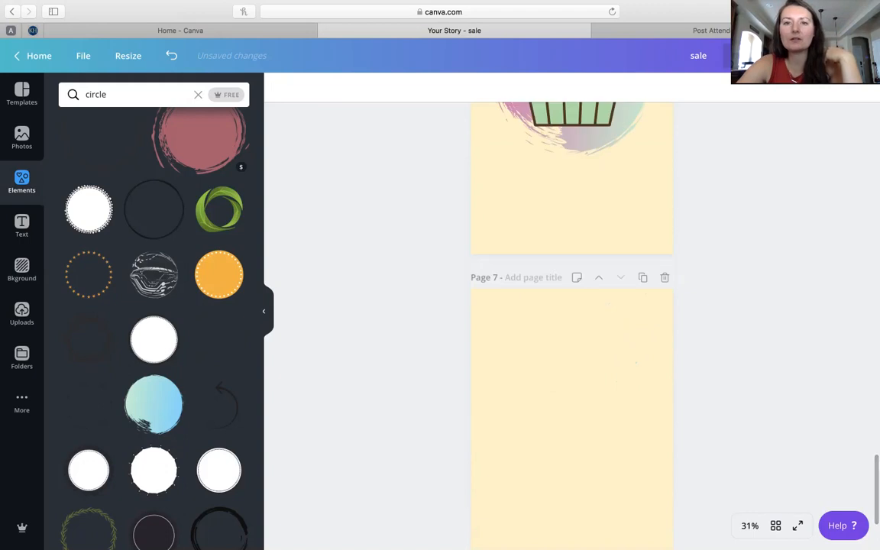
scroll("up", 3)
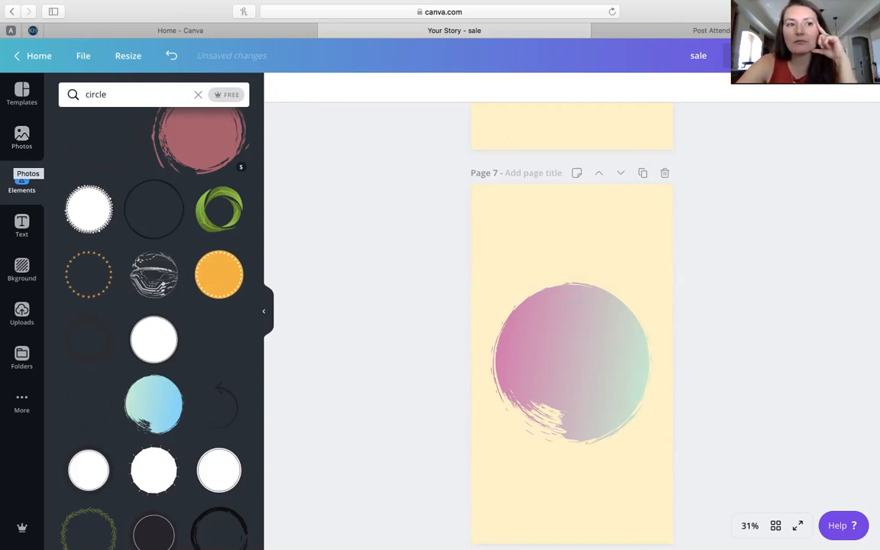
mouse_move(22, 183)
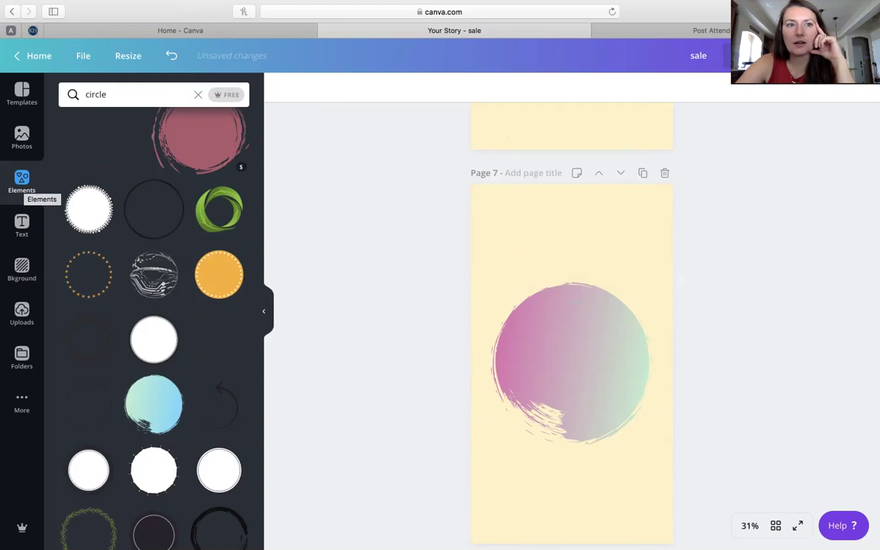
left_click(198, 95)
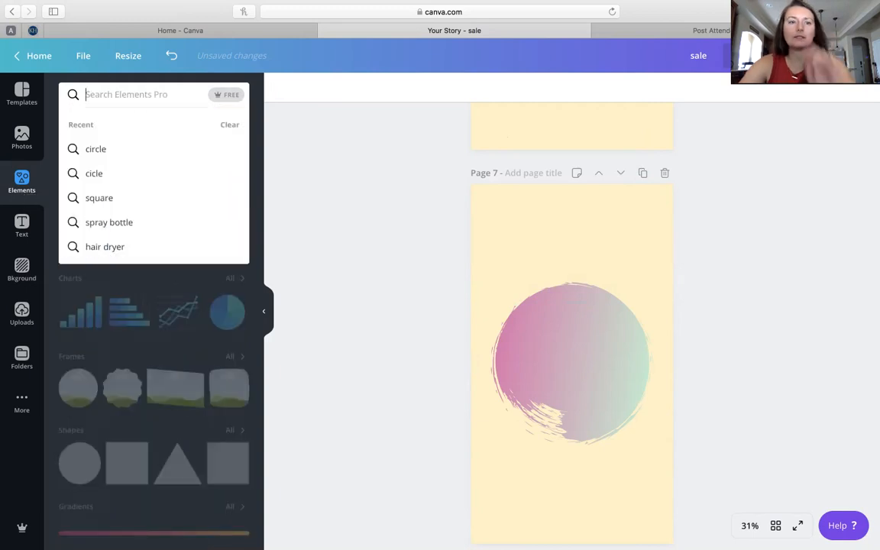
type("mixer")
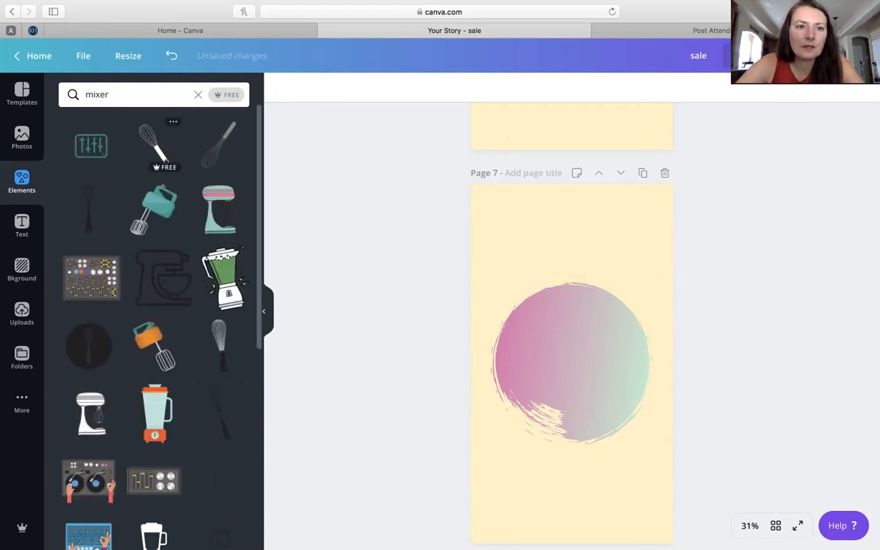
left_click(155, 145)
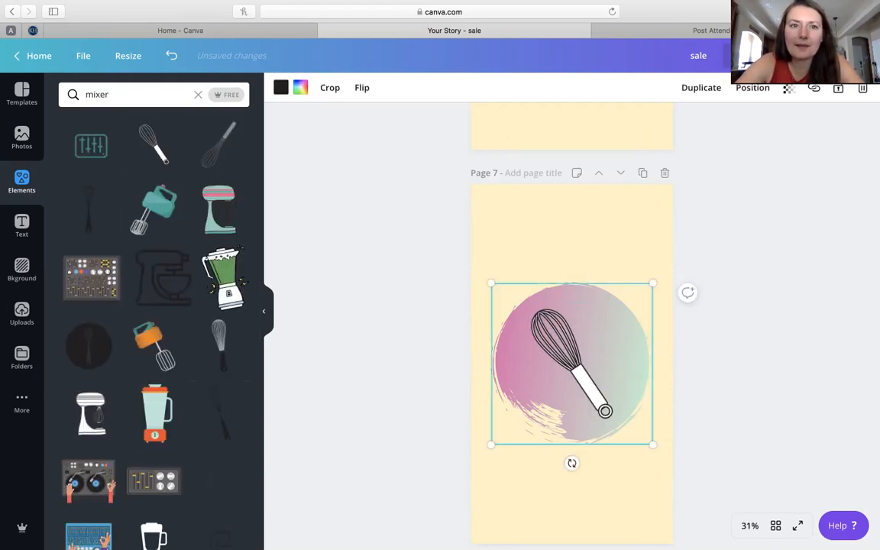
left_click(300, 87)
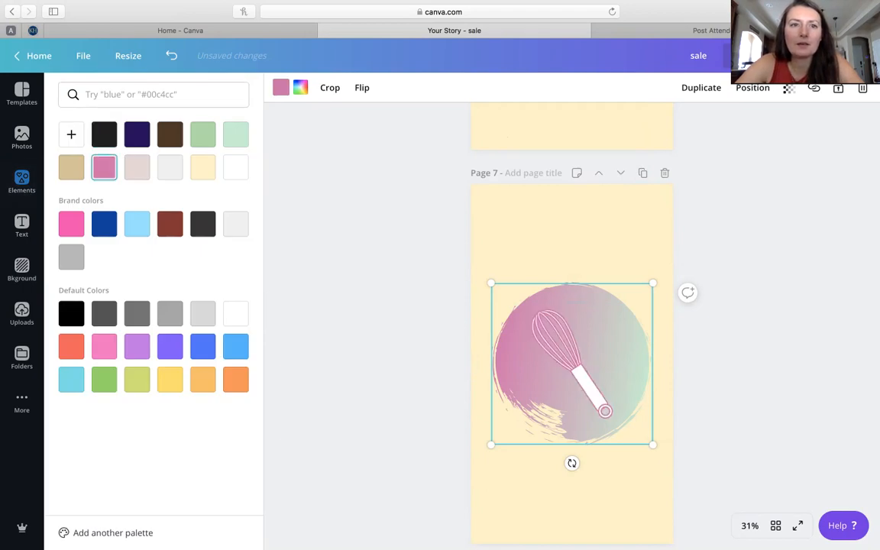
left_click(235, 134)
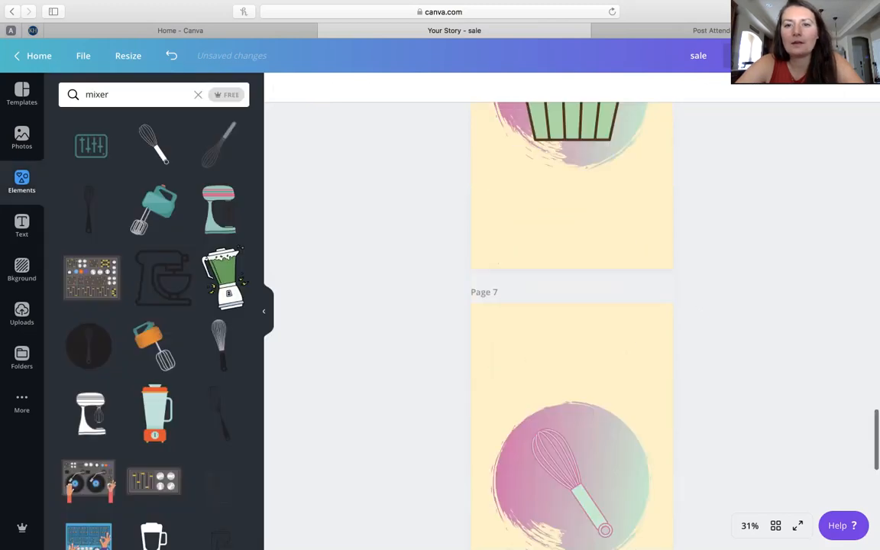
Add the stand mixer graphic and recolour its body pink.
scroll("down", 3)
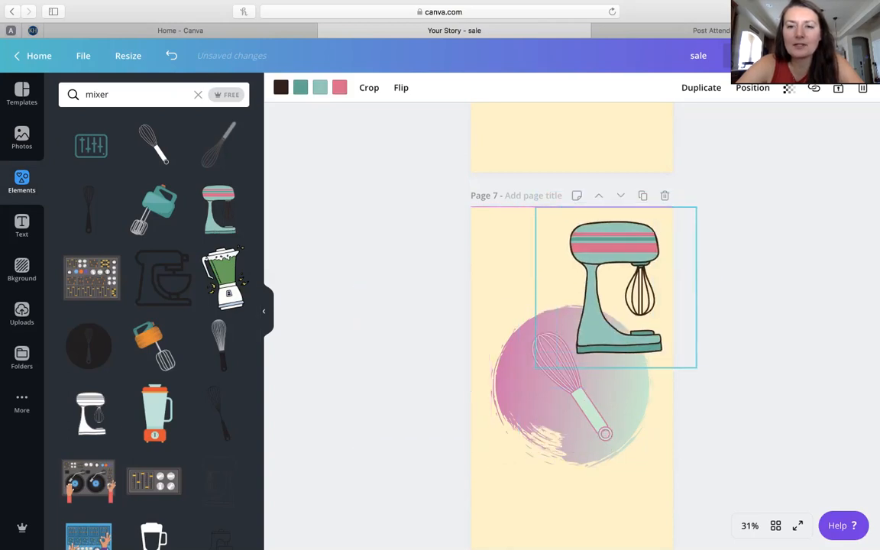
left_click(572, 382)
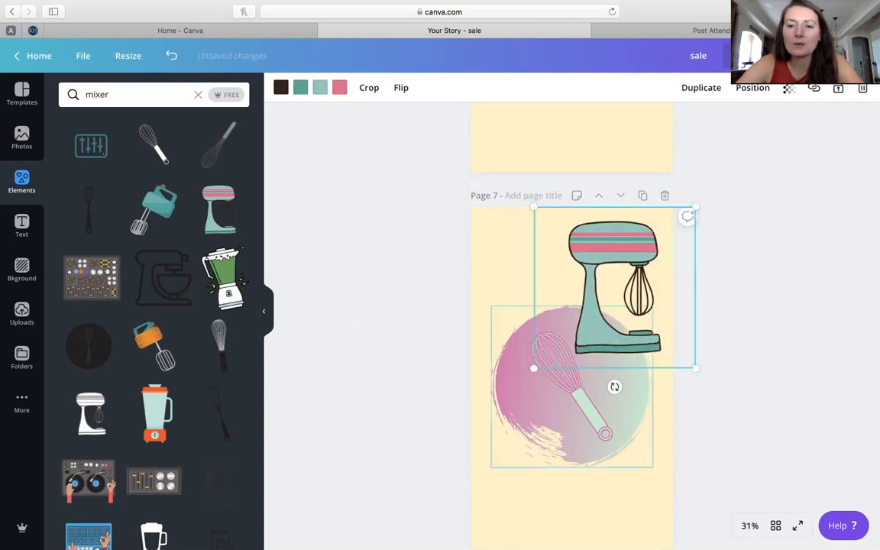
scroll("up", 3)
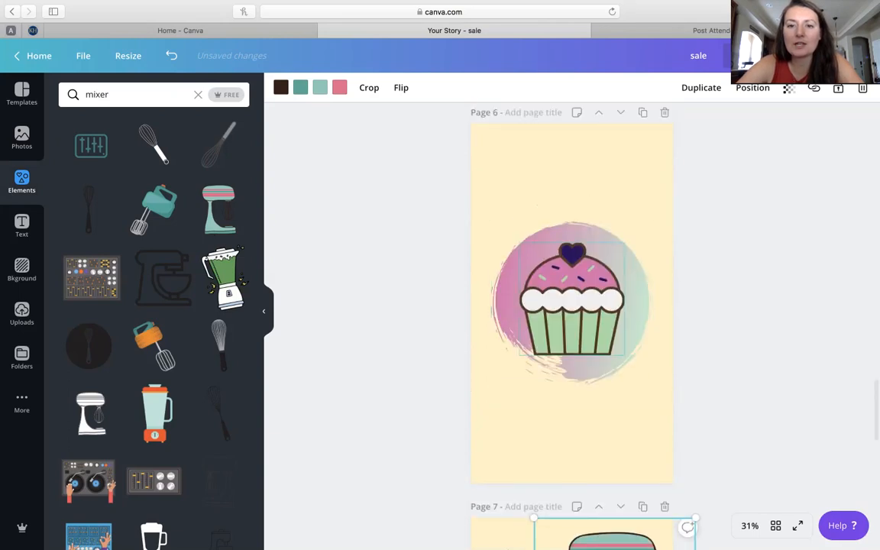
scroll("down", 3)
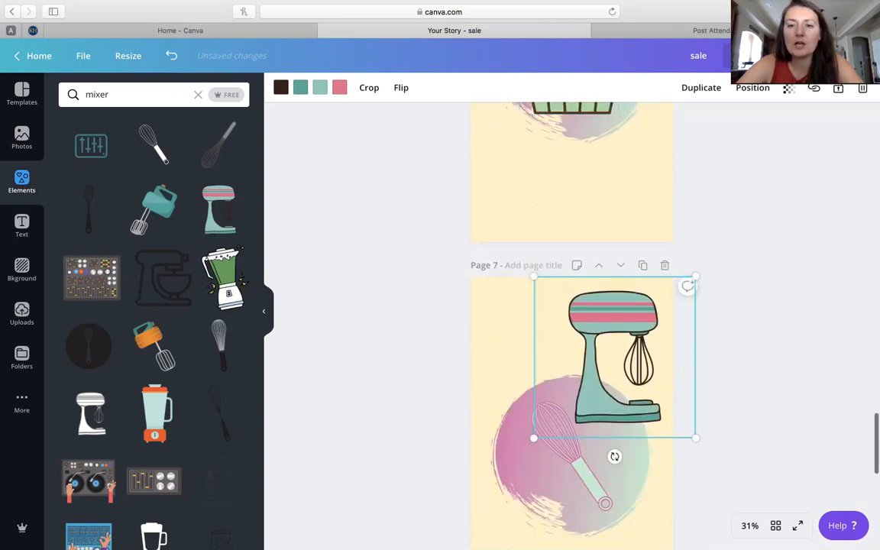
left_click(299, 87)
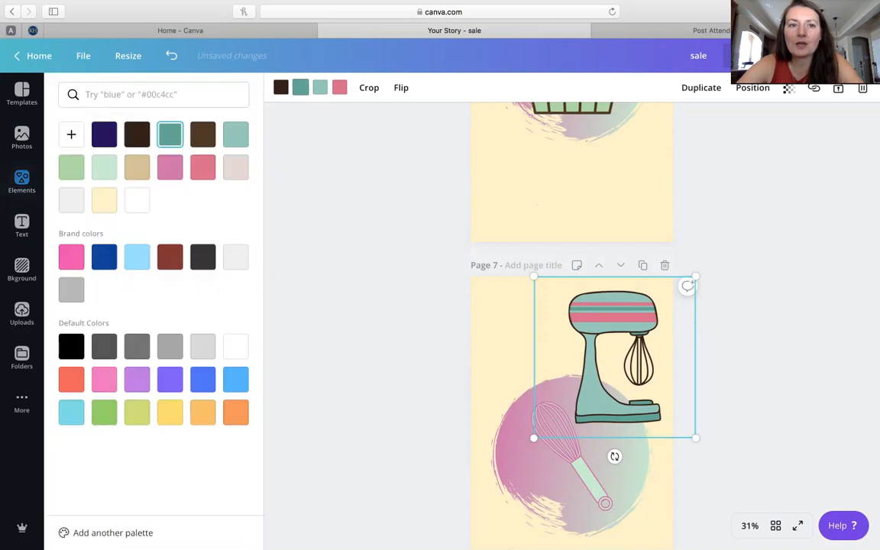
left_click(235, 134)
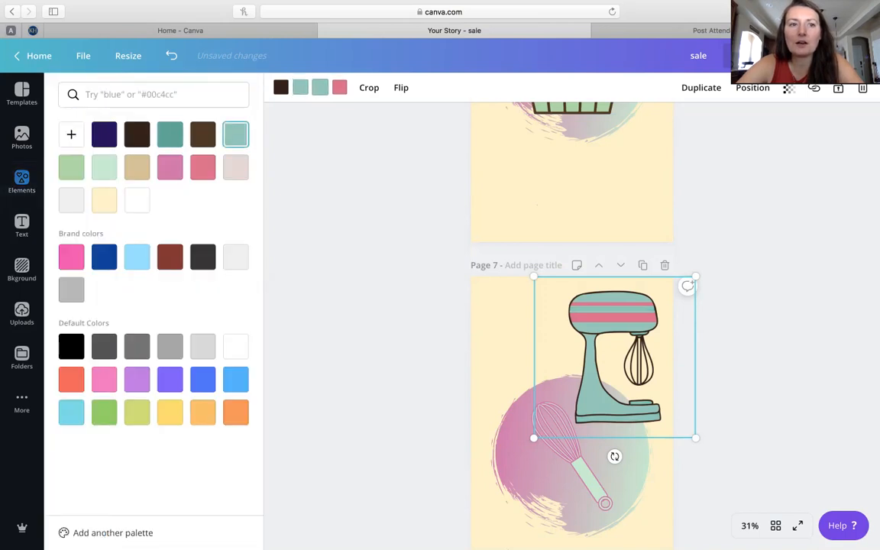
left_click(104, 134)
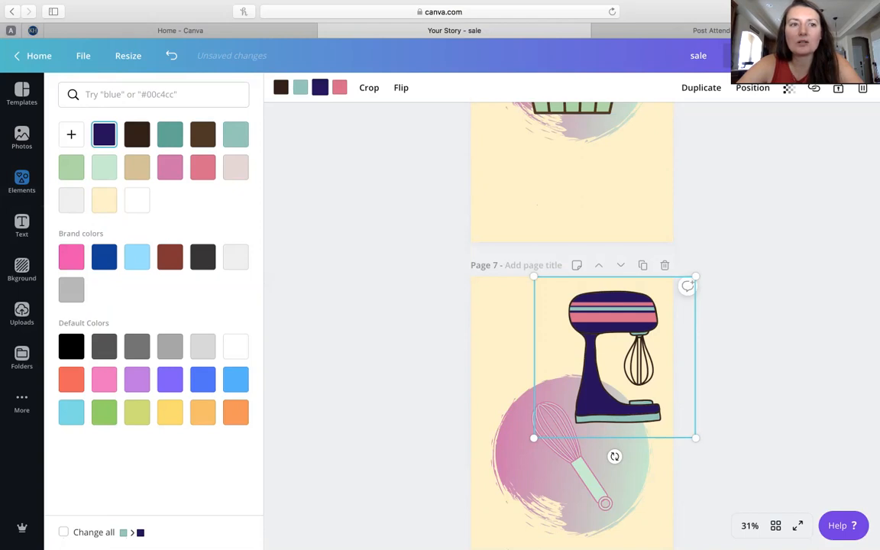
left_click(169, 167)
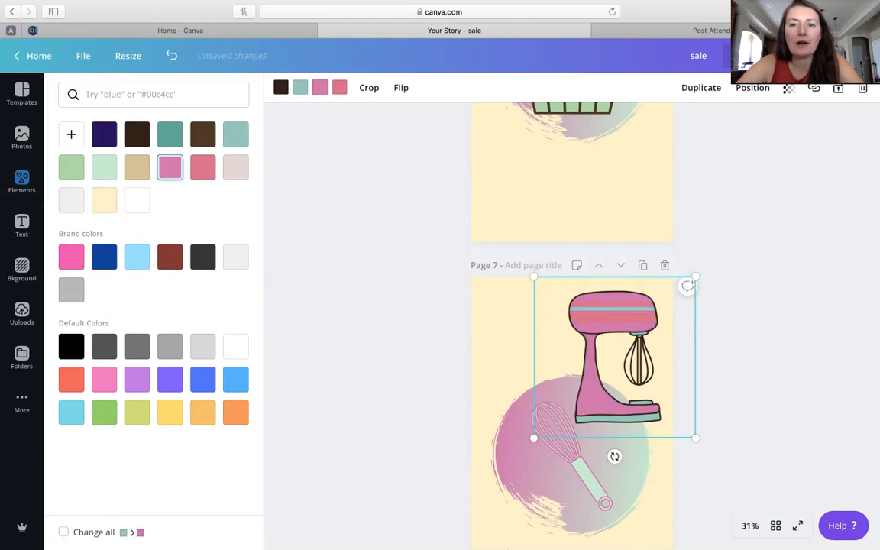
mouse_move(339, 87)
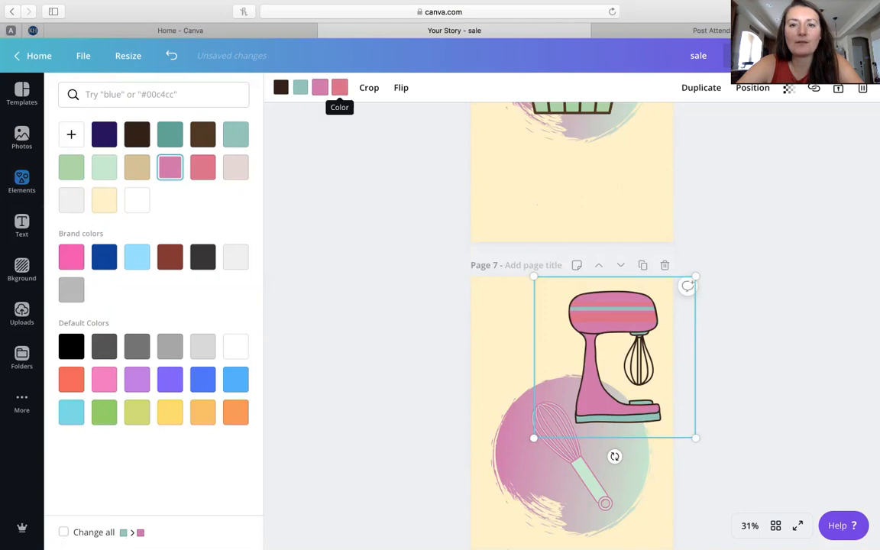
Make the mixer's stripes dark purple and fit it centred inside the circle.
left_click(138, 134)
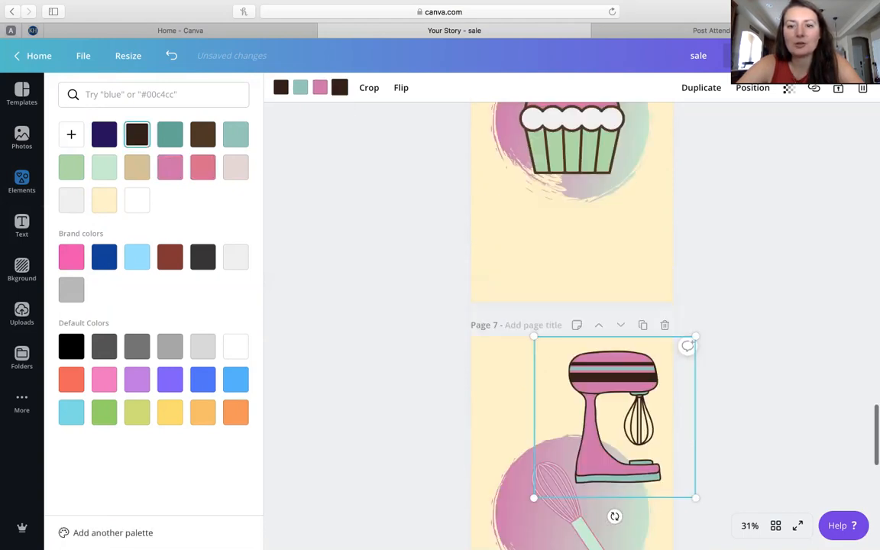
scroll("up", 3)
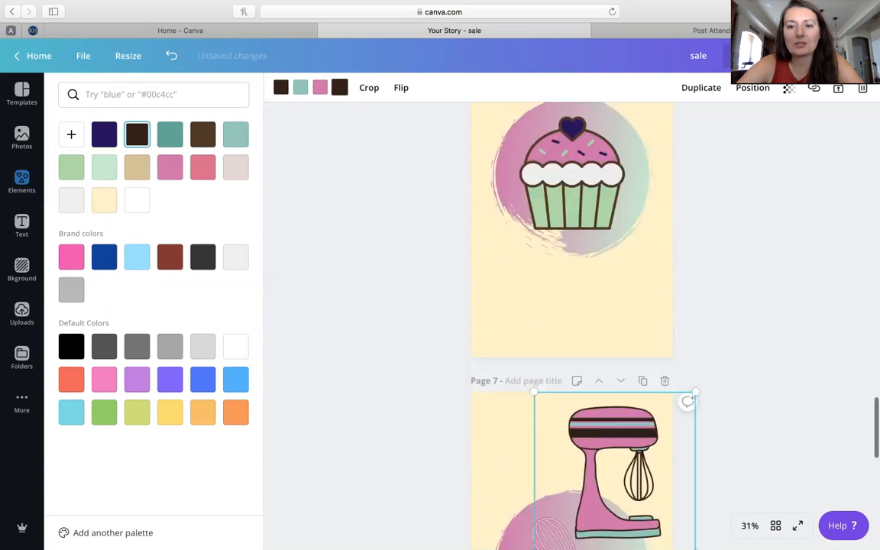
left_click(104, 135)
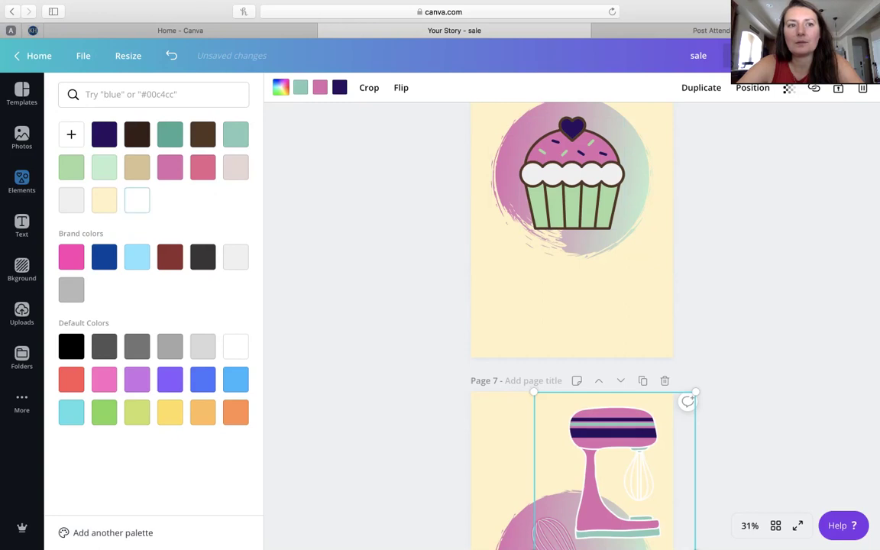
left_click(137, 134)
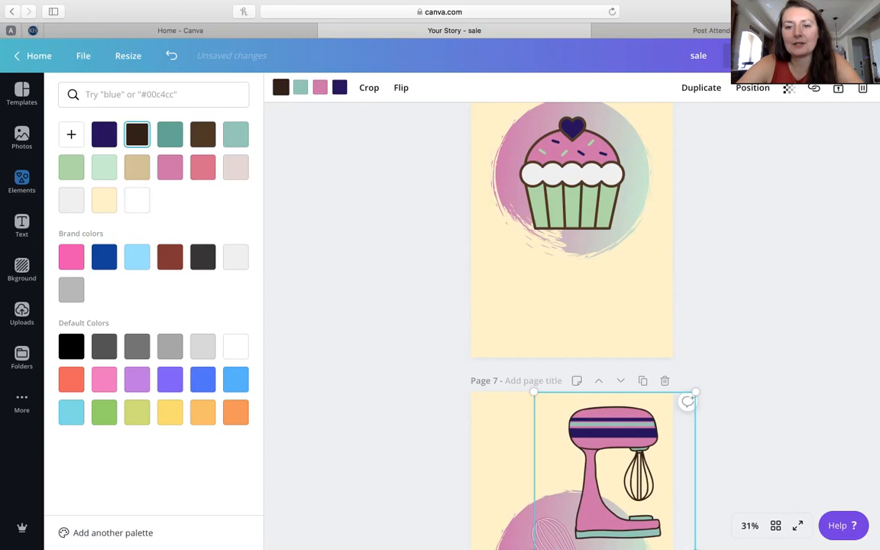
scroll("down", 3)
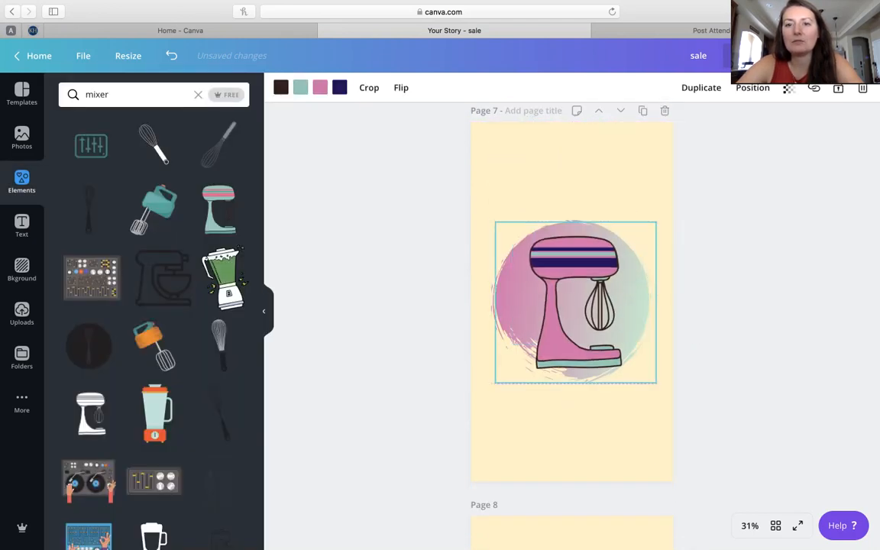
left_click_drag(655, 384, 635, 364)
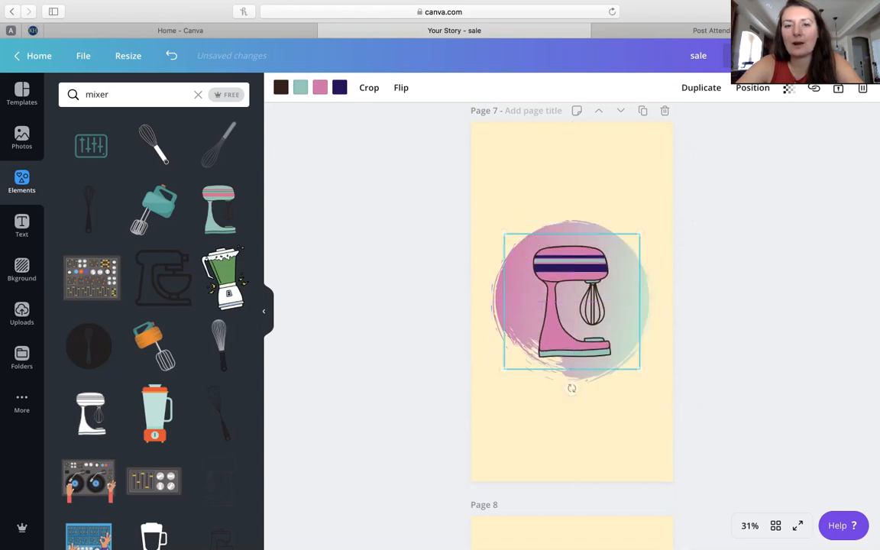
scroll("down", 3)
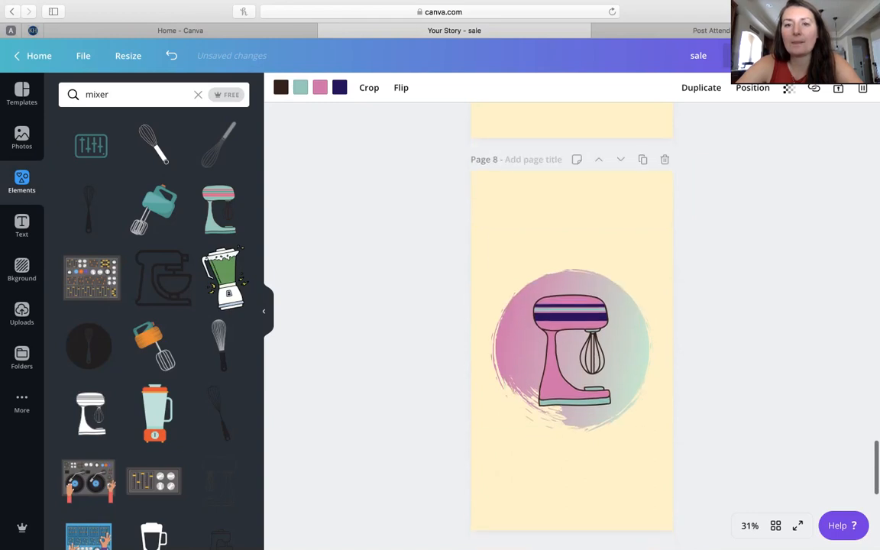
Search 'rolling pin', add it to page 8 and recolour it pink with teal ends.
left_click(572, 348)
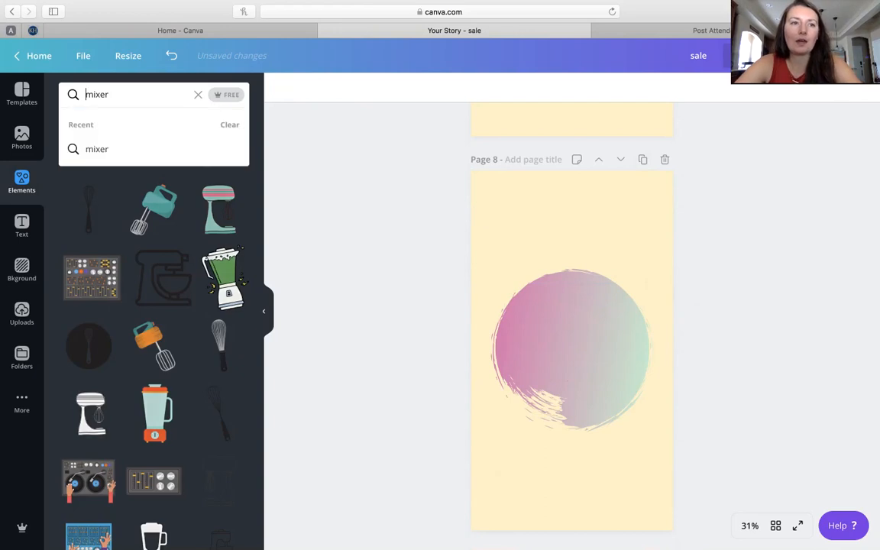
type("rollign")
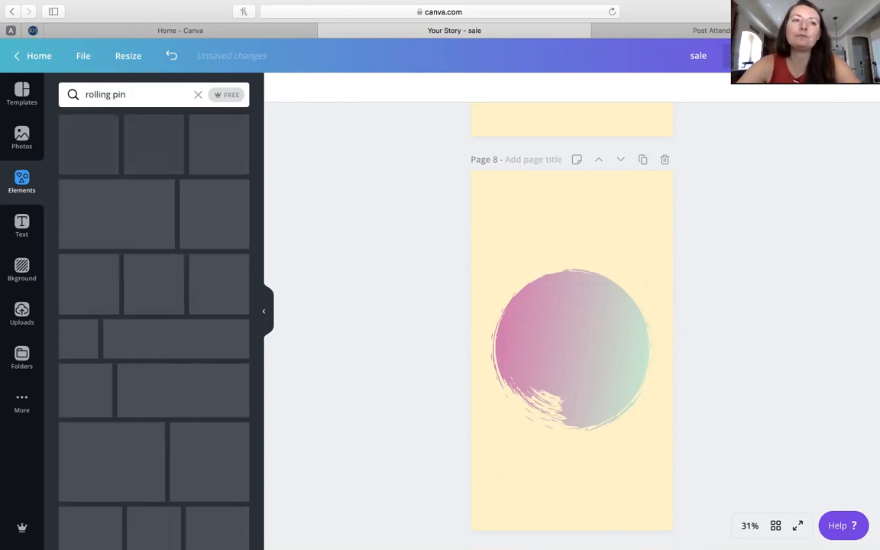
left_click(89, 143)
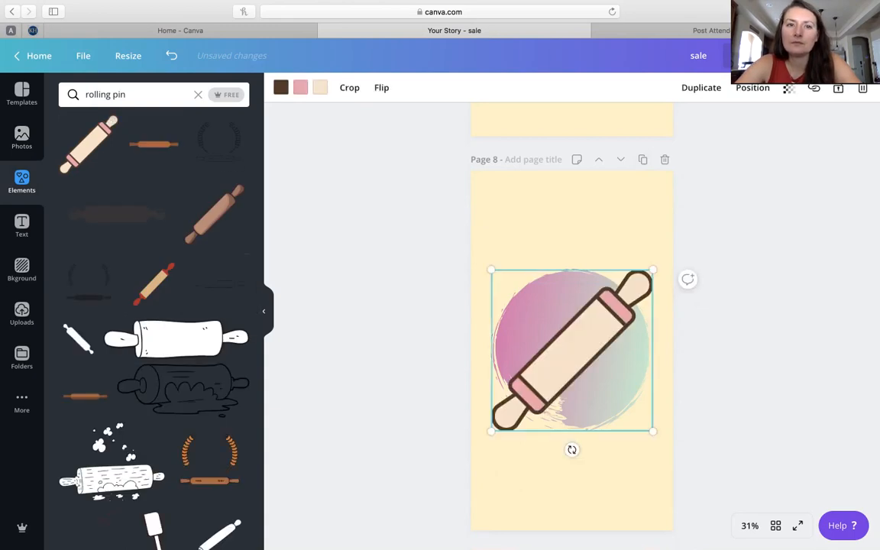
left_click(281, 87)
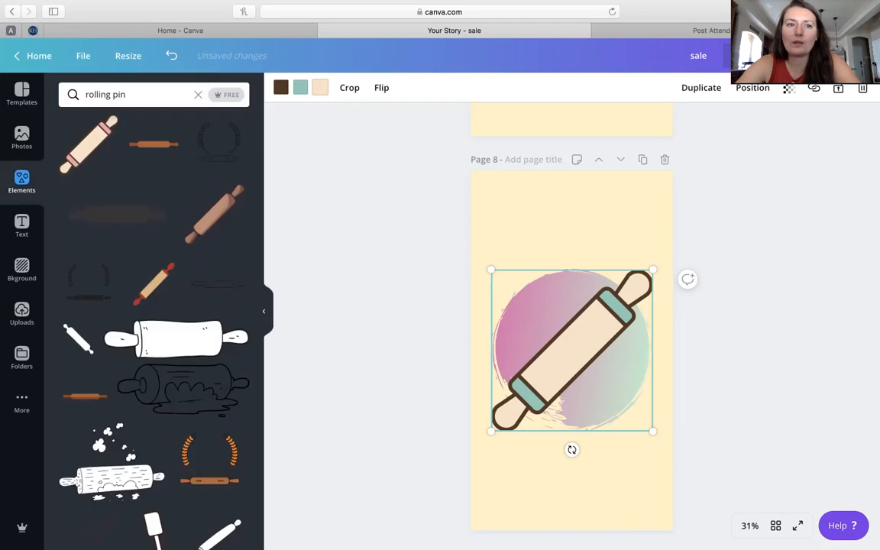
left_click(321, 87)
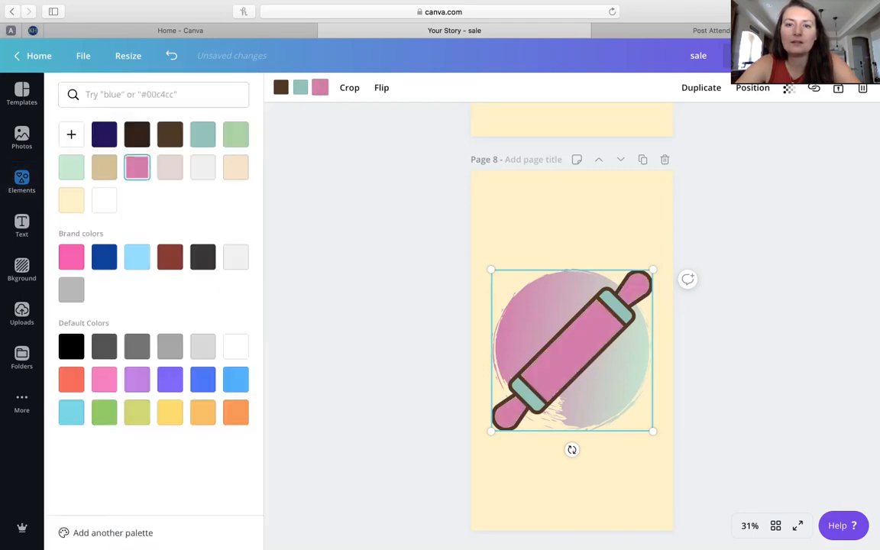
type("rolling pin")
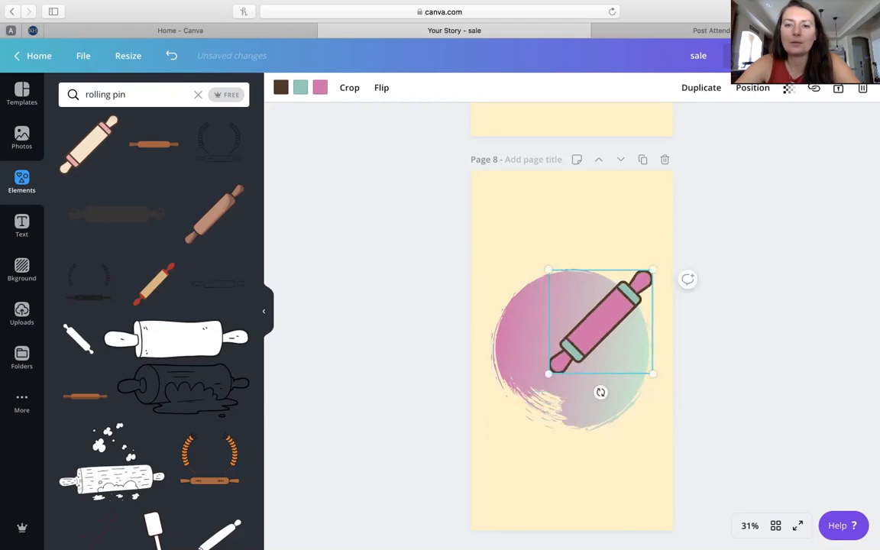
Shrink the rolling pin and tilt it diagonally over the gradient circle.
left_click_drag(599, 324, 569, 351)
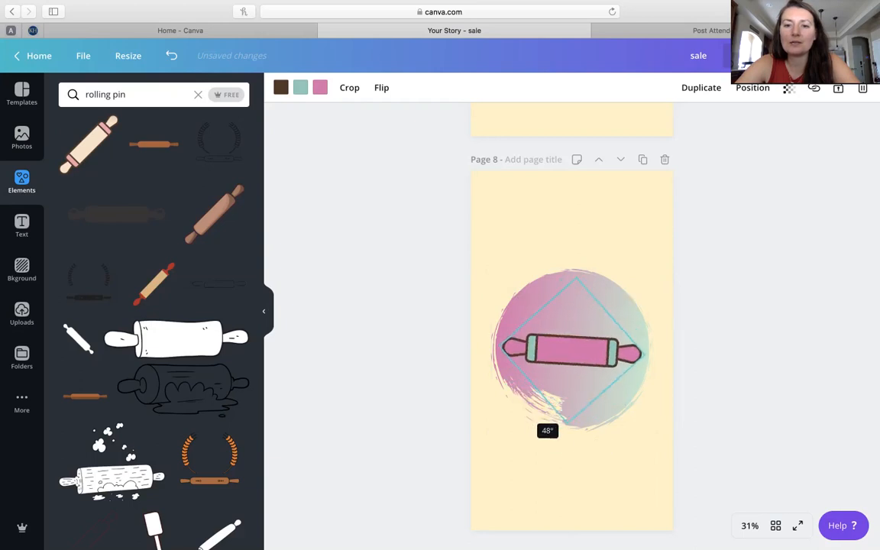
left_click_drag(547, 430, 528, 401)
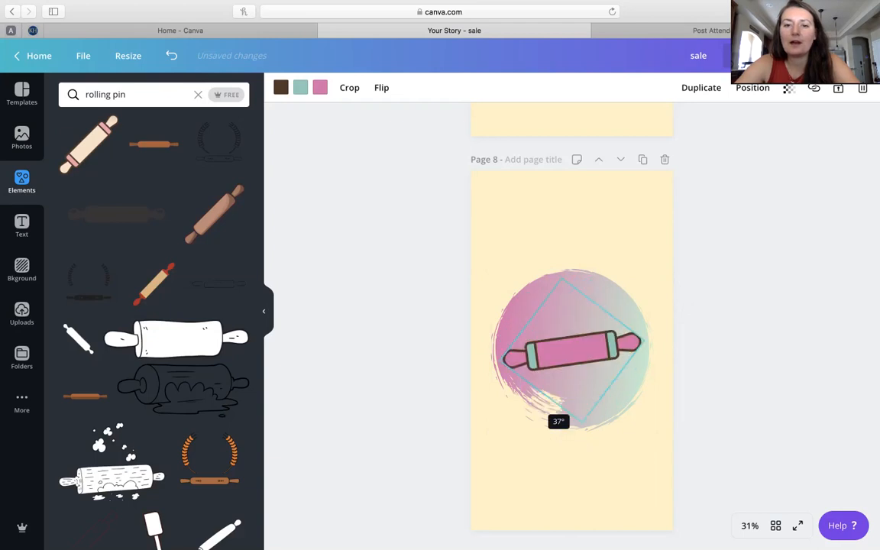
left_click_drag(559, 421, 545, 415)
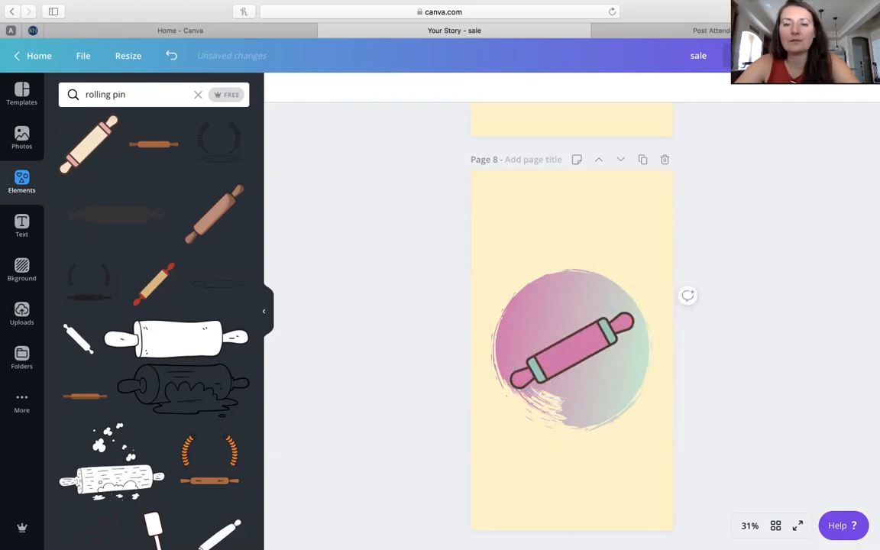
scroll("down", 3)
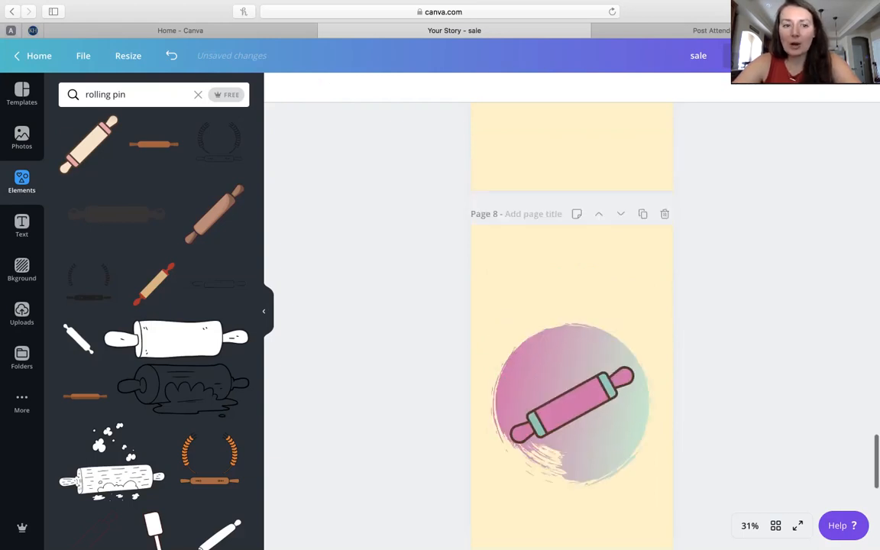
scroll("down", 3)
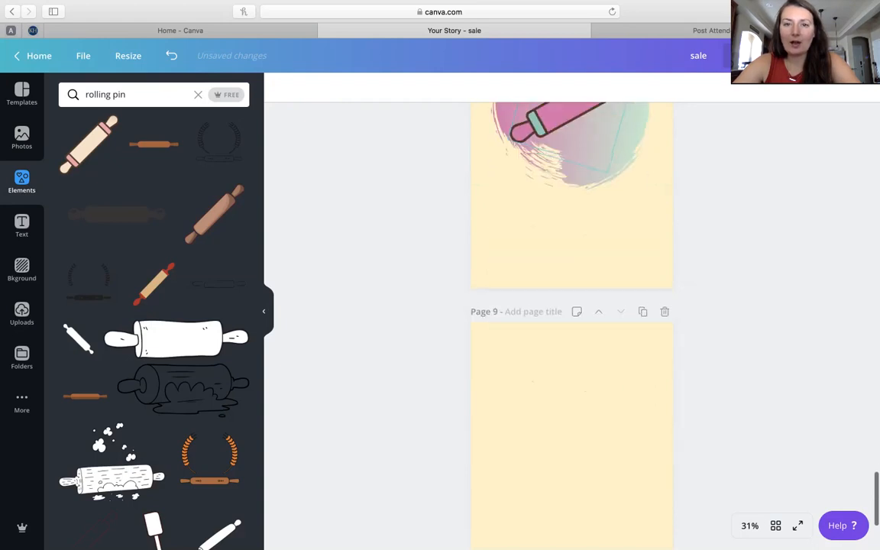
scroll("up", 3)
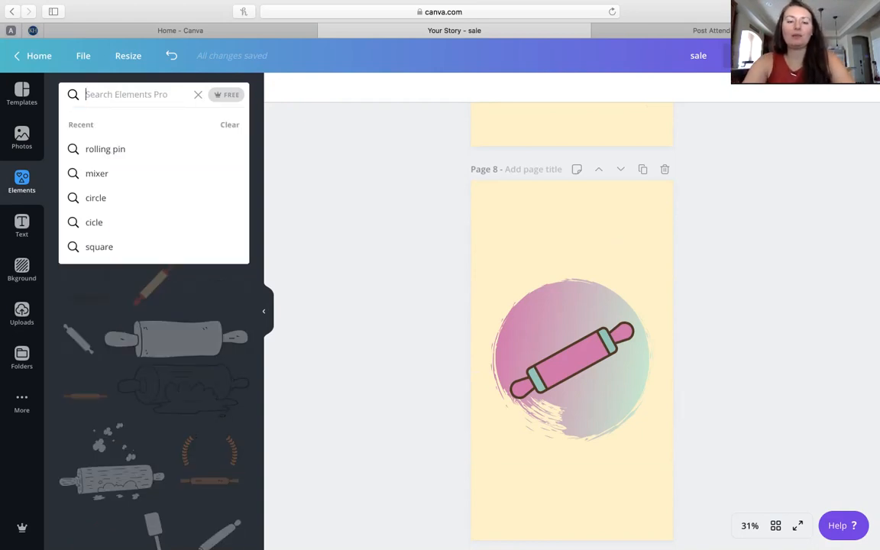
Add a scalloped square element, fill it with mint and make it slightly transparent.
left_click(97, 246)
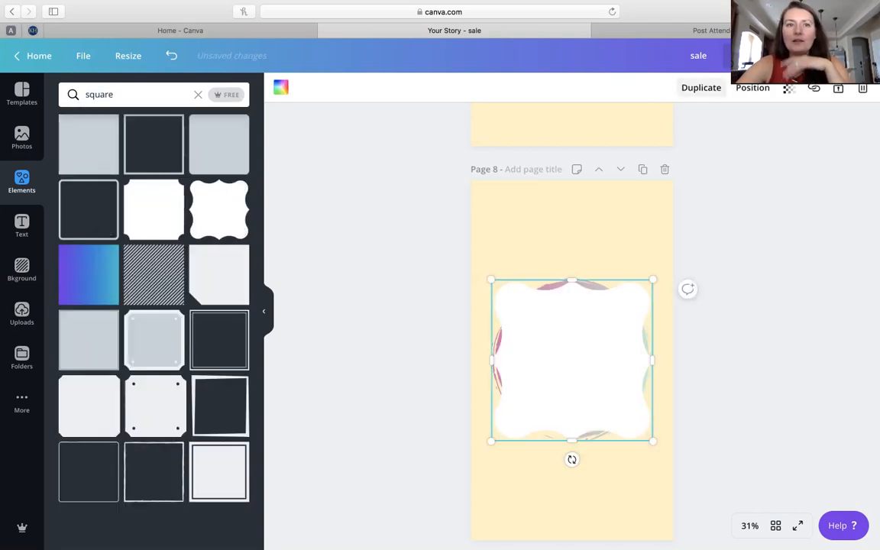
left_click(282, 87)
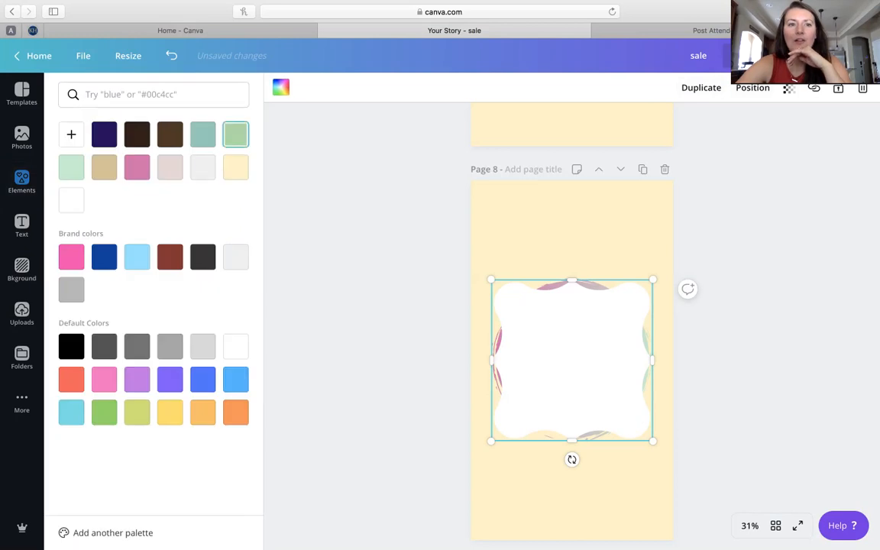
left_click(201, 134)
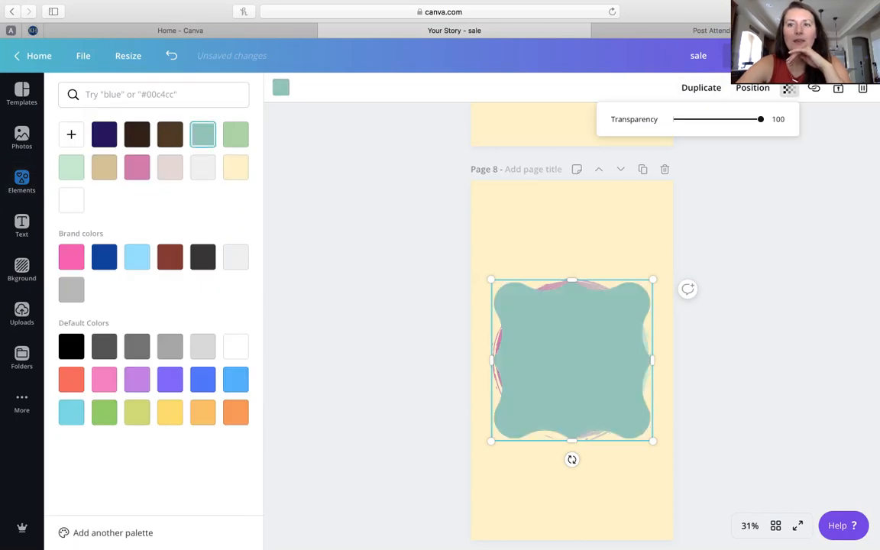
left_click_drag(761, 120, 733, 119)
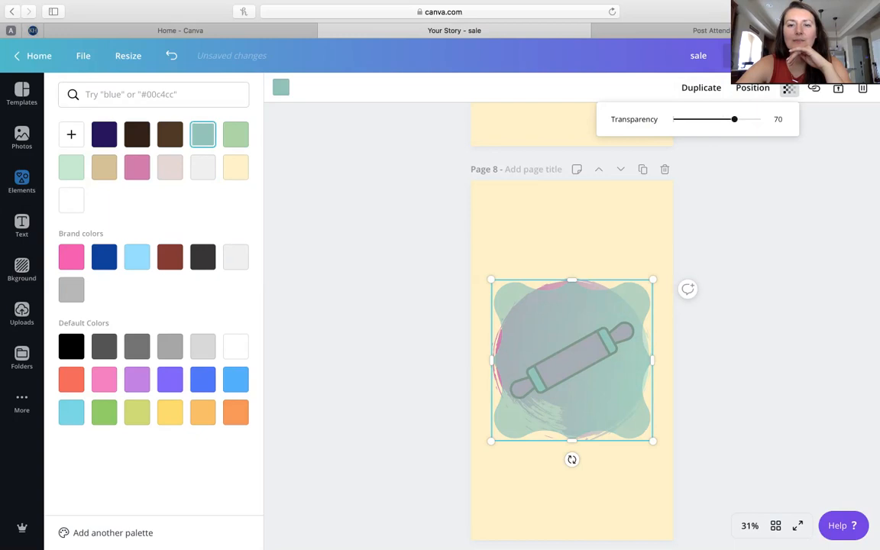
Send the mint square behind the rolling pin via Position, then delete the selected element.
left_click(752, 88)
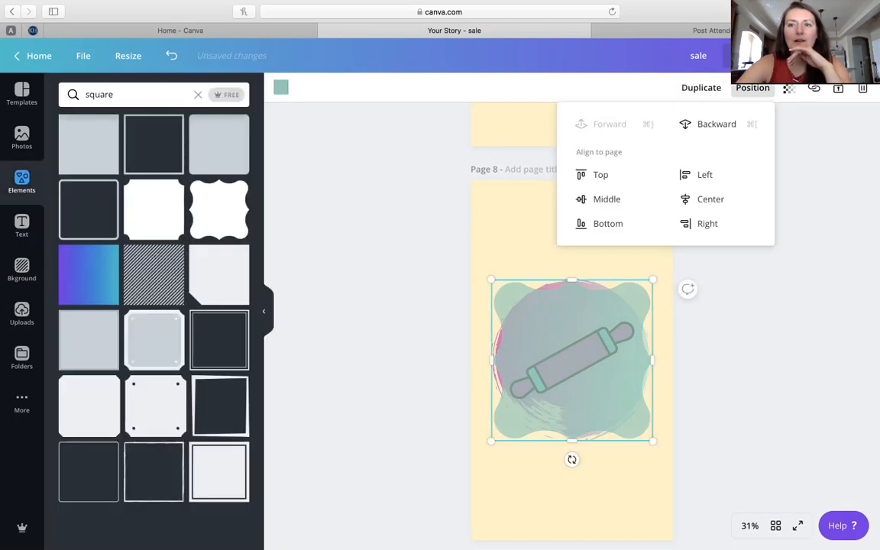
left_click(609, 124)
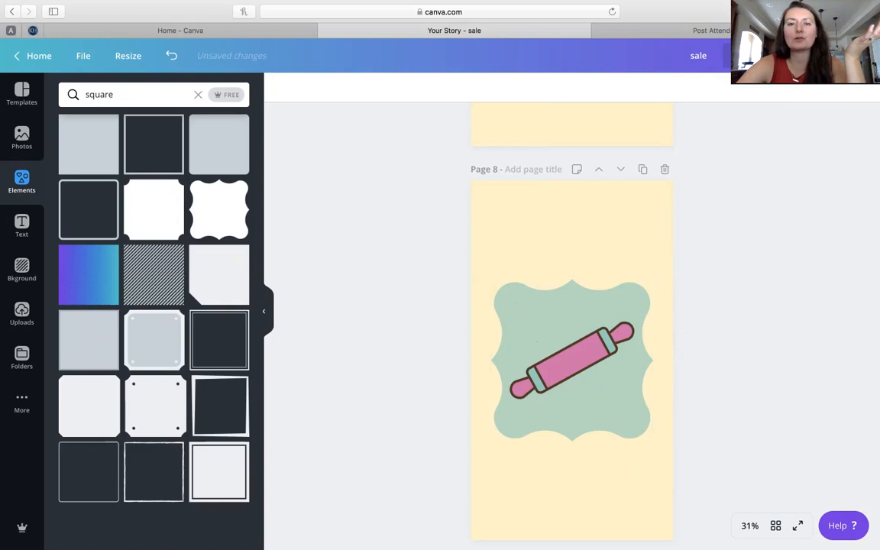
left_click(571, 360)
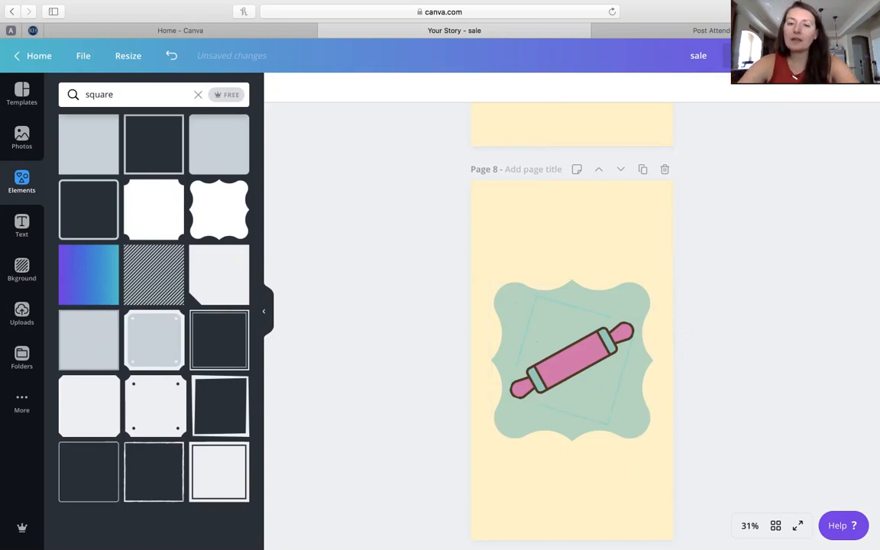
left_click(573, 359)
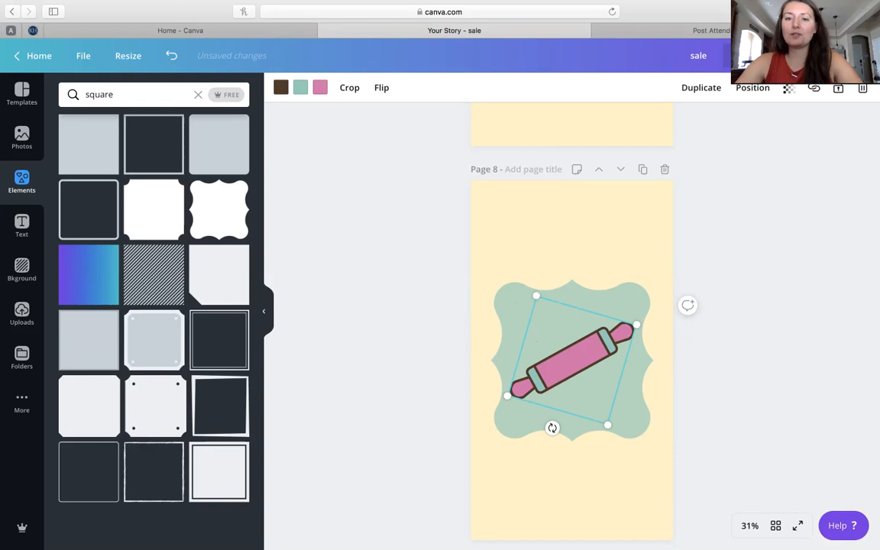
key("delete")
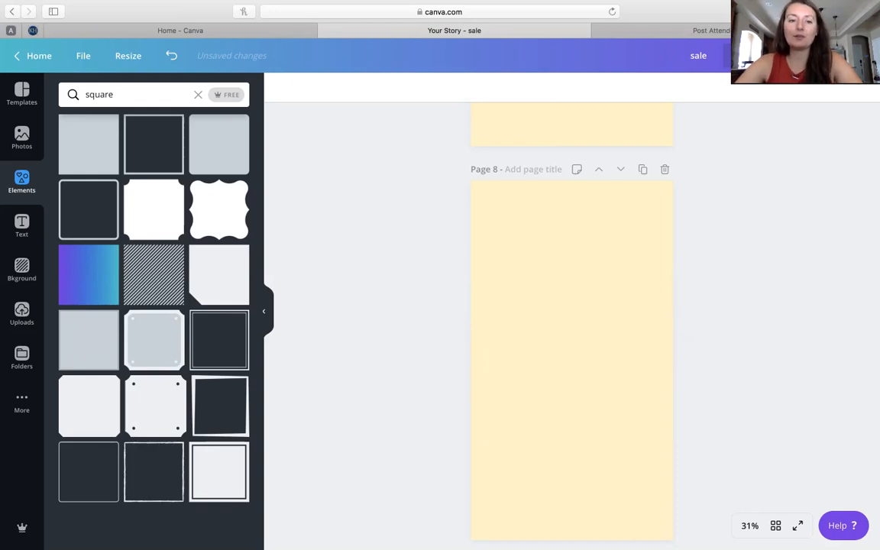
scroll("up", 3)
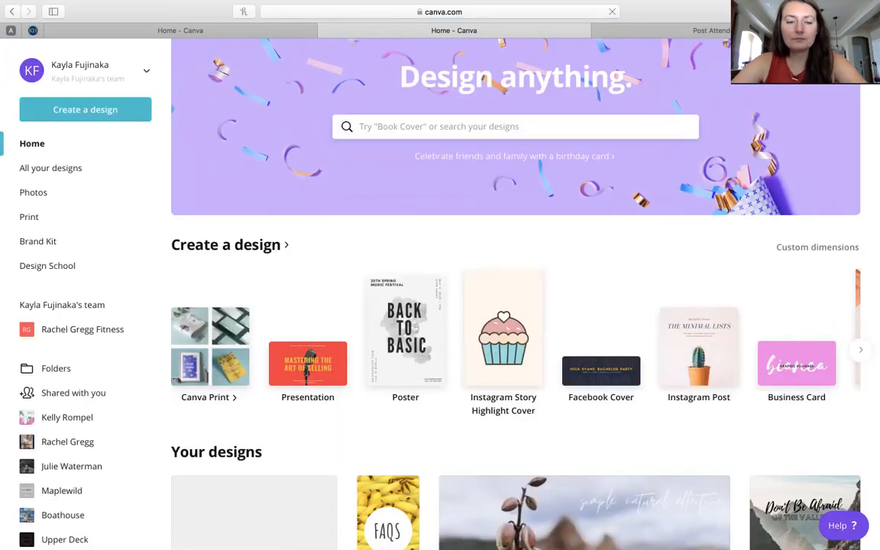
scroll("down", 3)
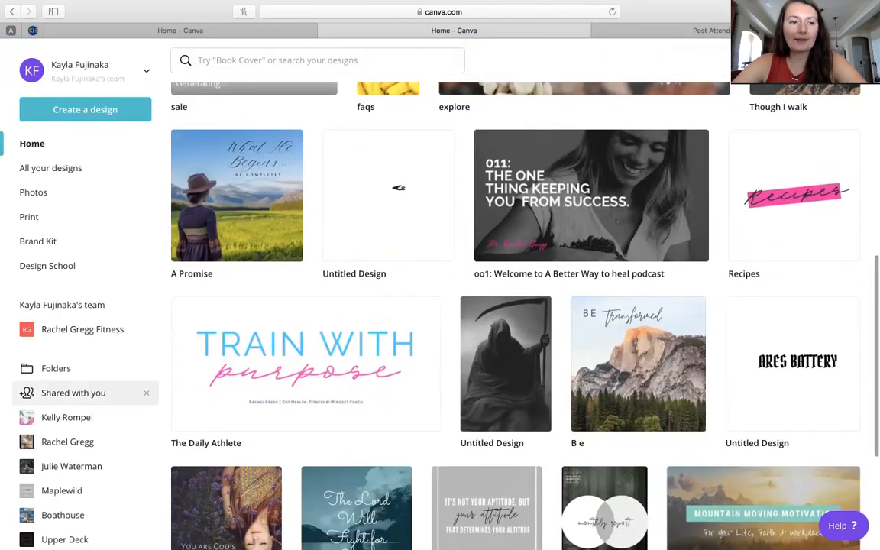
left_click(67, 417)
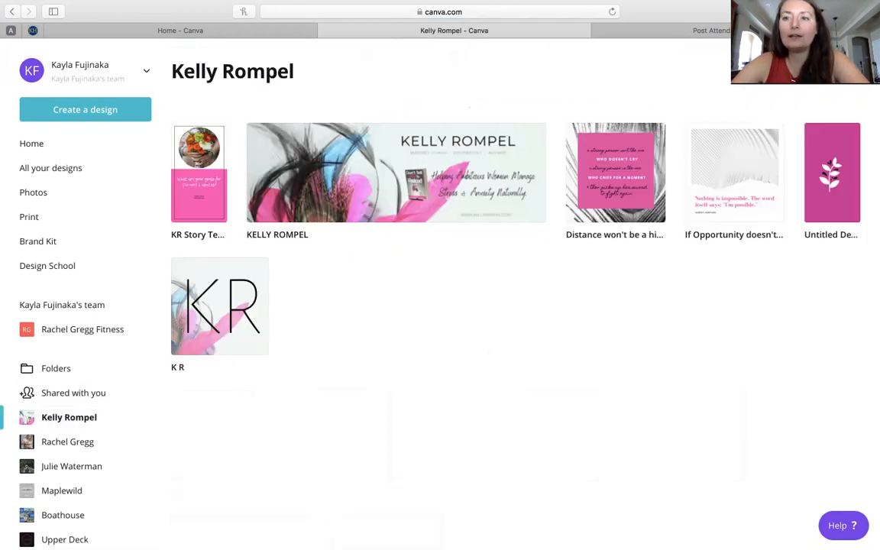
left_click(831, 173)
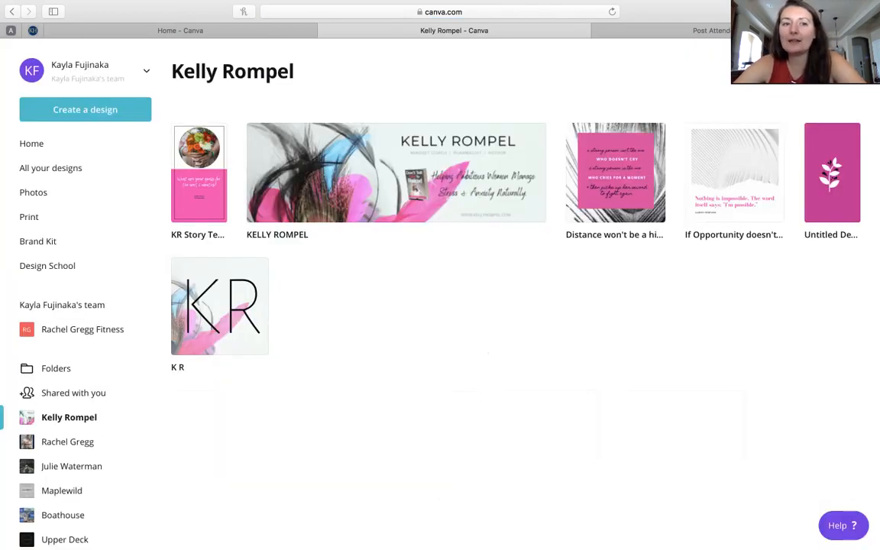
left_click(69, 441)
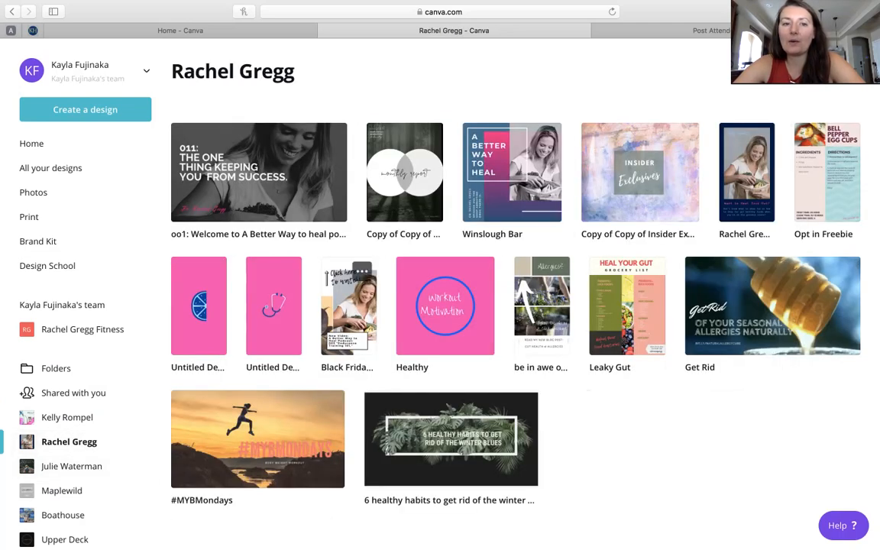
left_click(445, 305)
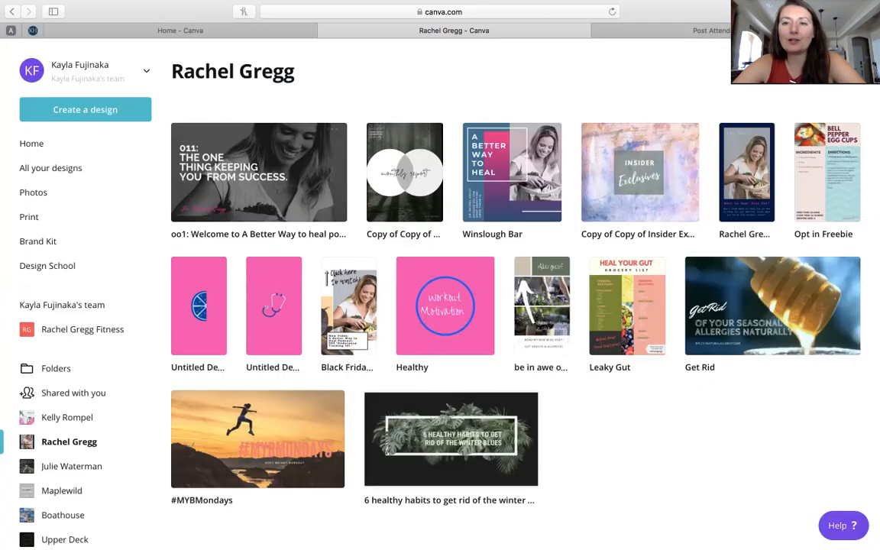
mouse_move(273, 305)
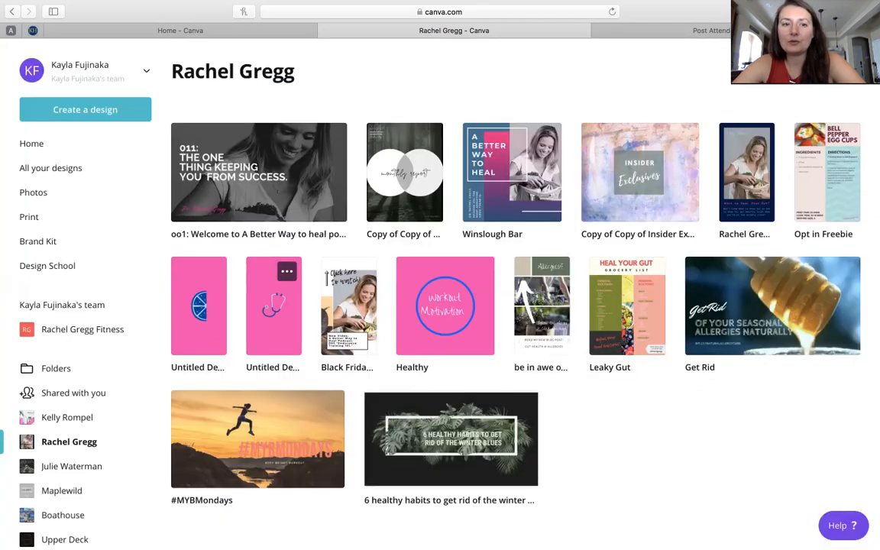
left_click(272, 306)
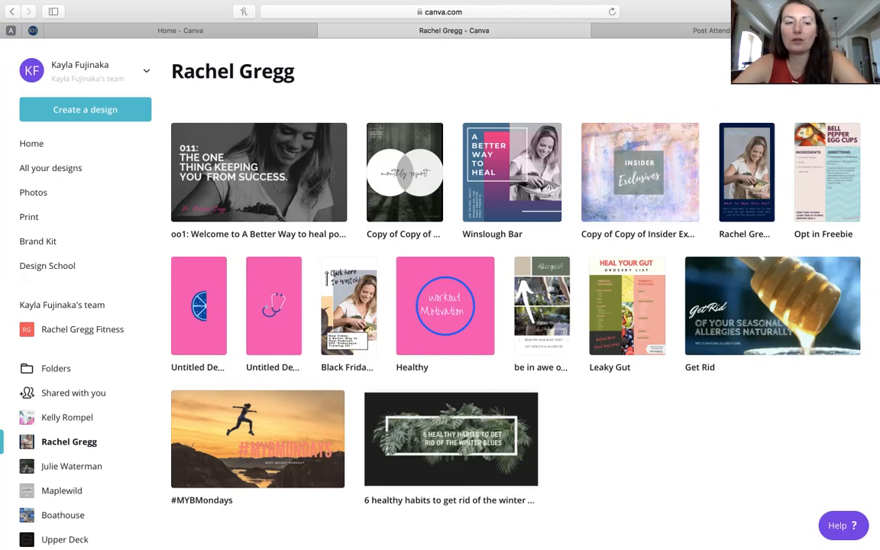
left_click(61, 491)
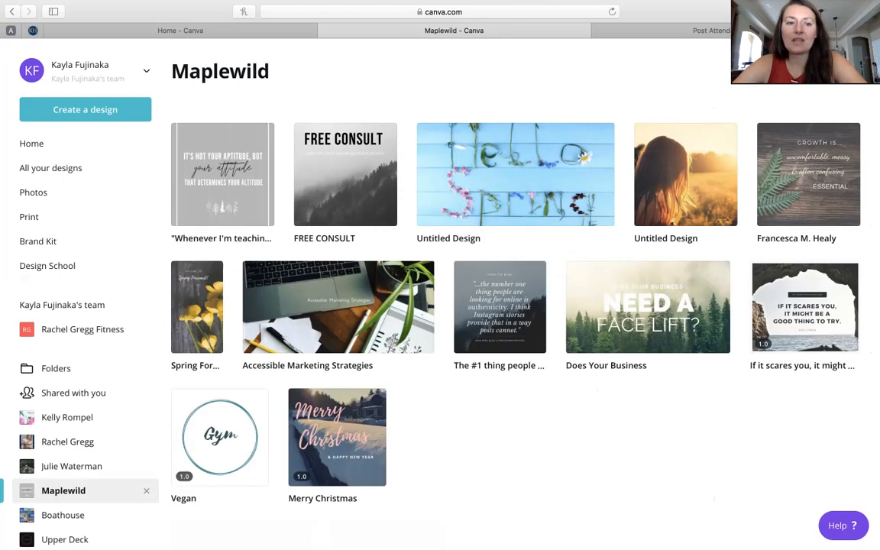
left_click(220, 436)
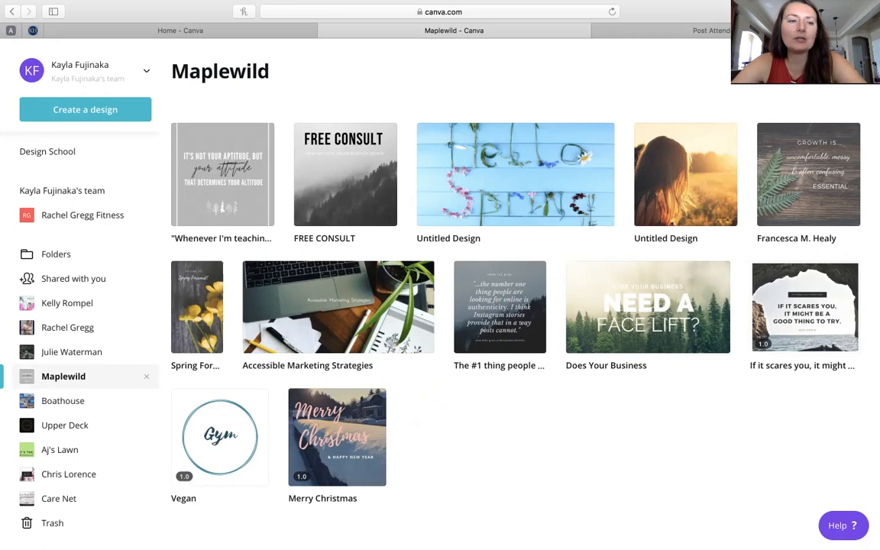
mouse_move(67, 303)
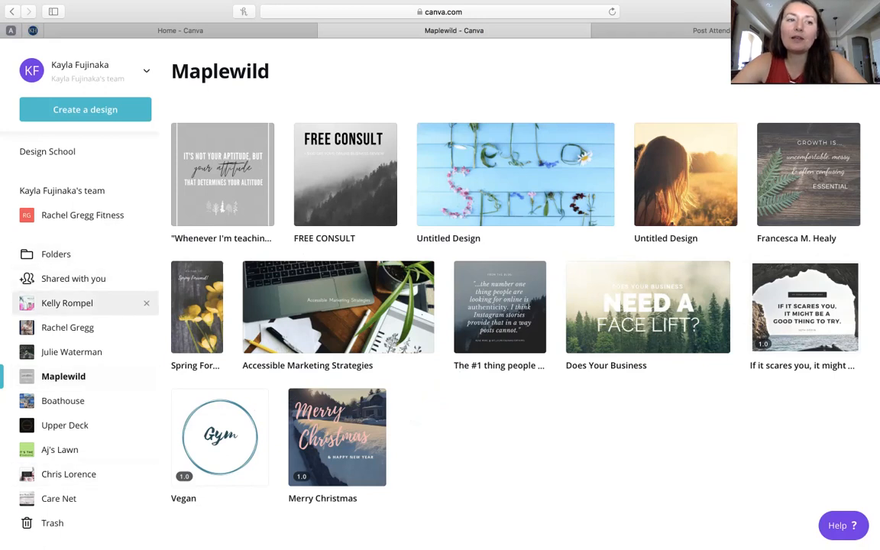
left_click(68, 302)
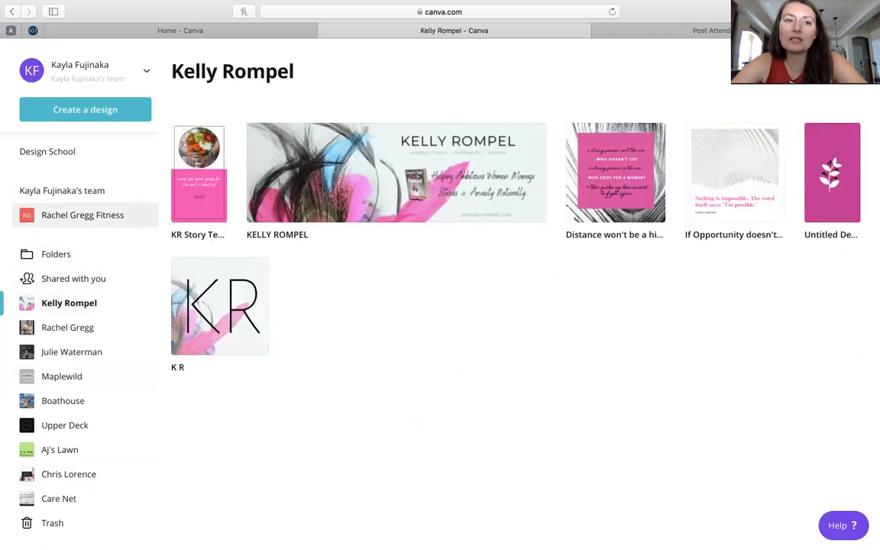
mouse_move(83, 214)
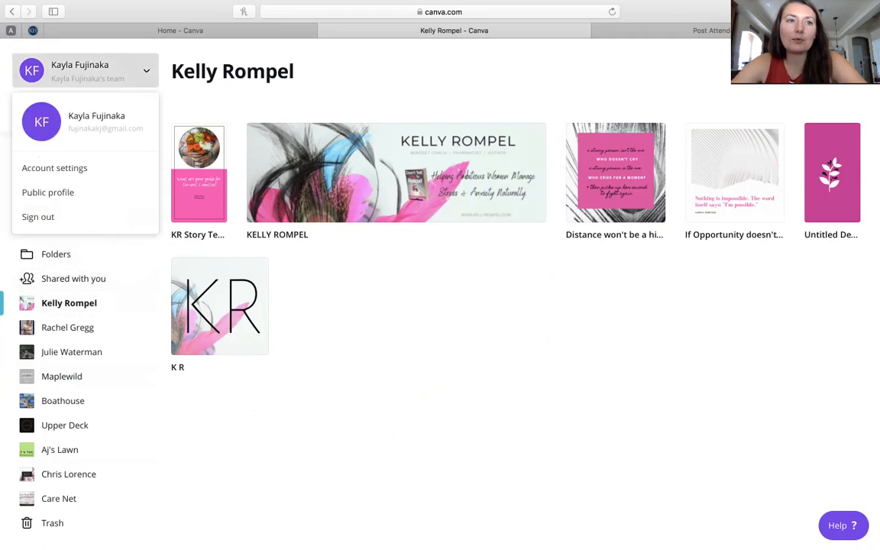
left_click(61, 375)
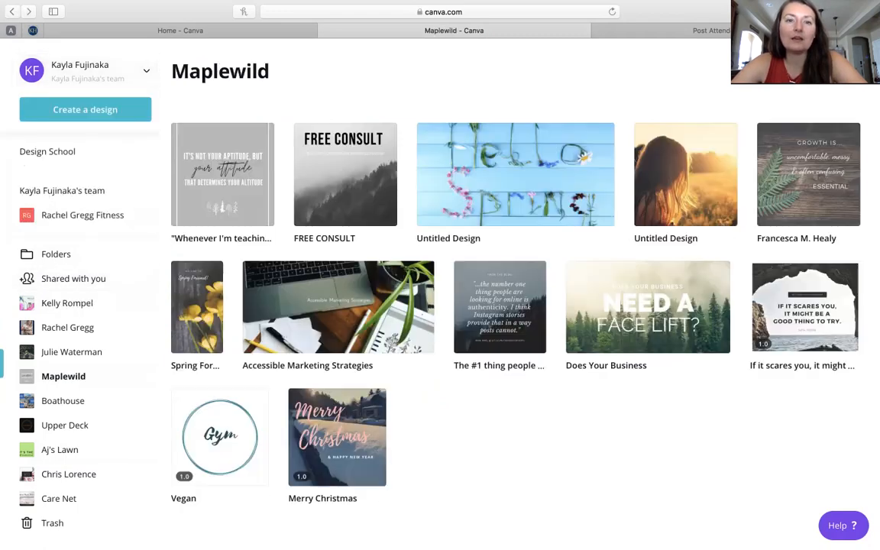
left_click(69, 302)
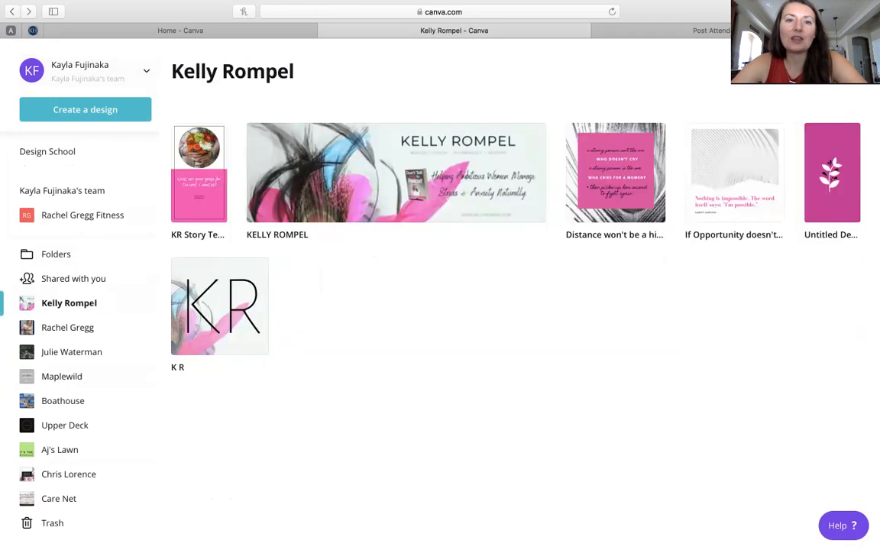
left_click(181, 30)
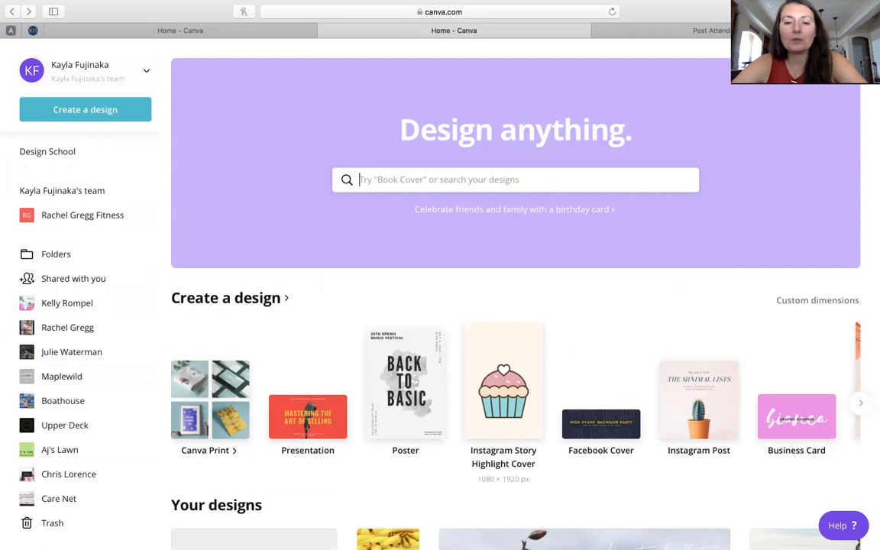
Scroll down Your designs and open the pink 'Message me for a...' supplement consult story.
scroll("down", 3)
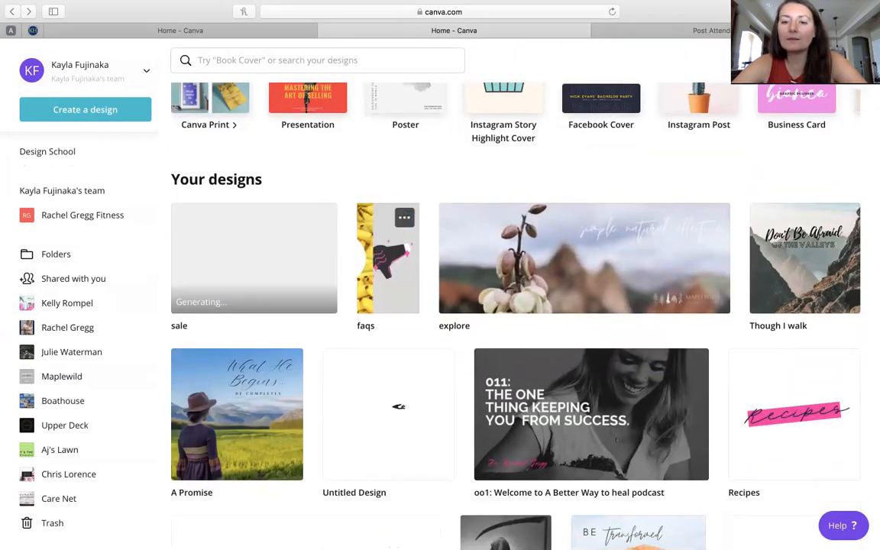
scroll("down", 3)
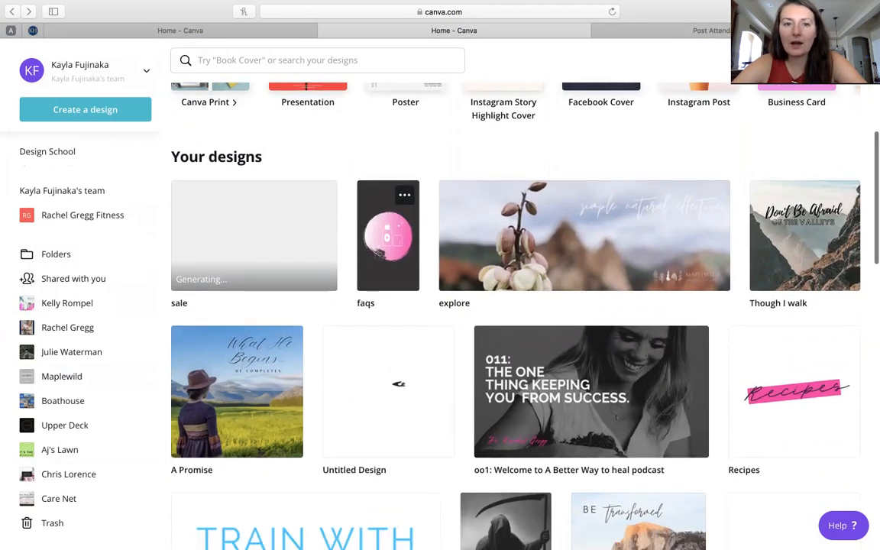
scroll("down", 3)
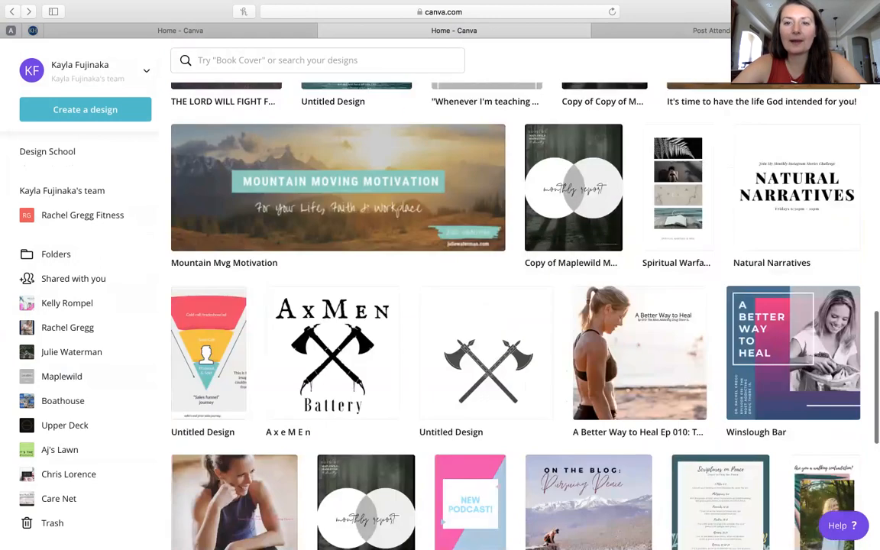
scroll("down", 3)
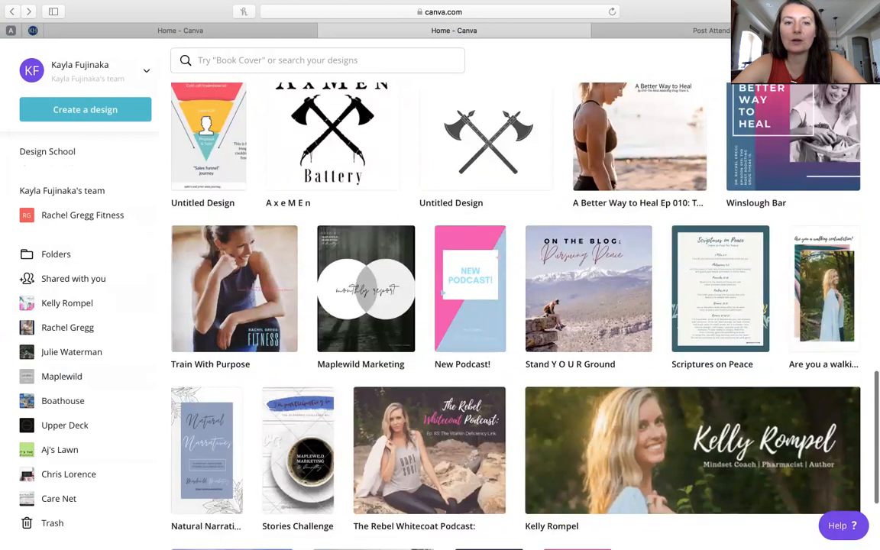
scroll("down", 3)
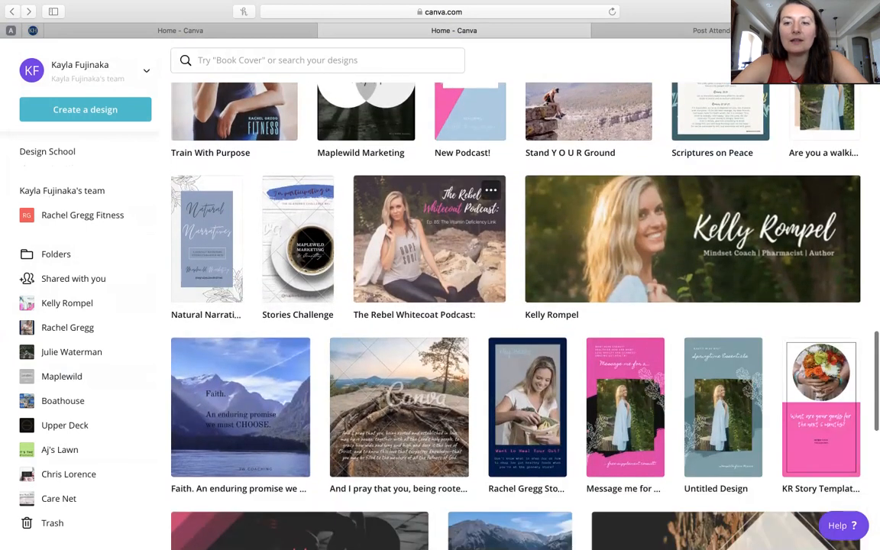
scroll("down", 3)
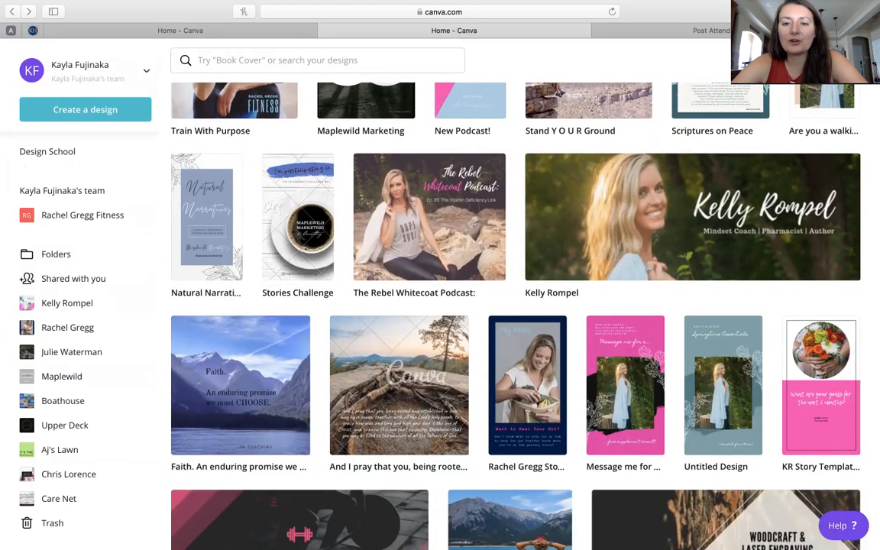
left_click(625, 385)
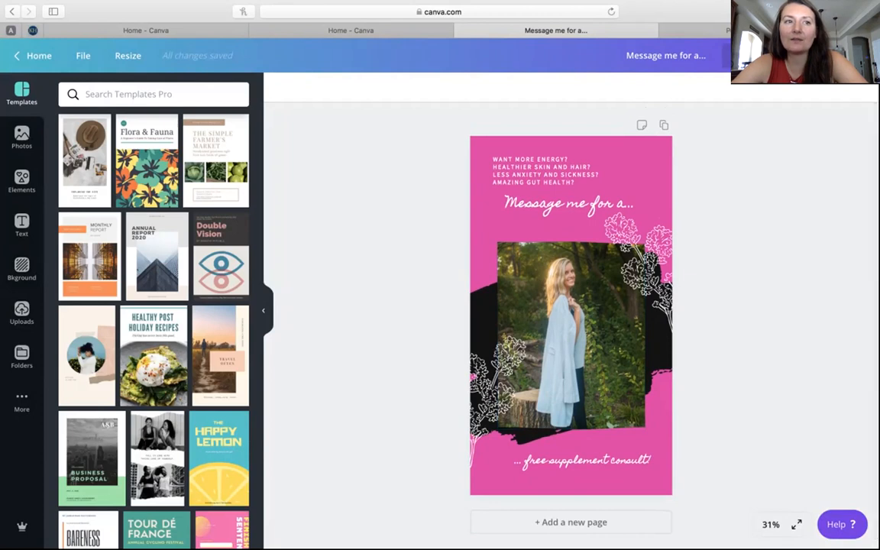
Return to the home page and scroll deep into the list of saved designs.
left_click(37, 55)
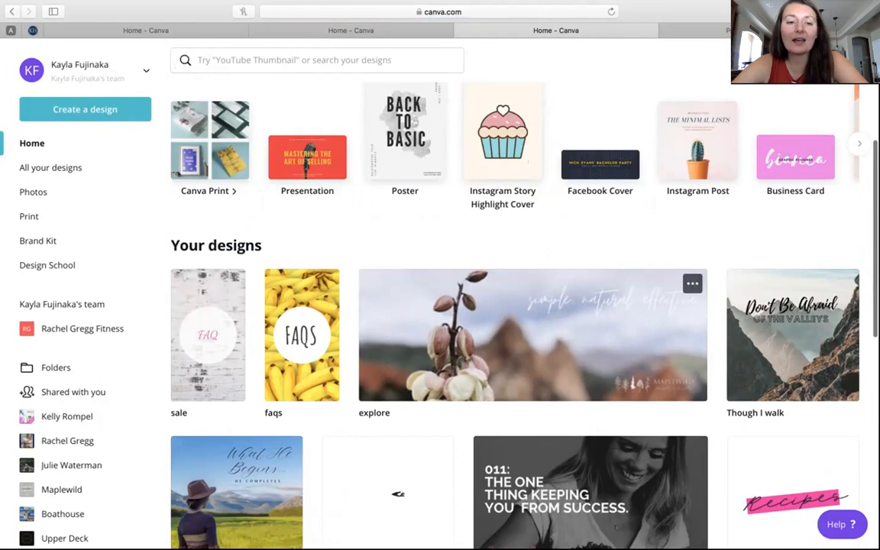
scroll("down", 3)
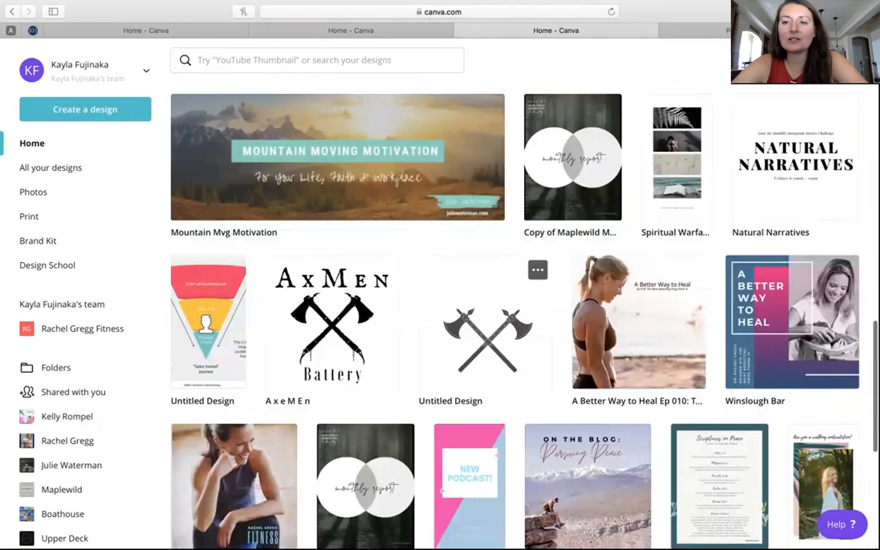
scroll("down", 3)
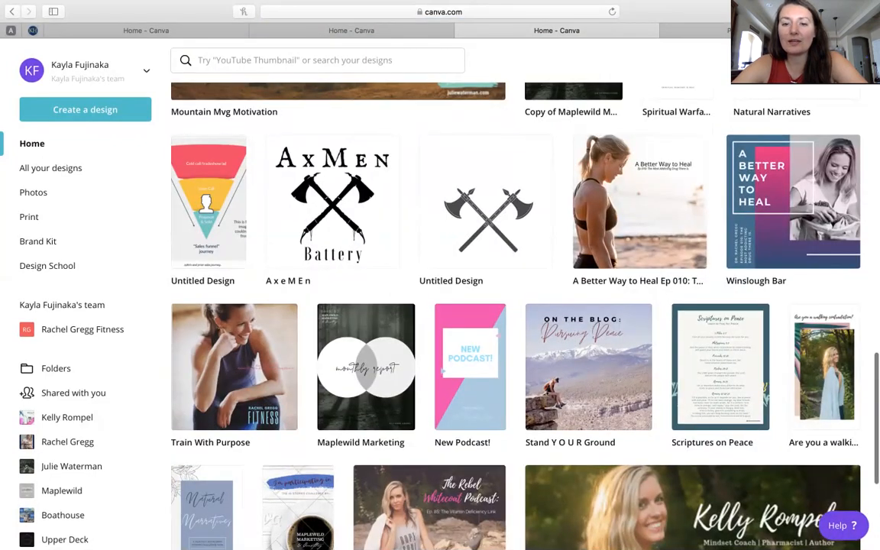
scroll("down", 3)
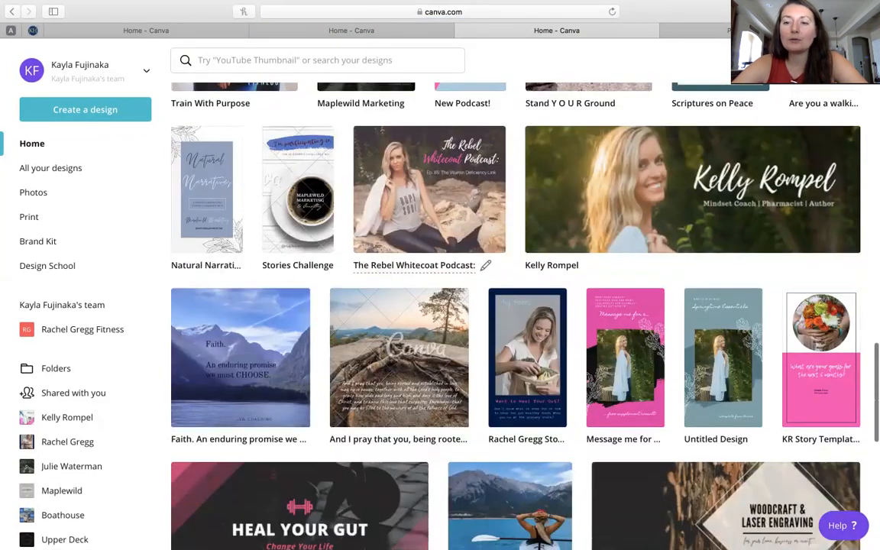
scroll("down", 3)
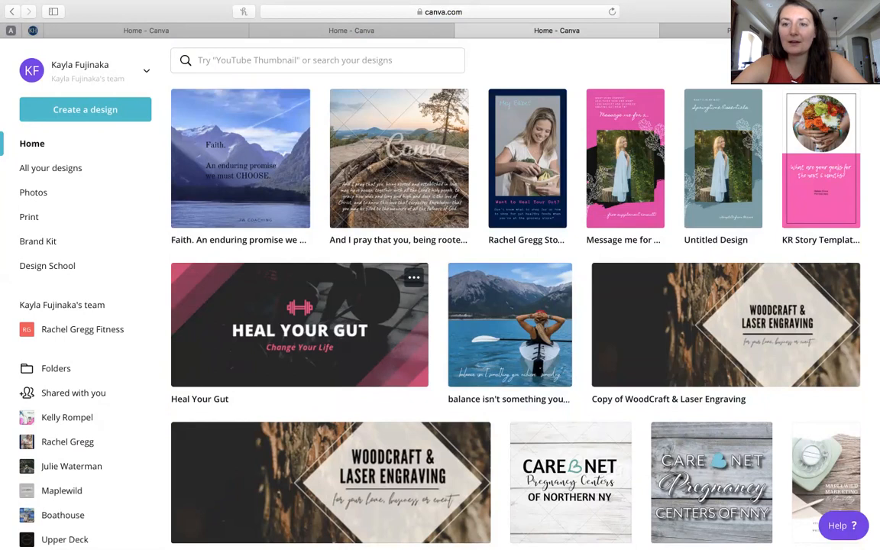
scroll("down", 3)
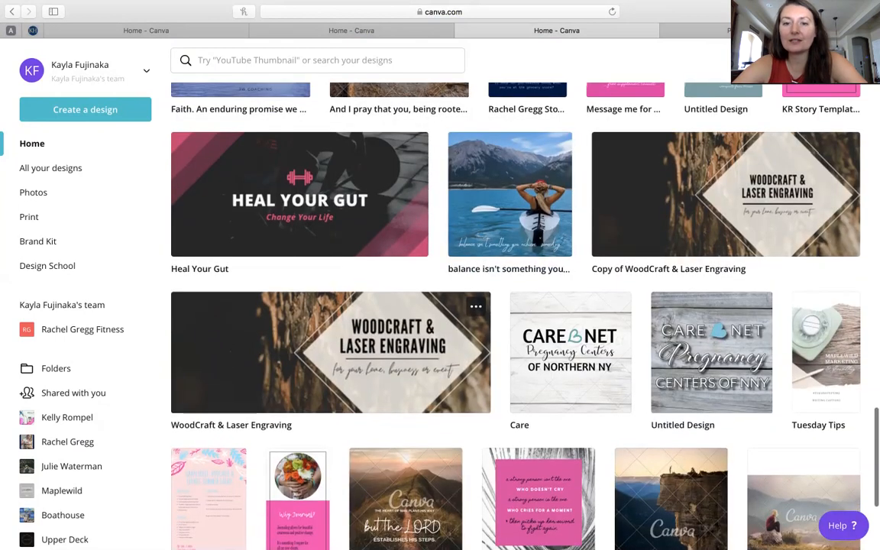
scroll("down", 3)
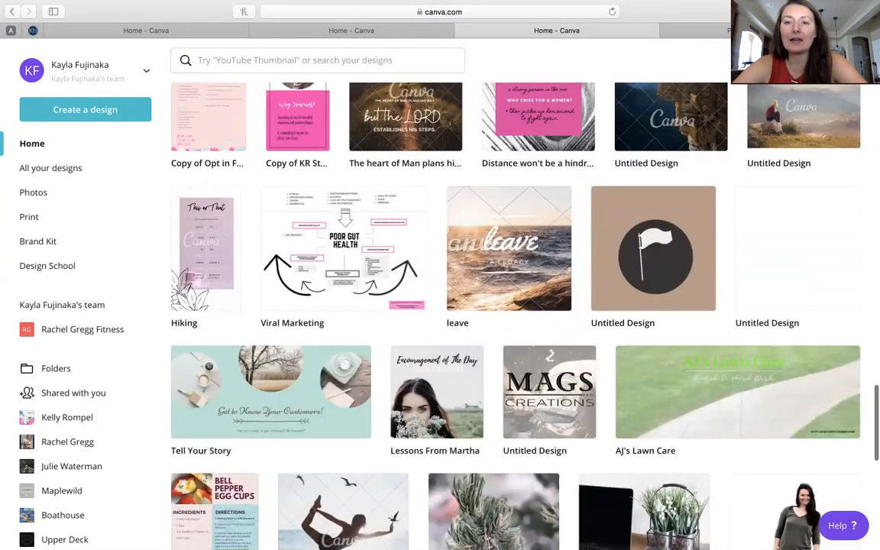
mouse_move(654, 247)
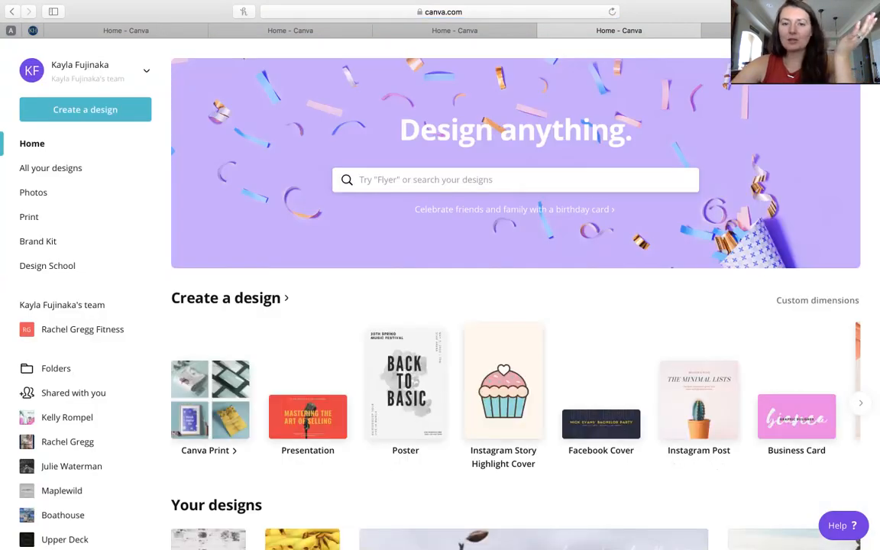
mouse_move(504, 397)
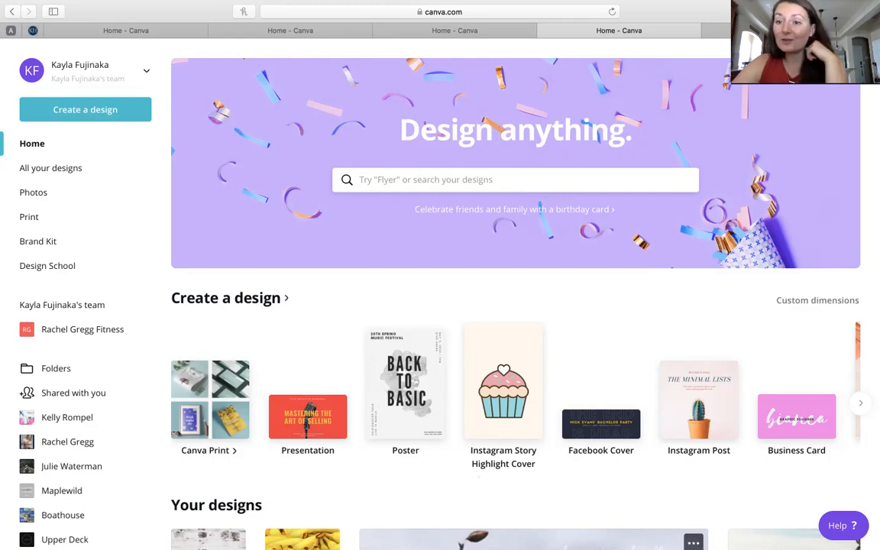
mouse_move(505, 394)
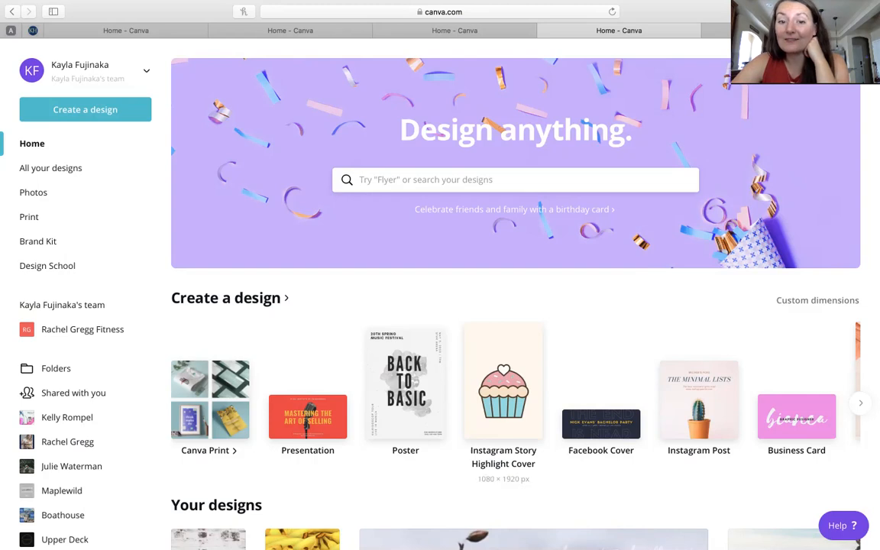